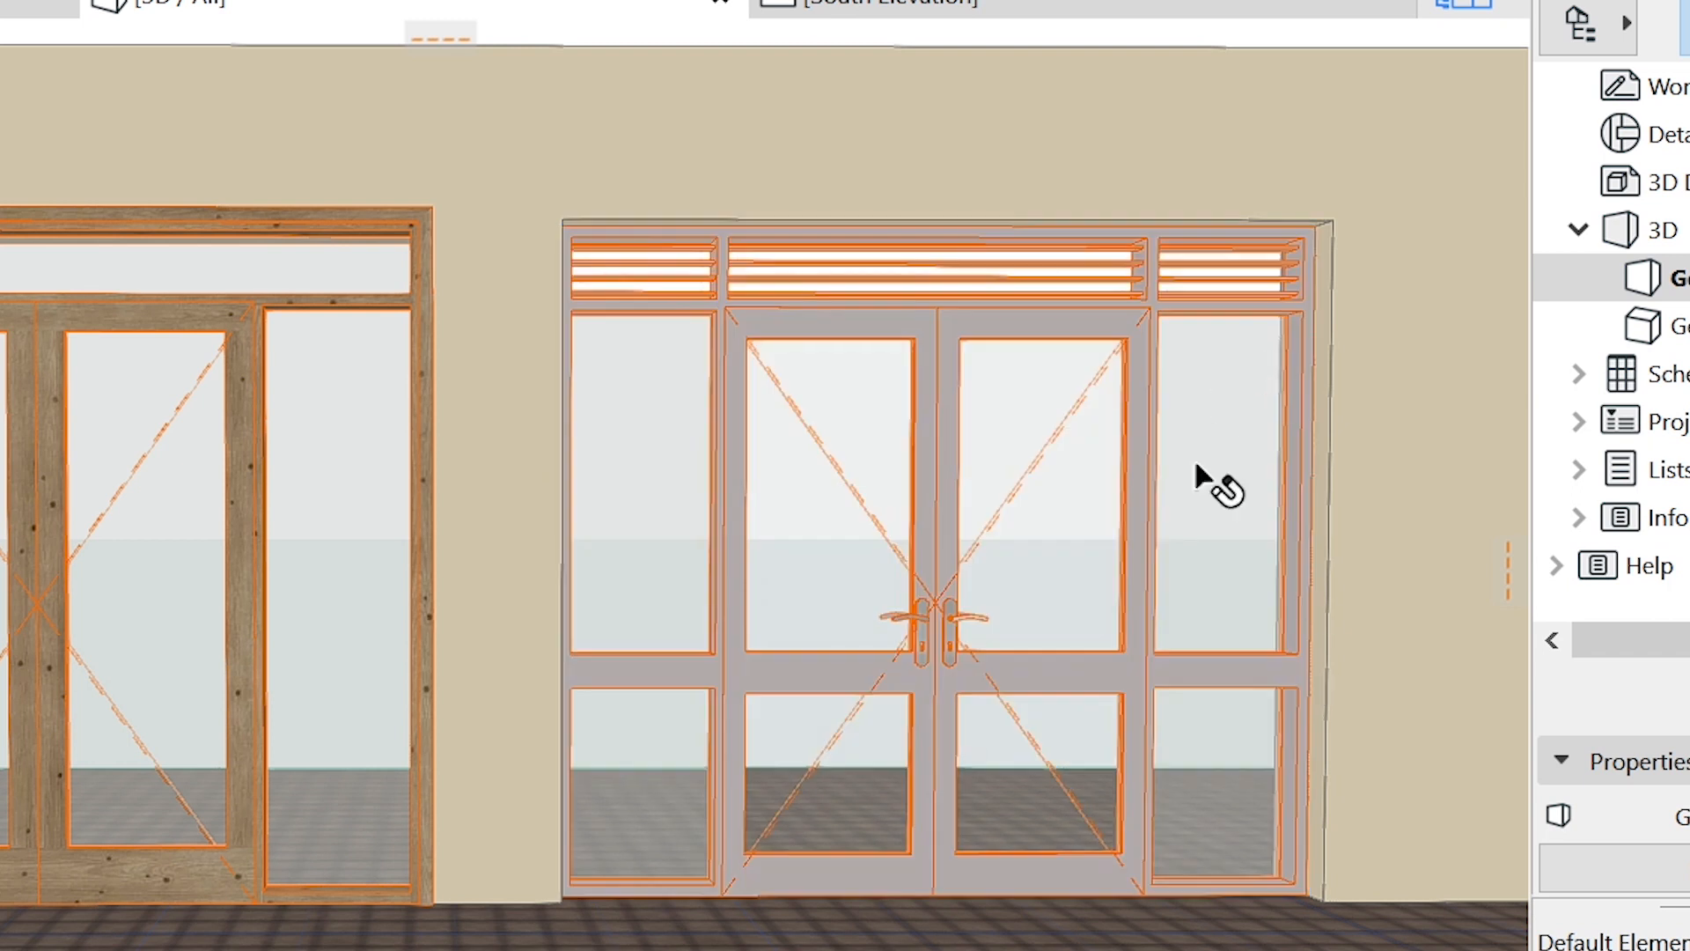
mouse_move(1245, 669)
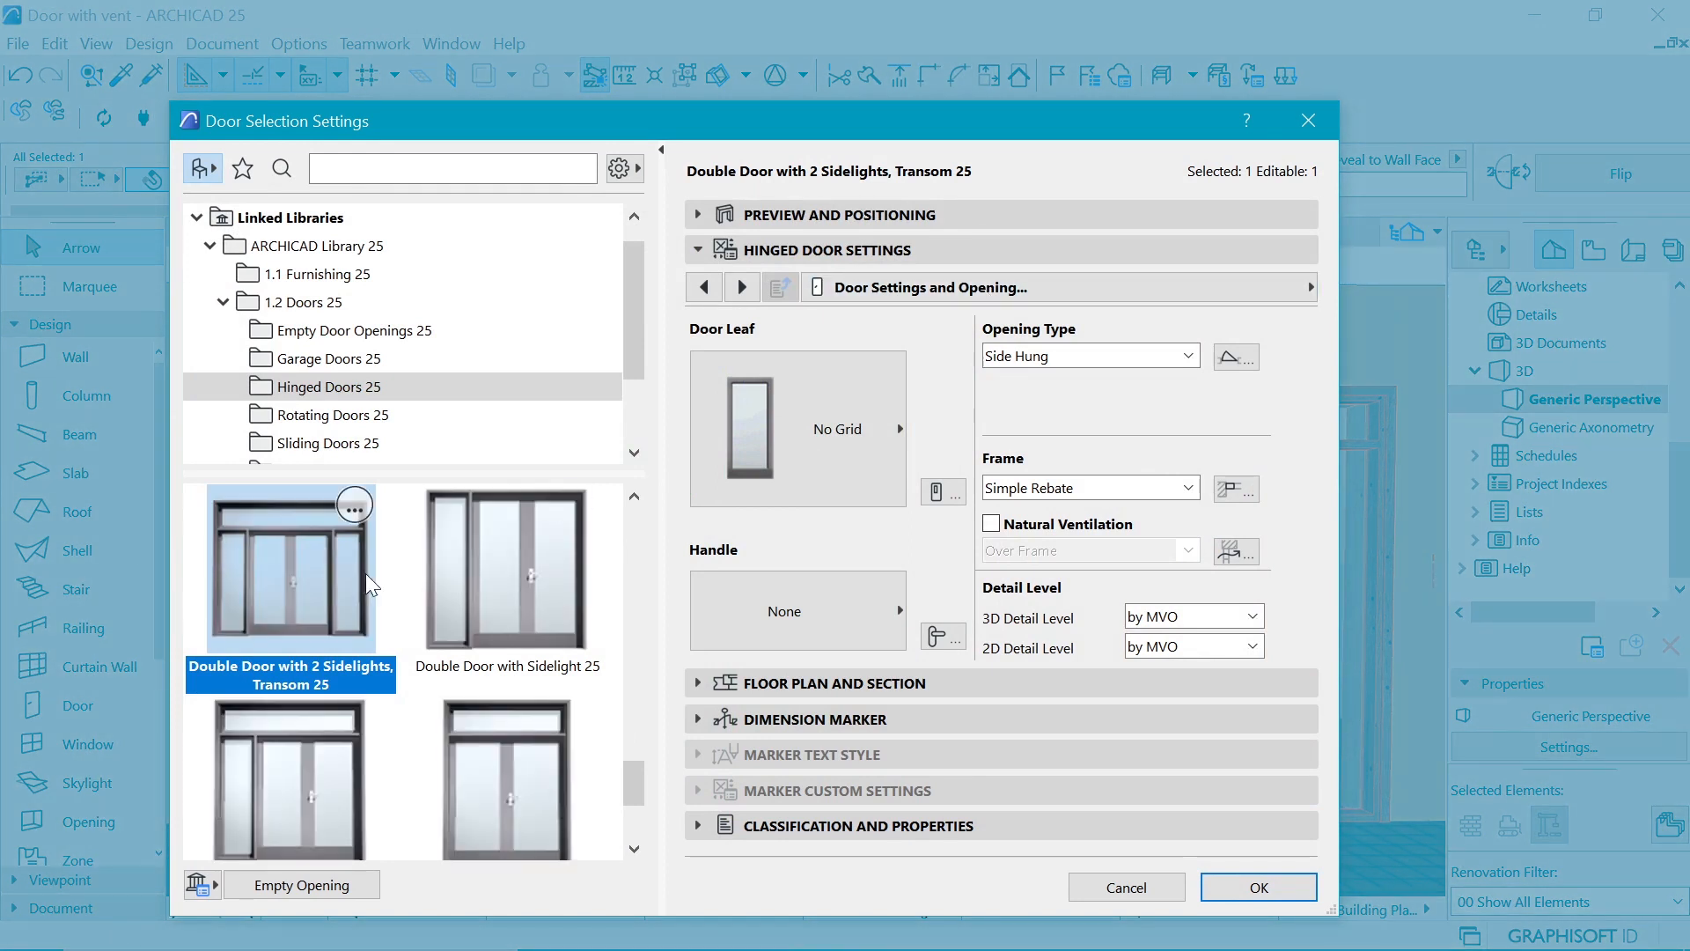
mouse_move(307, 585)
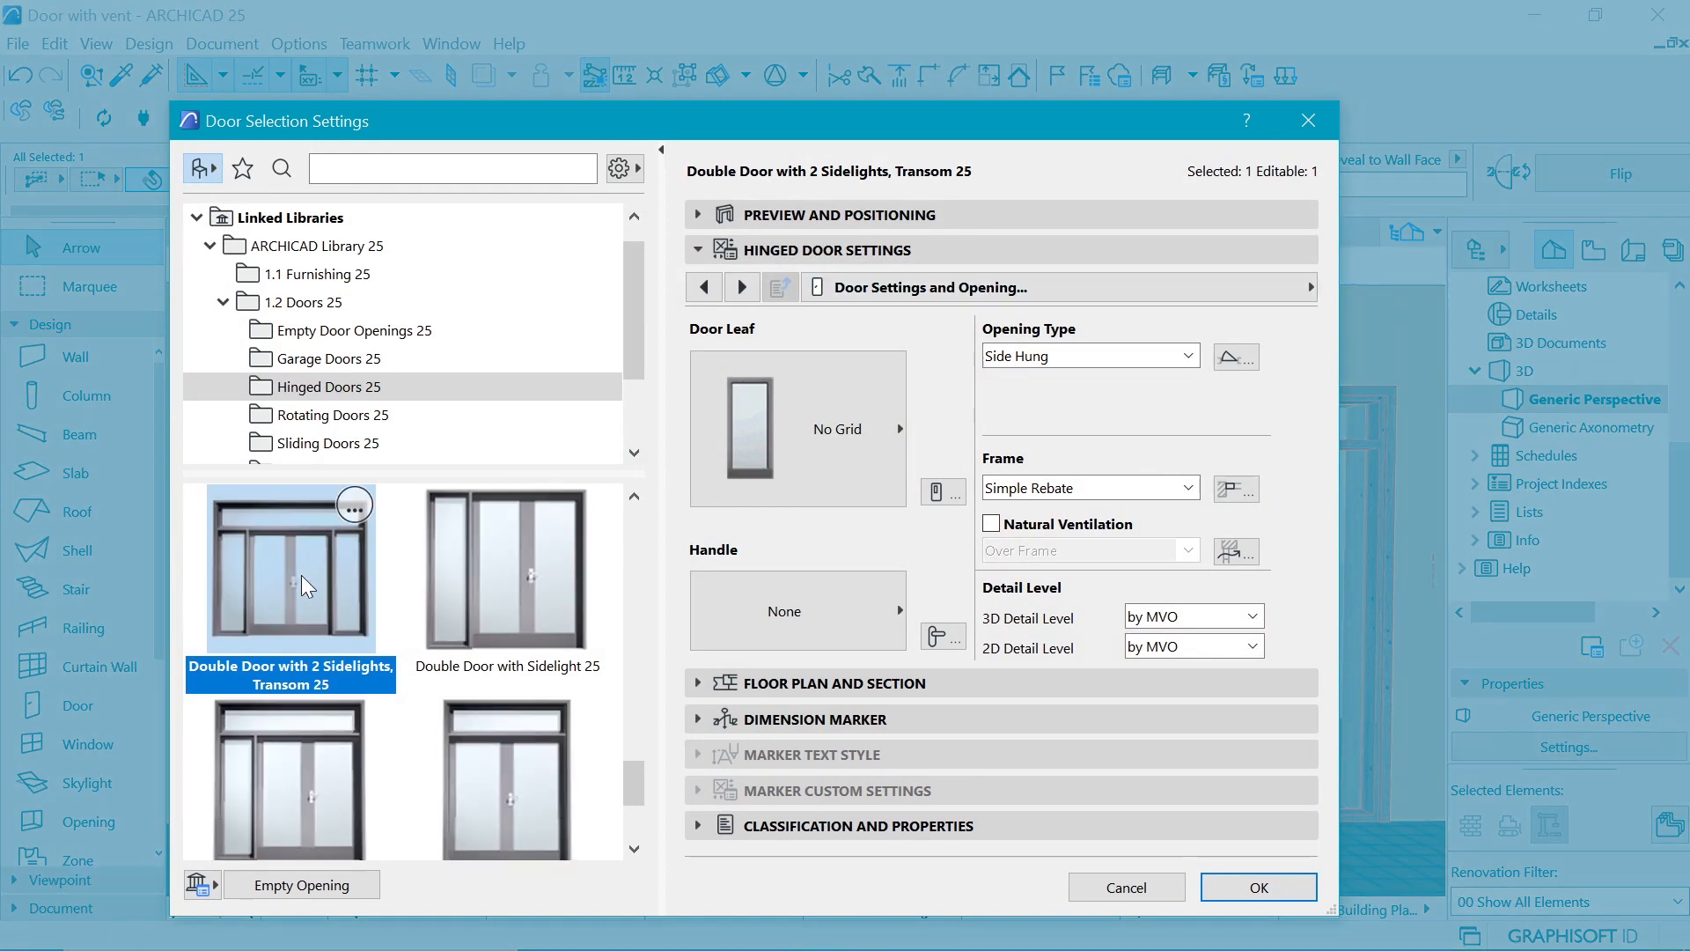
mouse_move(520, 240)
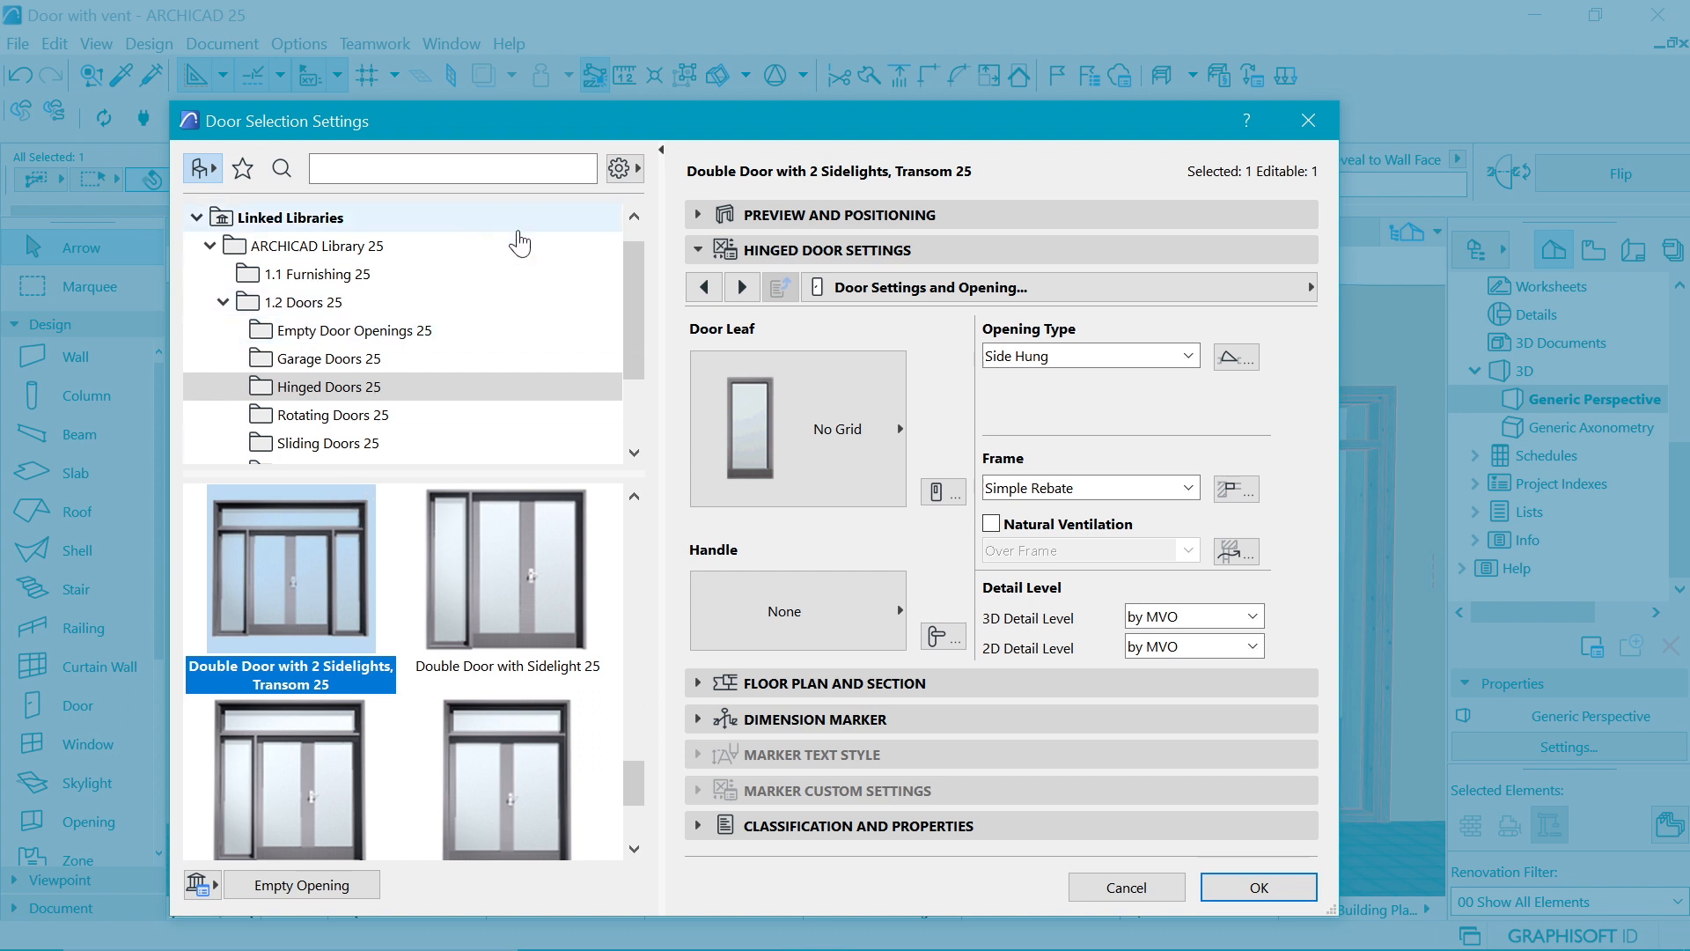
Step: Enter 100 as the Reveal to Wall Face offset under Preview and Positioning
click(837, 215)
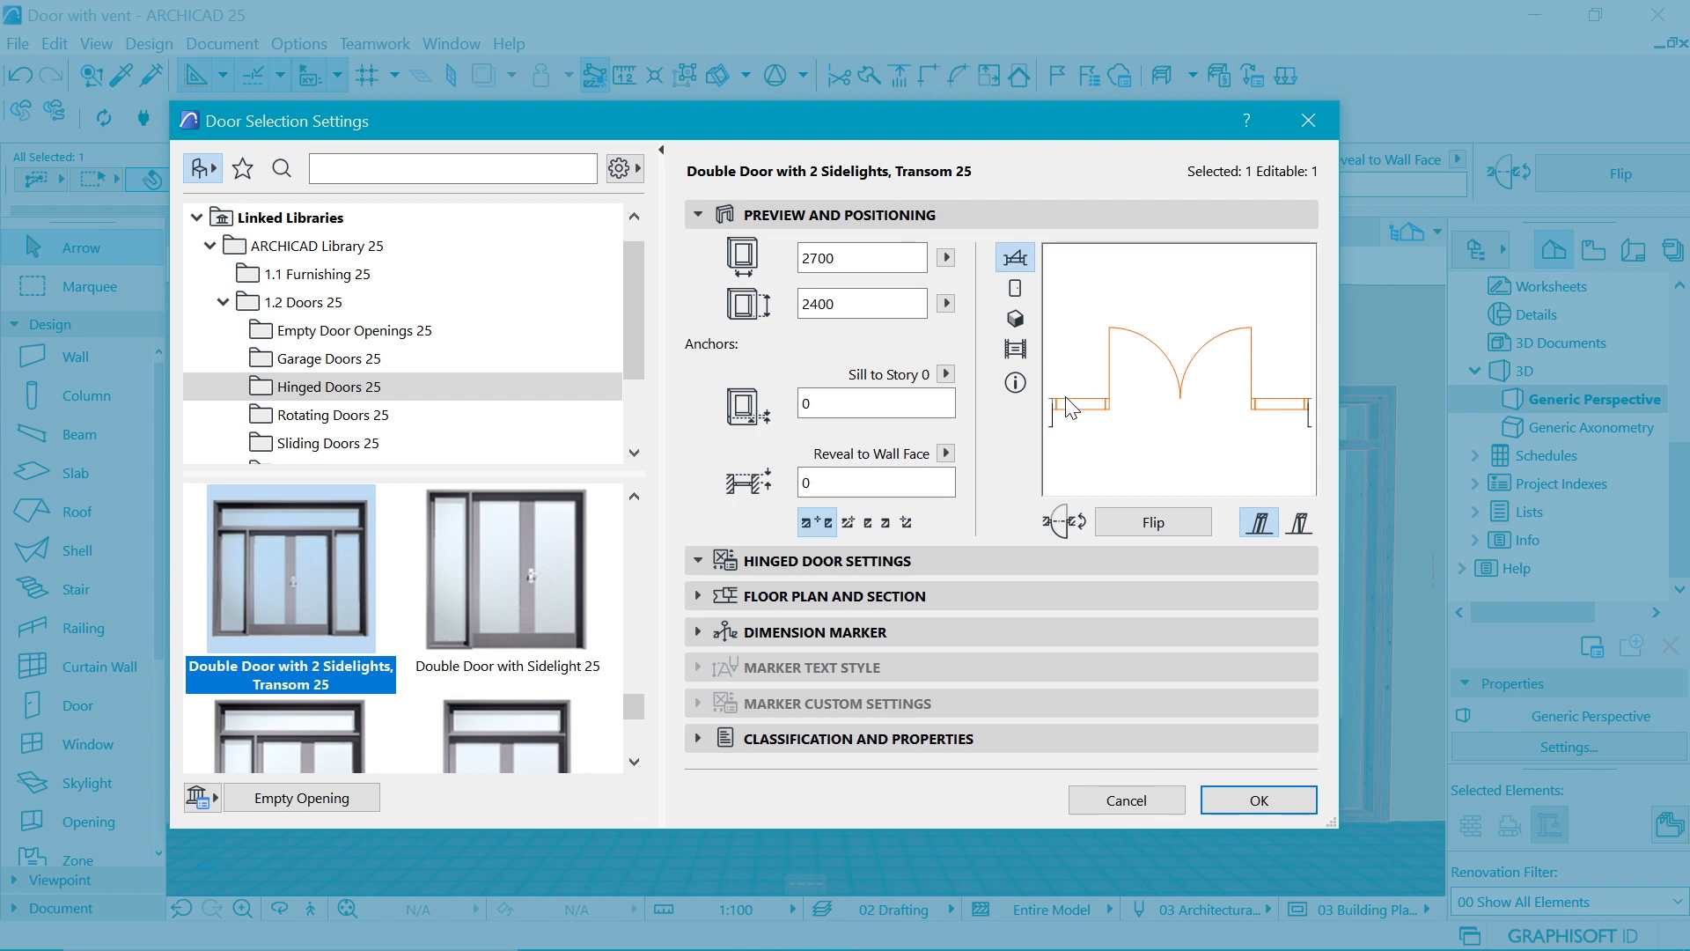
mouse_move(1291, 413)
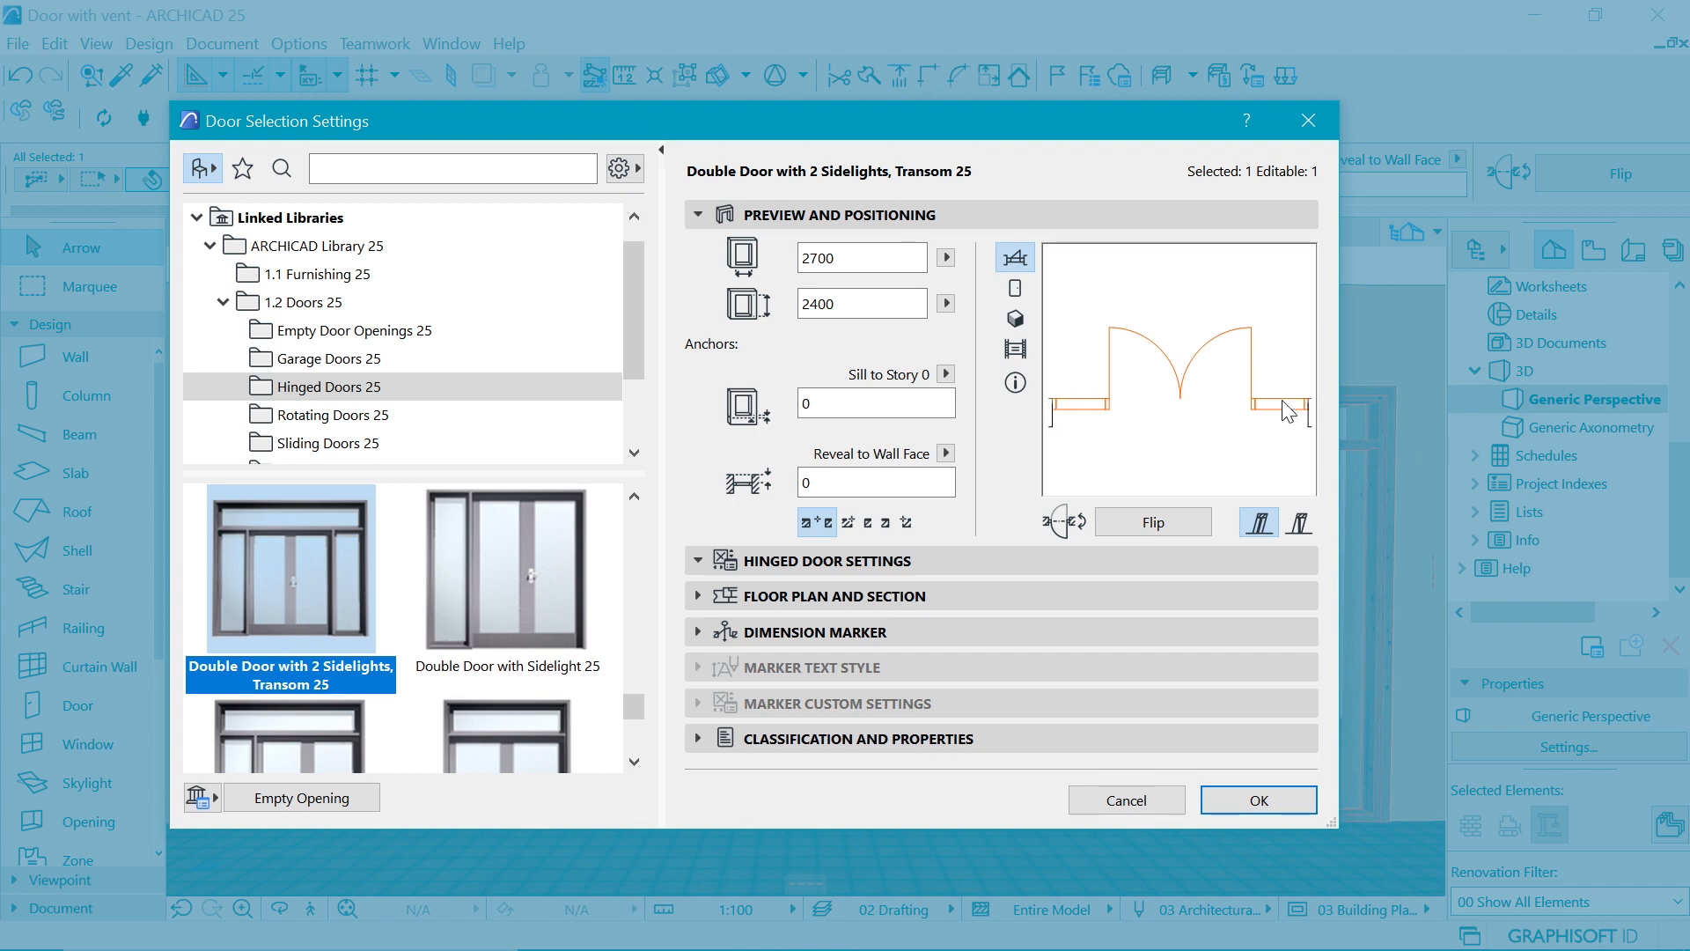
mouse_move(1086, 418)
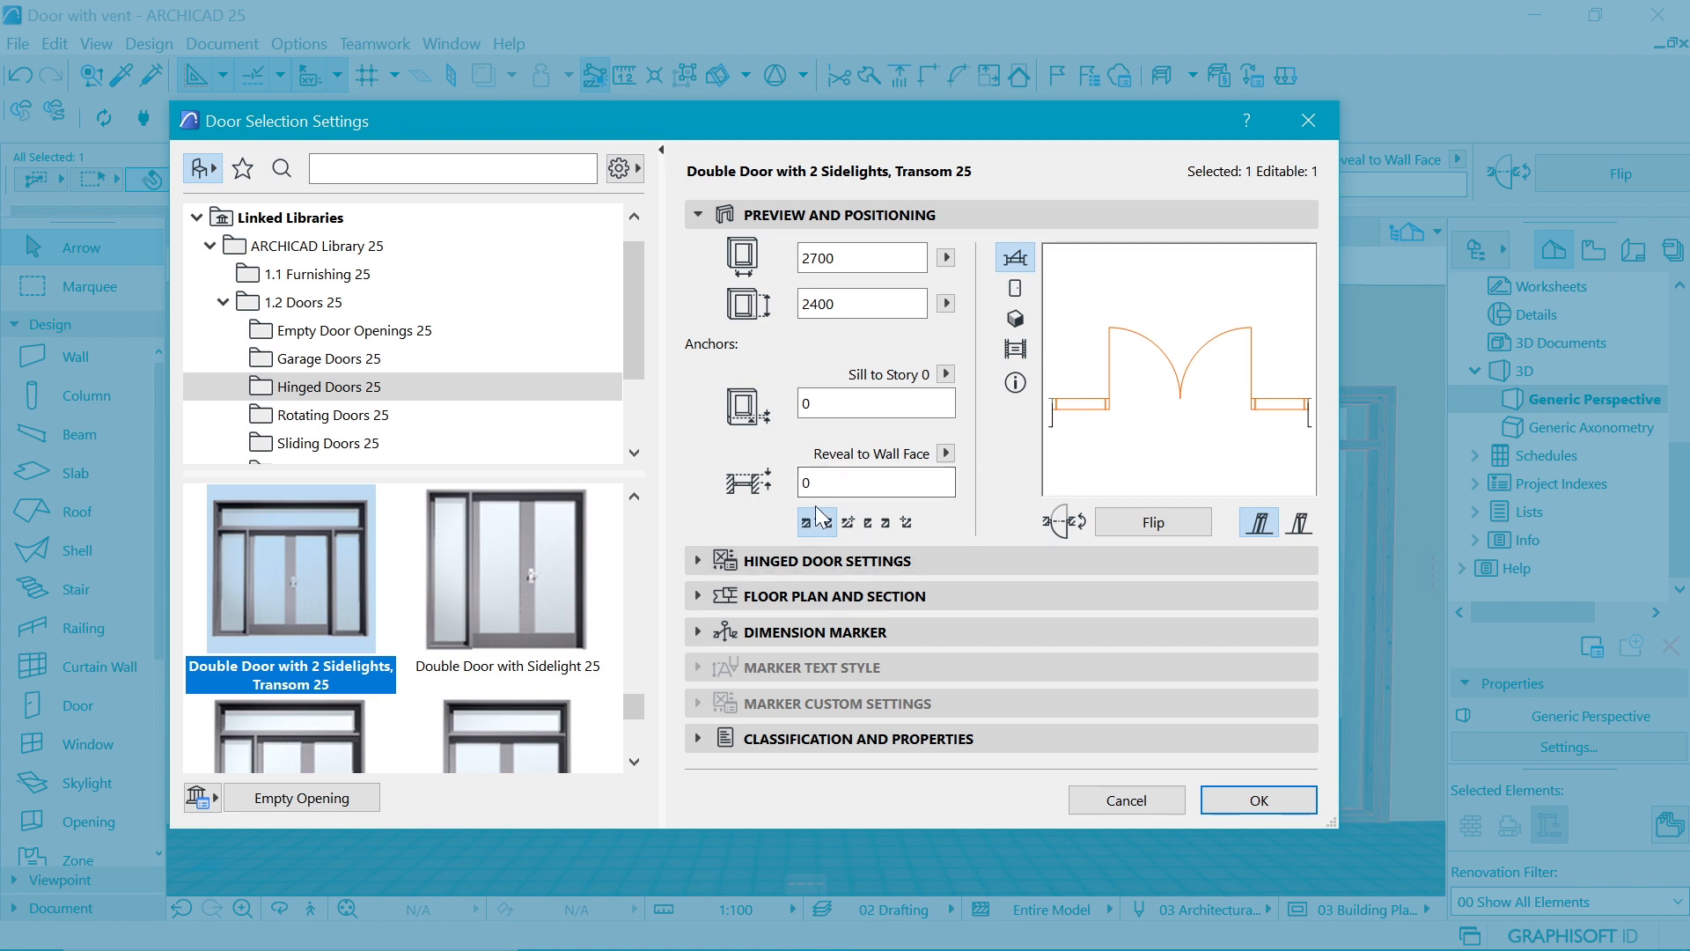
click(875, 481)
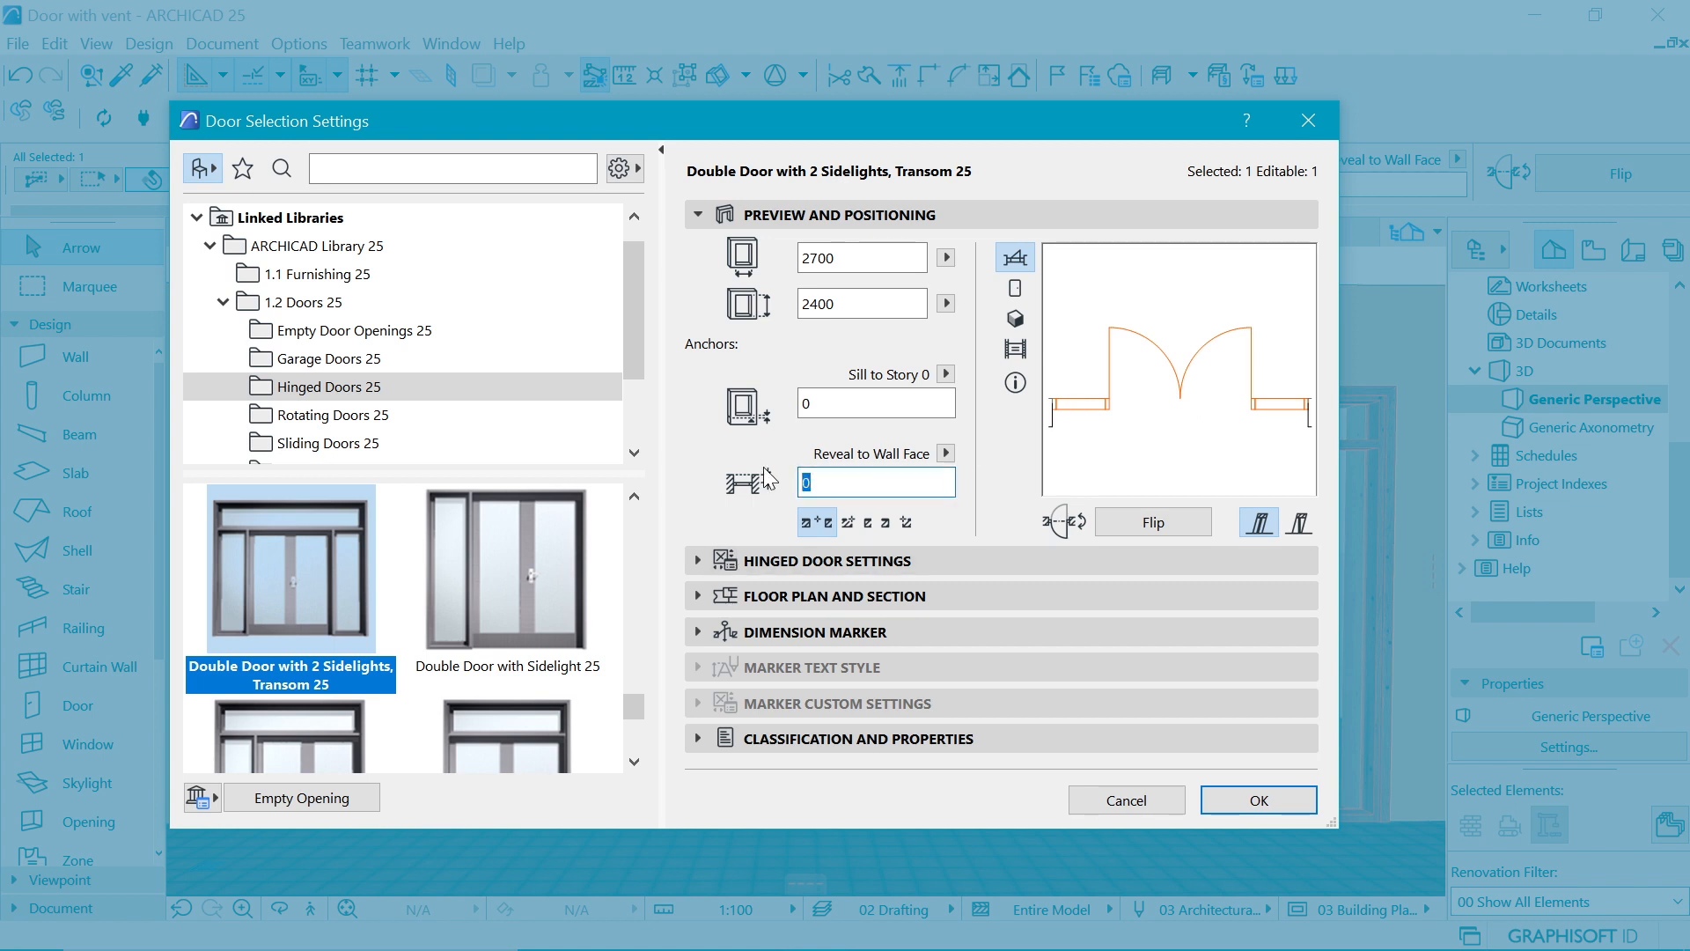
text(100)
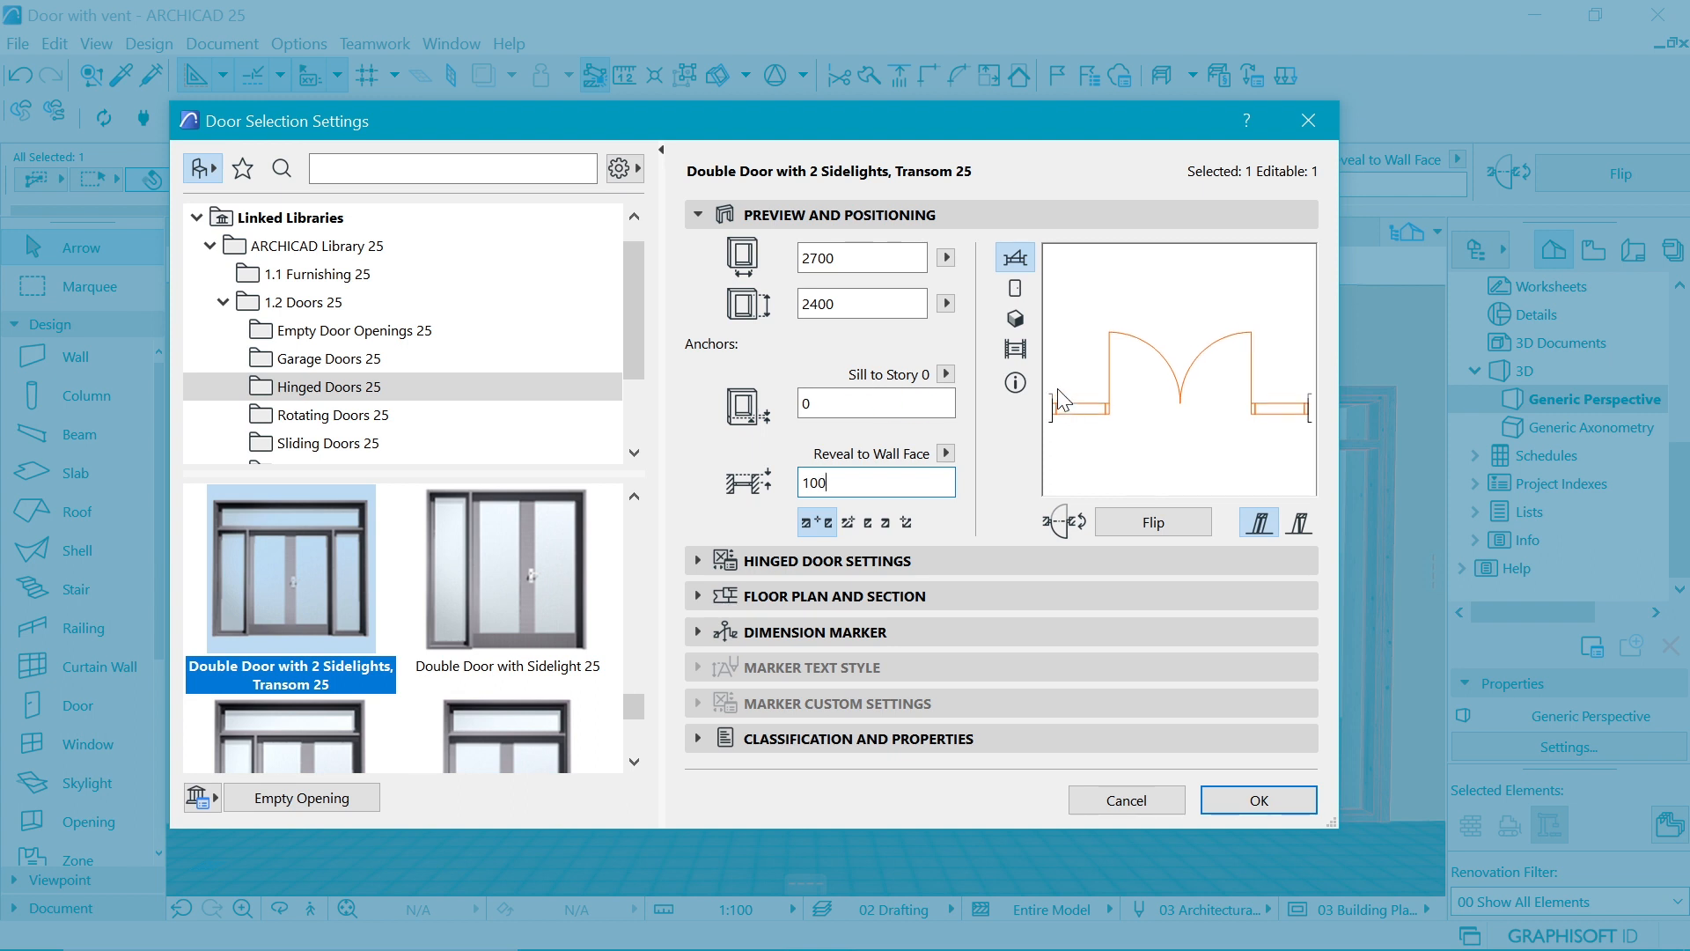
mouse_move(1062, 399)
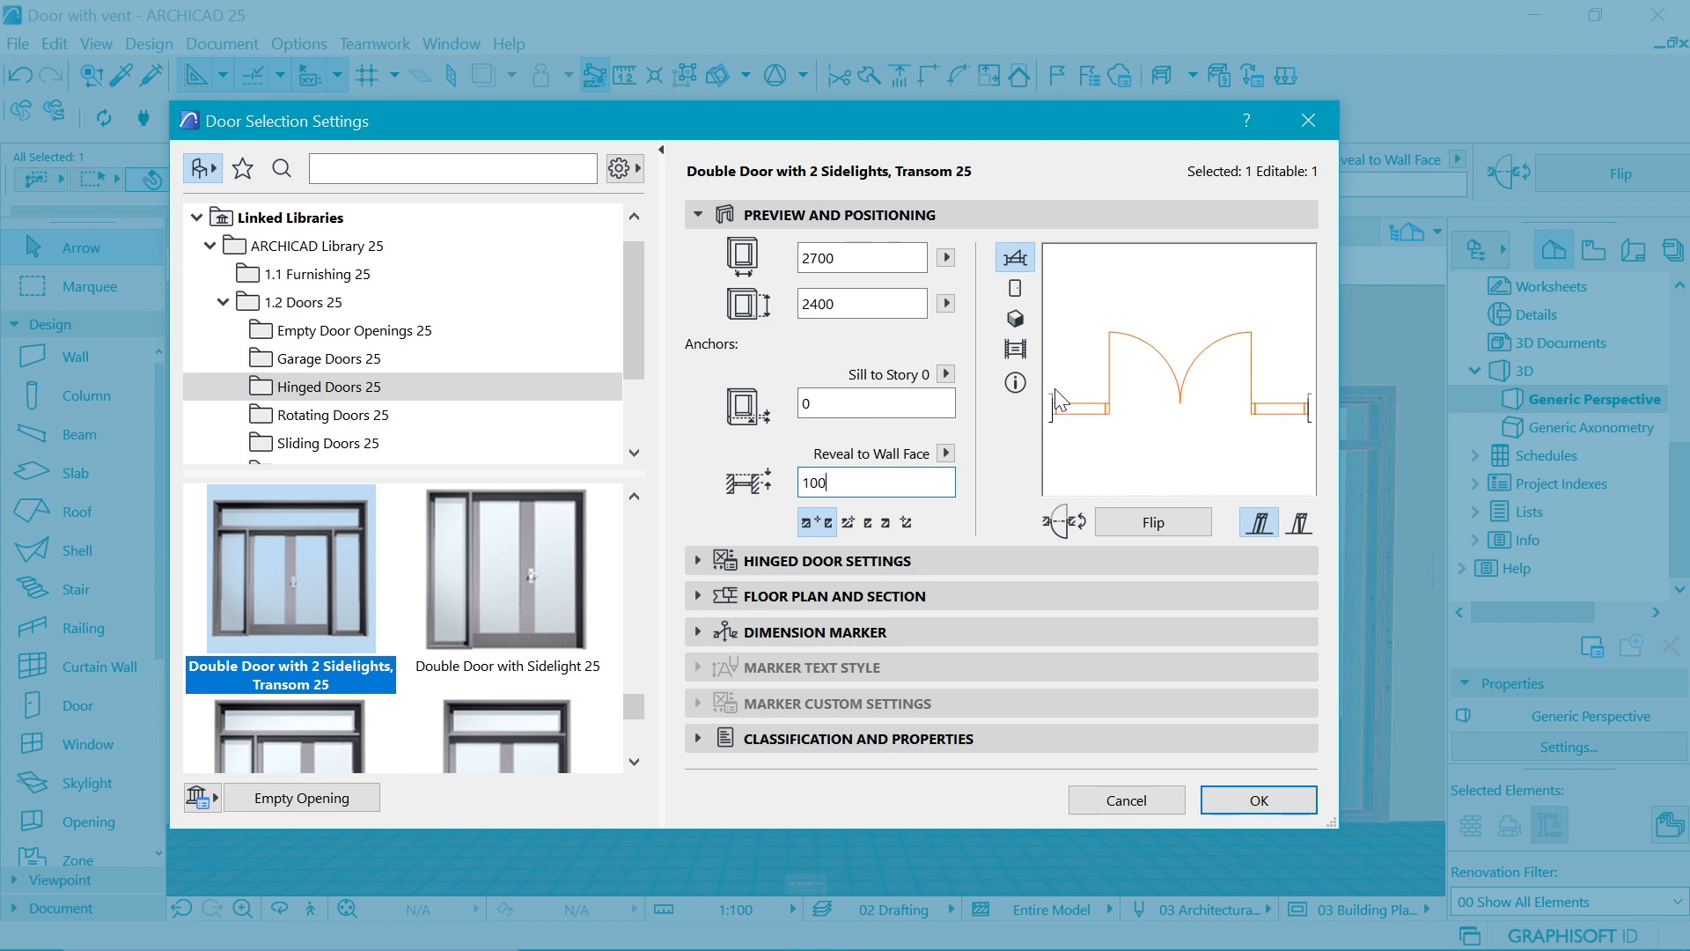
mouse_move(1282, 409)
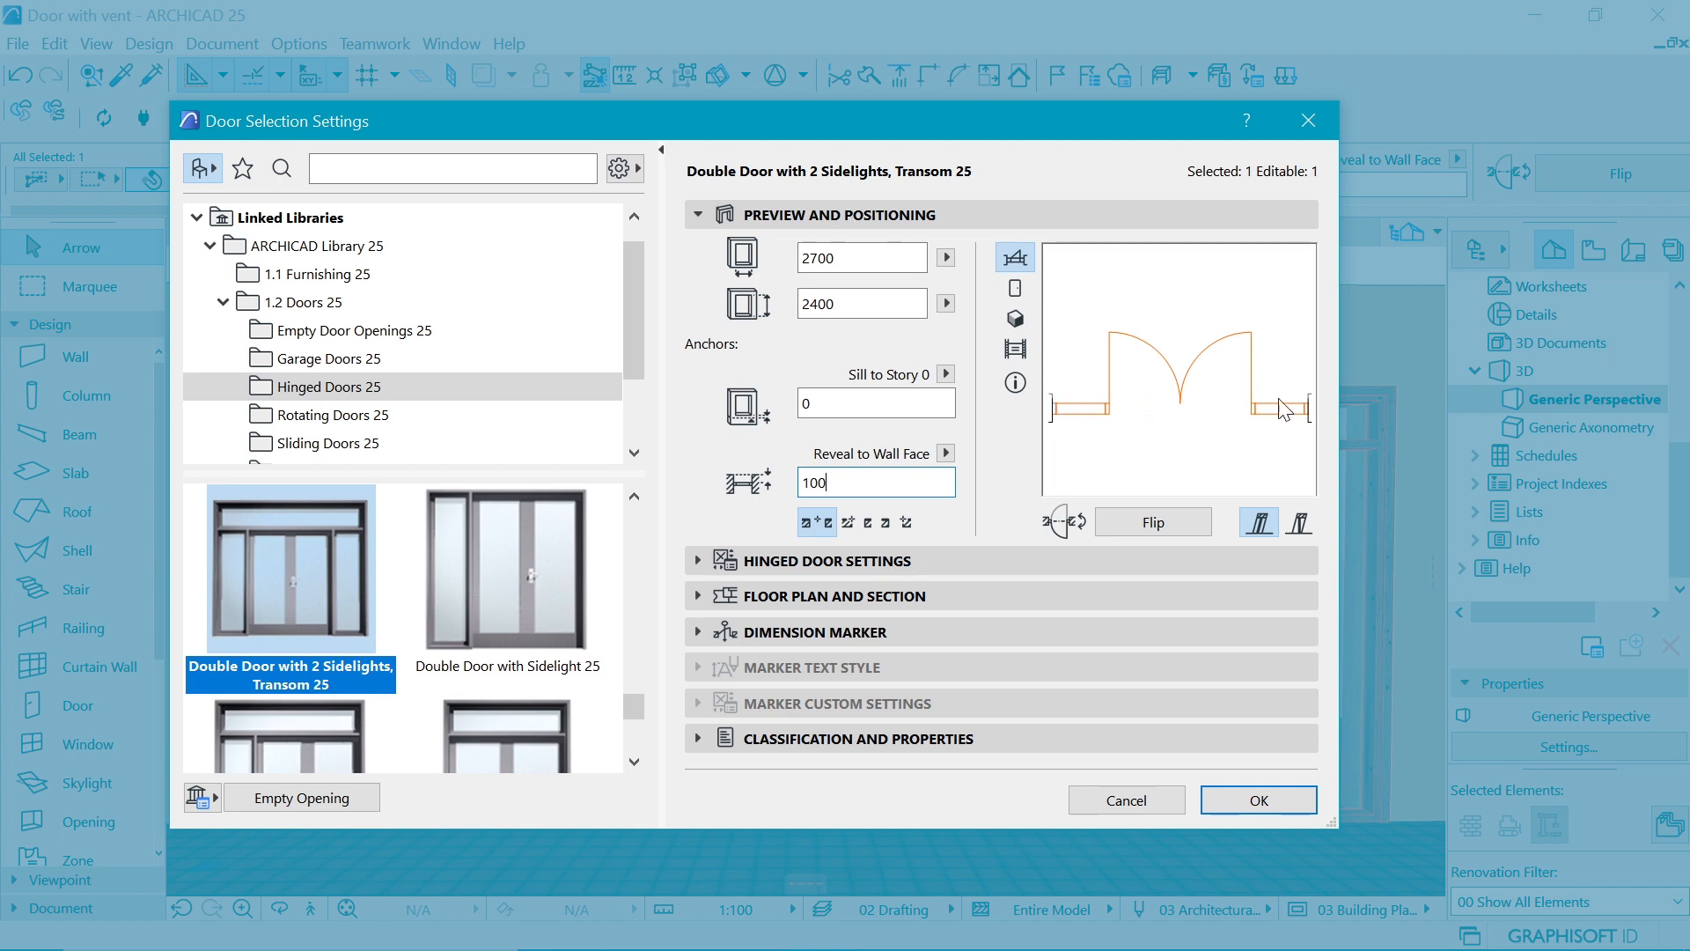
mouse_move(901, 577)
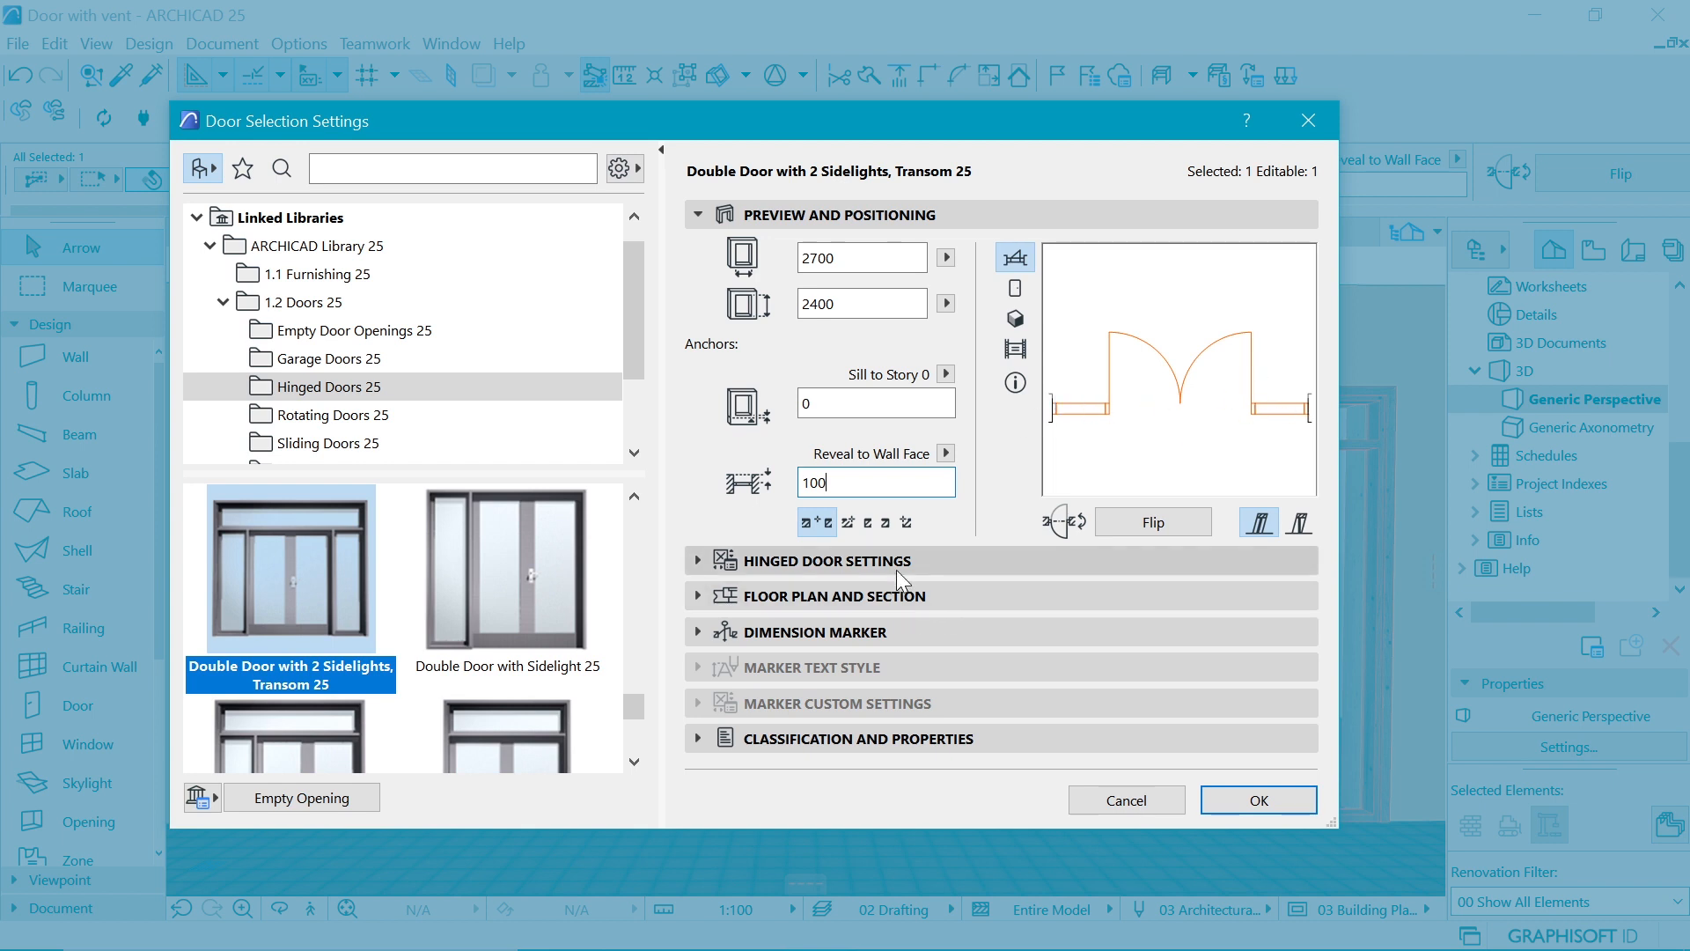
Step: On the Shape page, set Sidelight to Crosses Transom and enable sidelight horizontal divisions
click(826, 560)
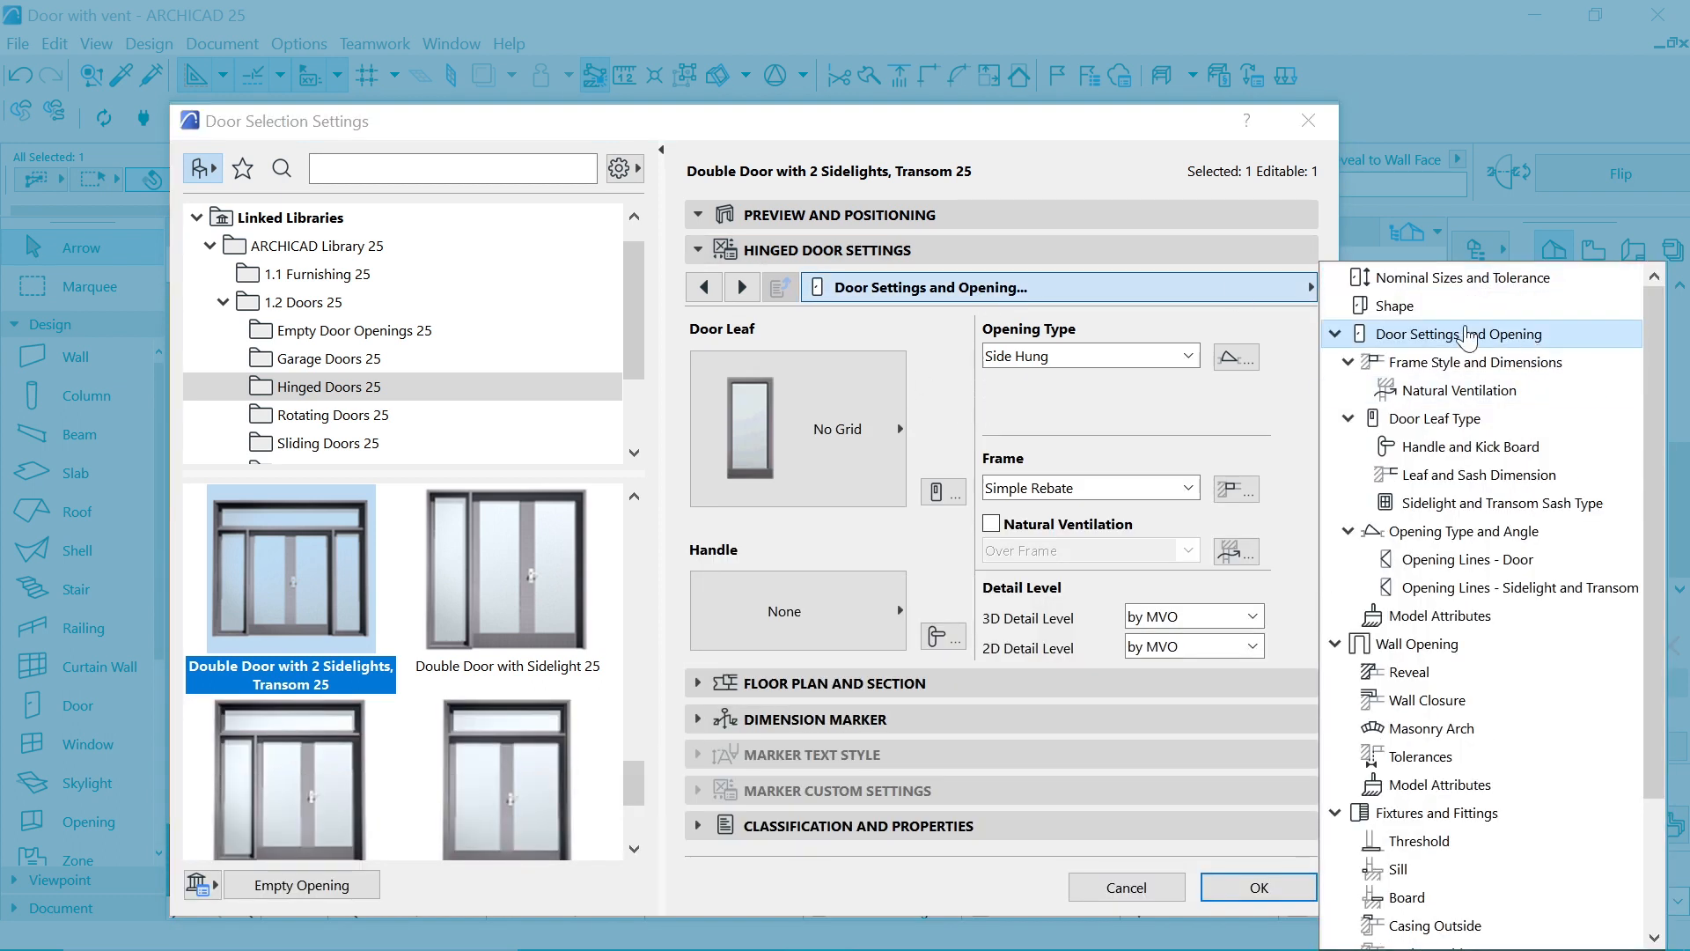
click(1394, 306)
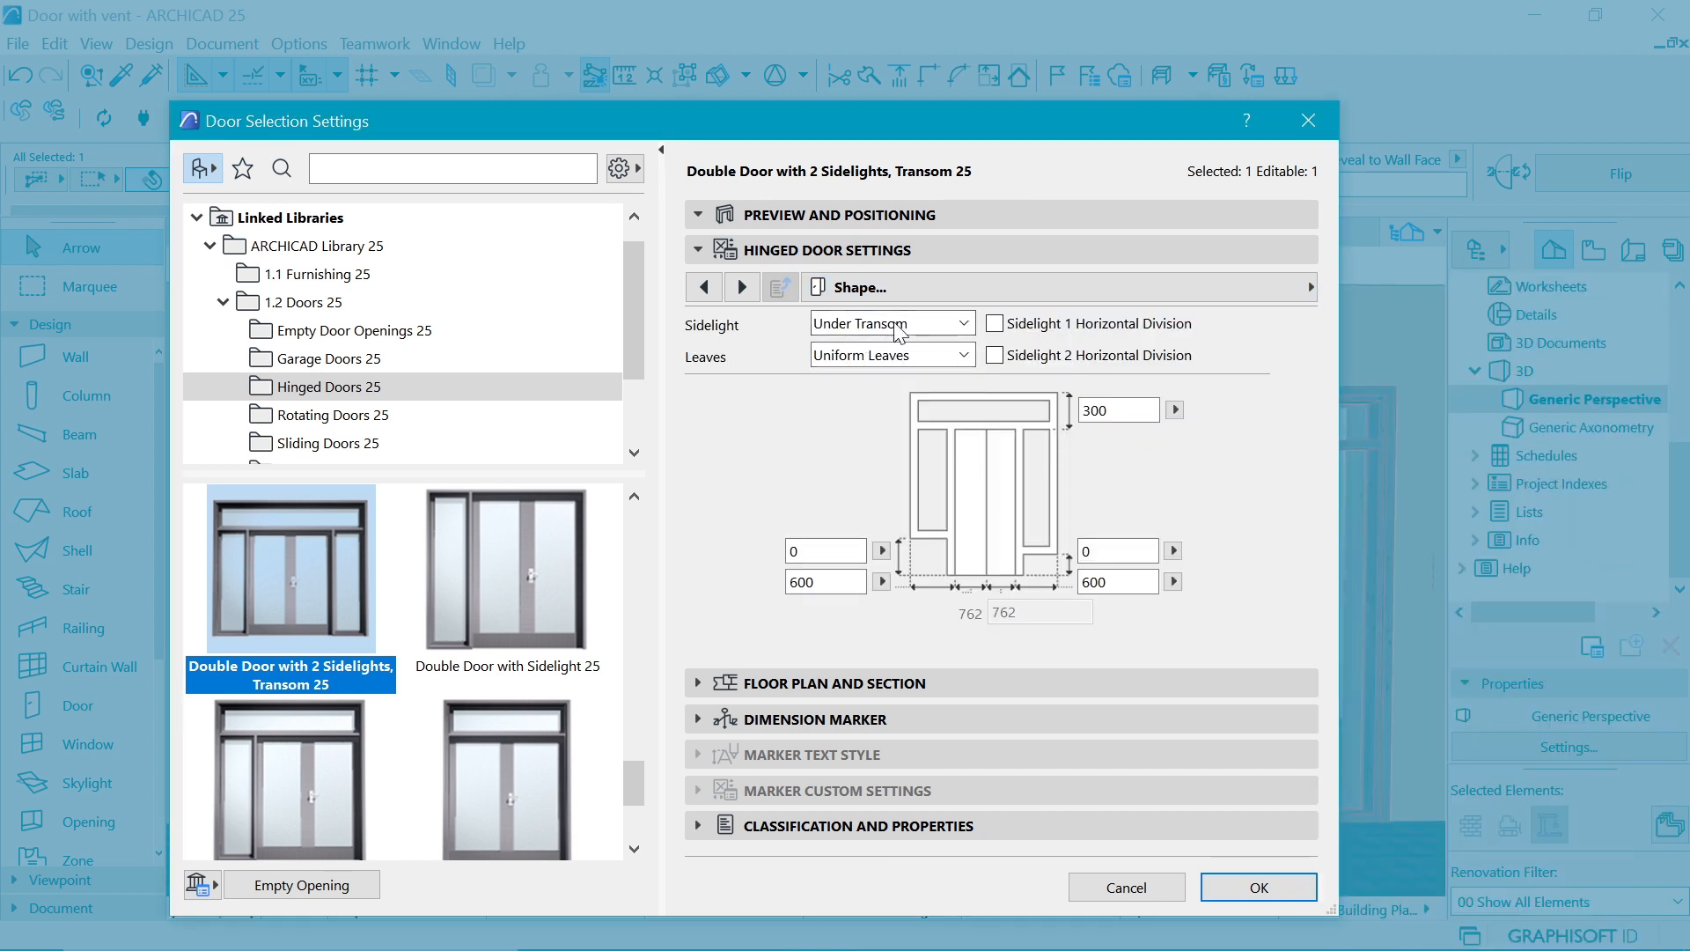
click(890, 323)
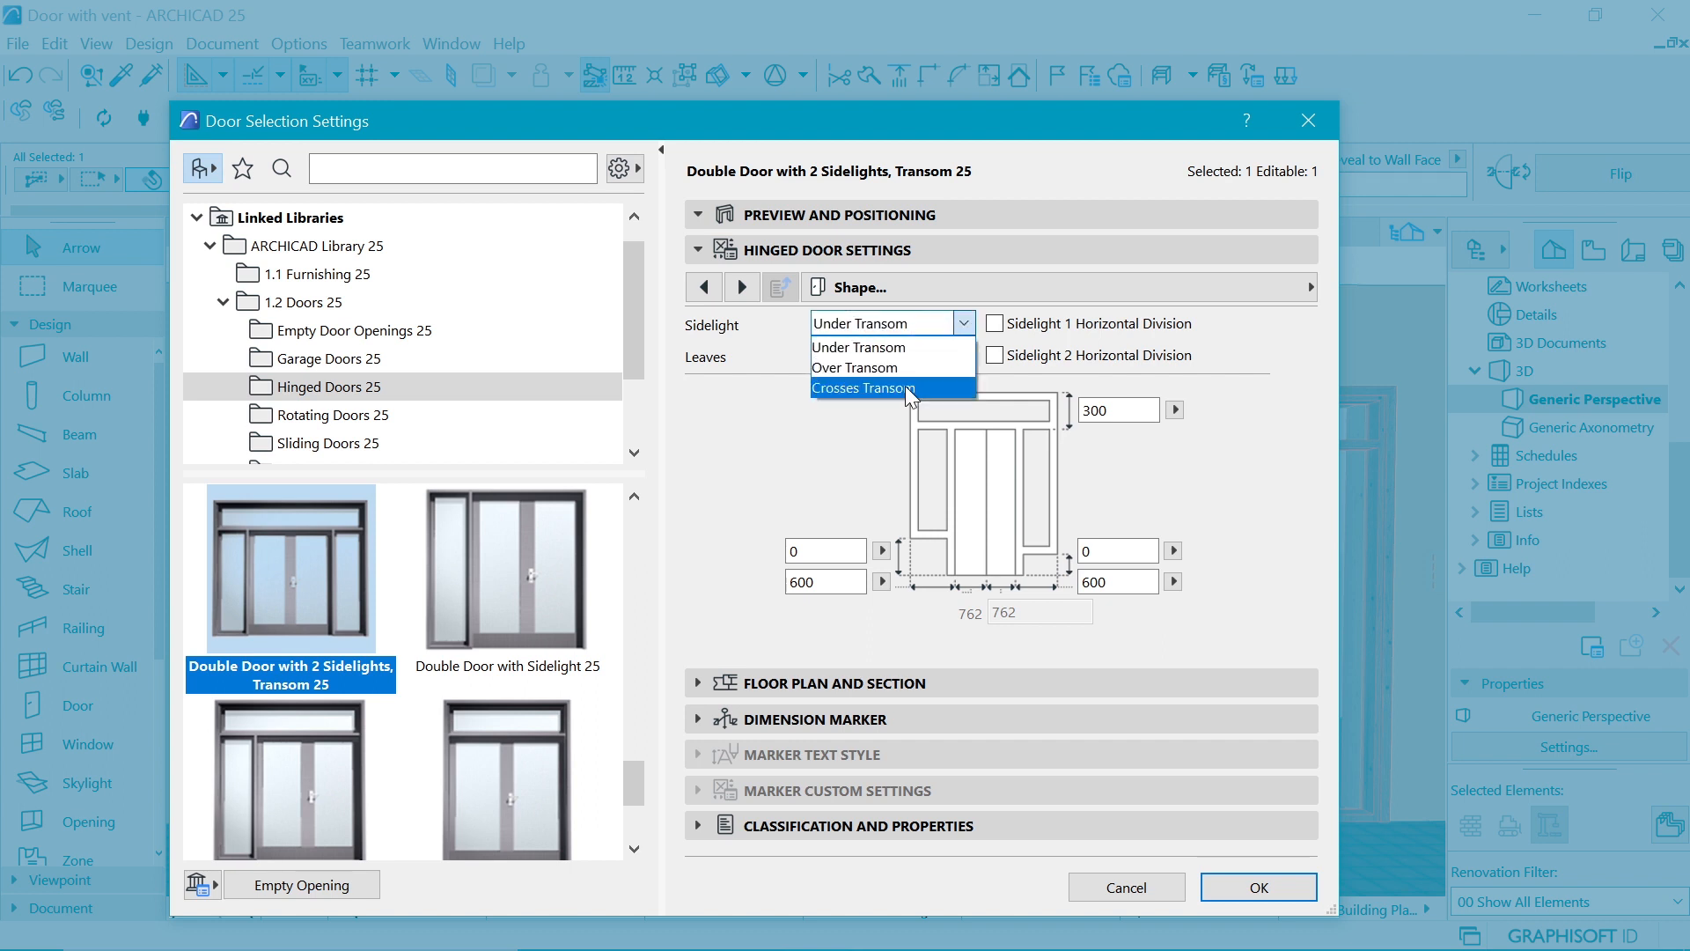
click(863, 388)
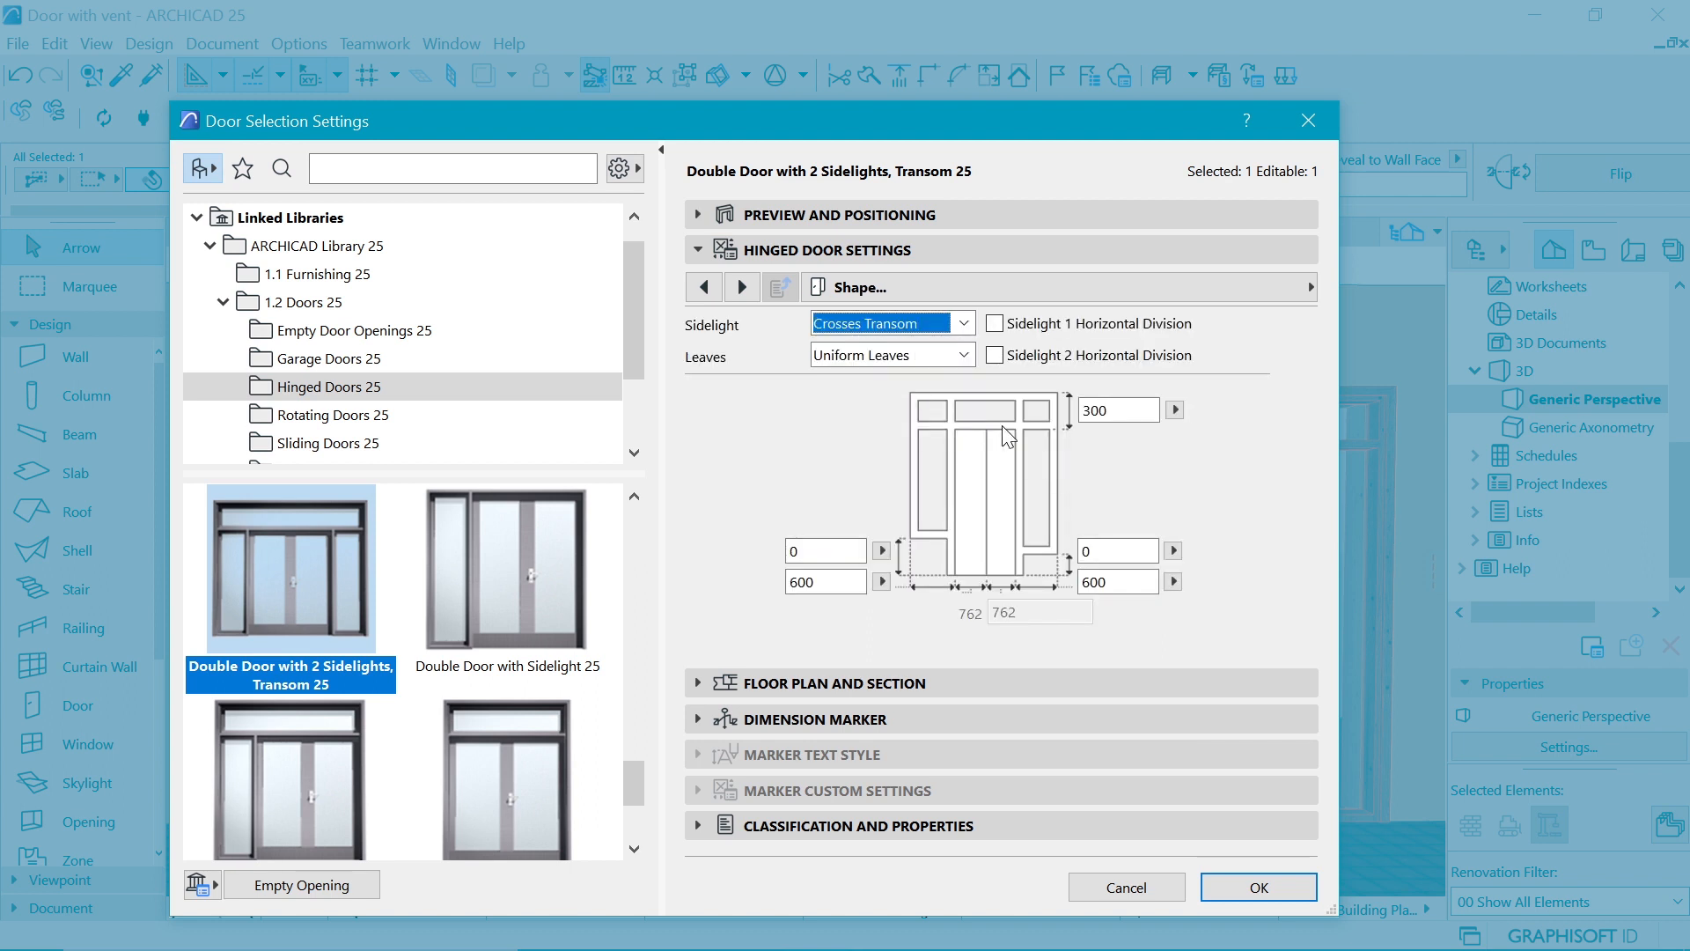
click(993, 323)
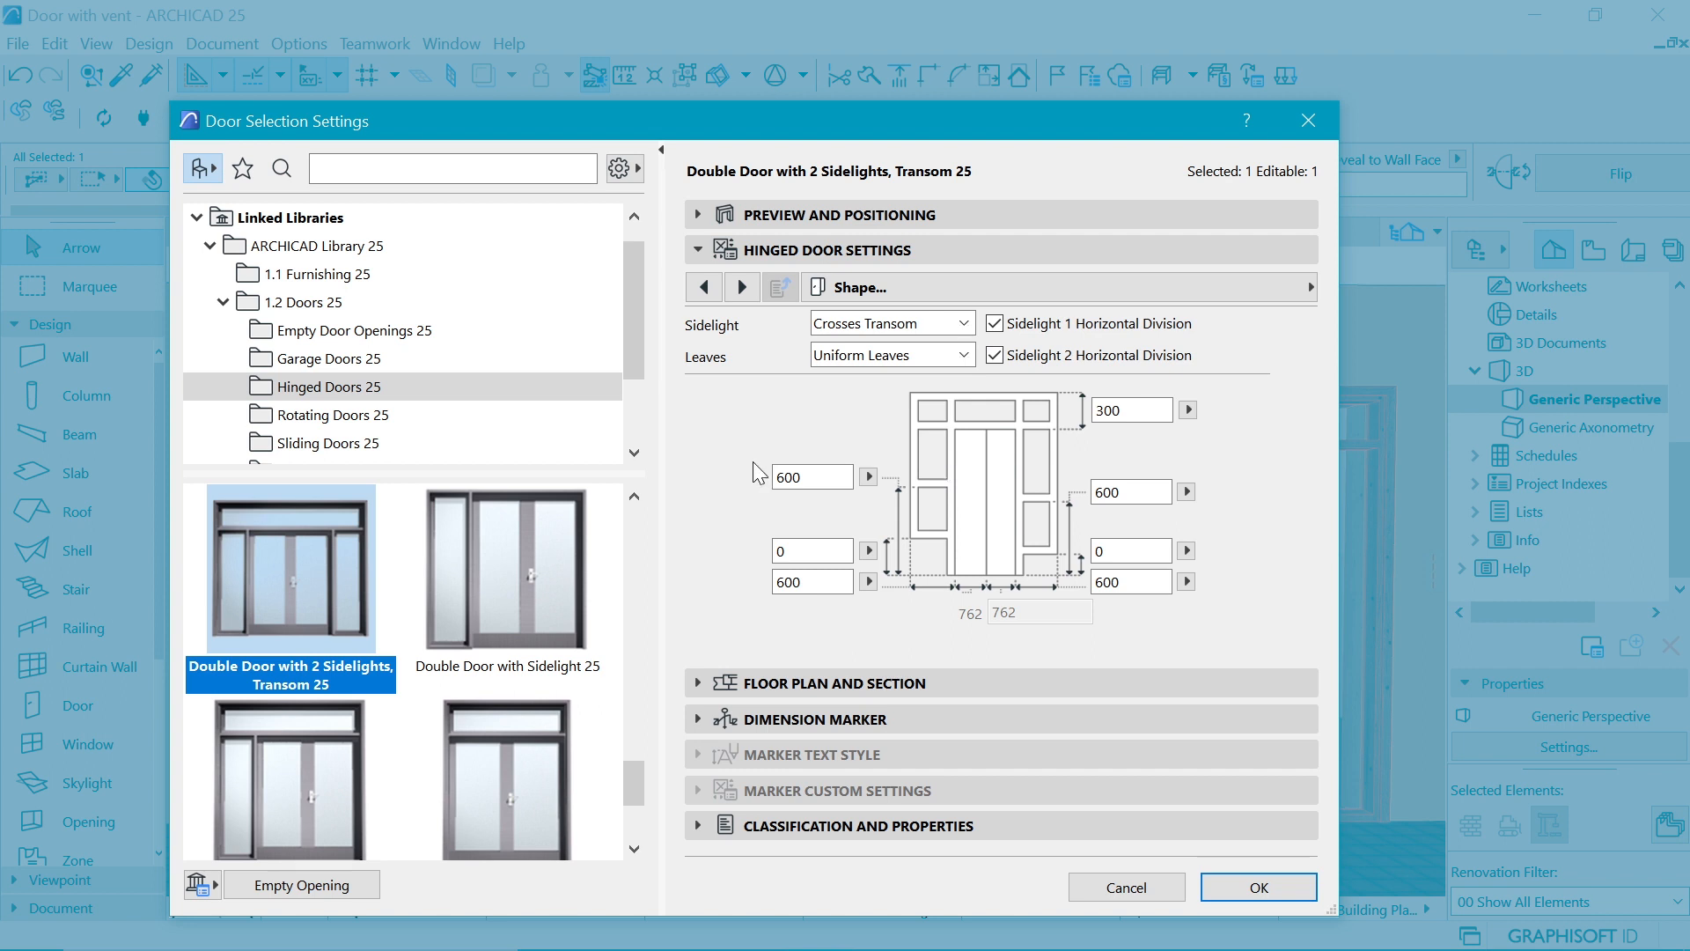
click(812, 476)
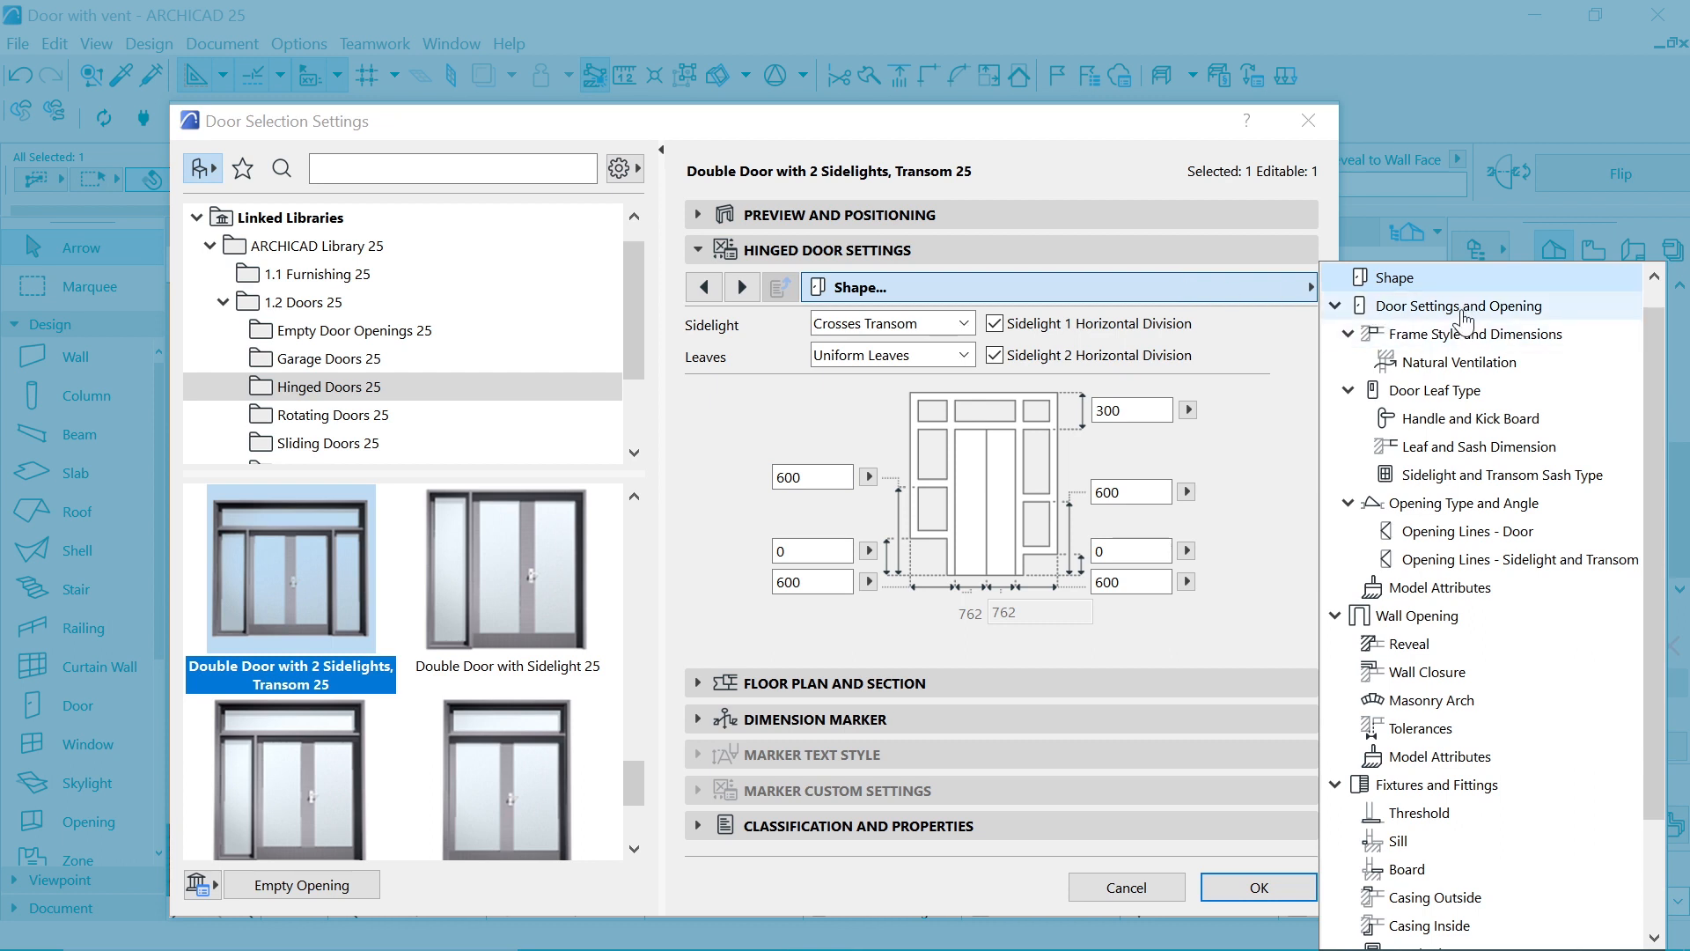
Step: Choose Style 40 for the door leaves and enter 750 for the sidelight division heights
click(1461, 305)
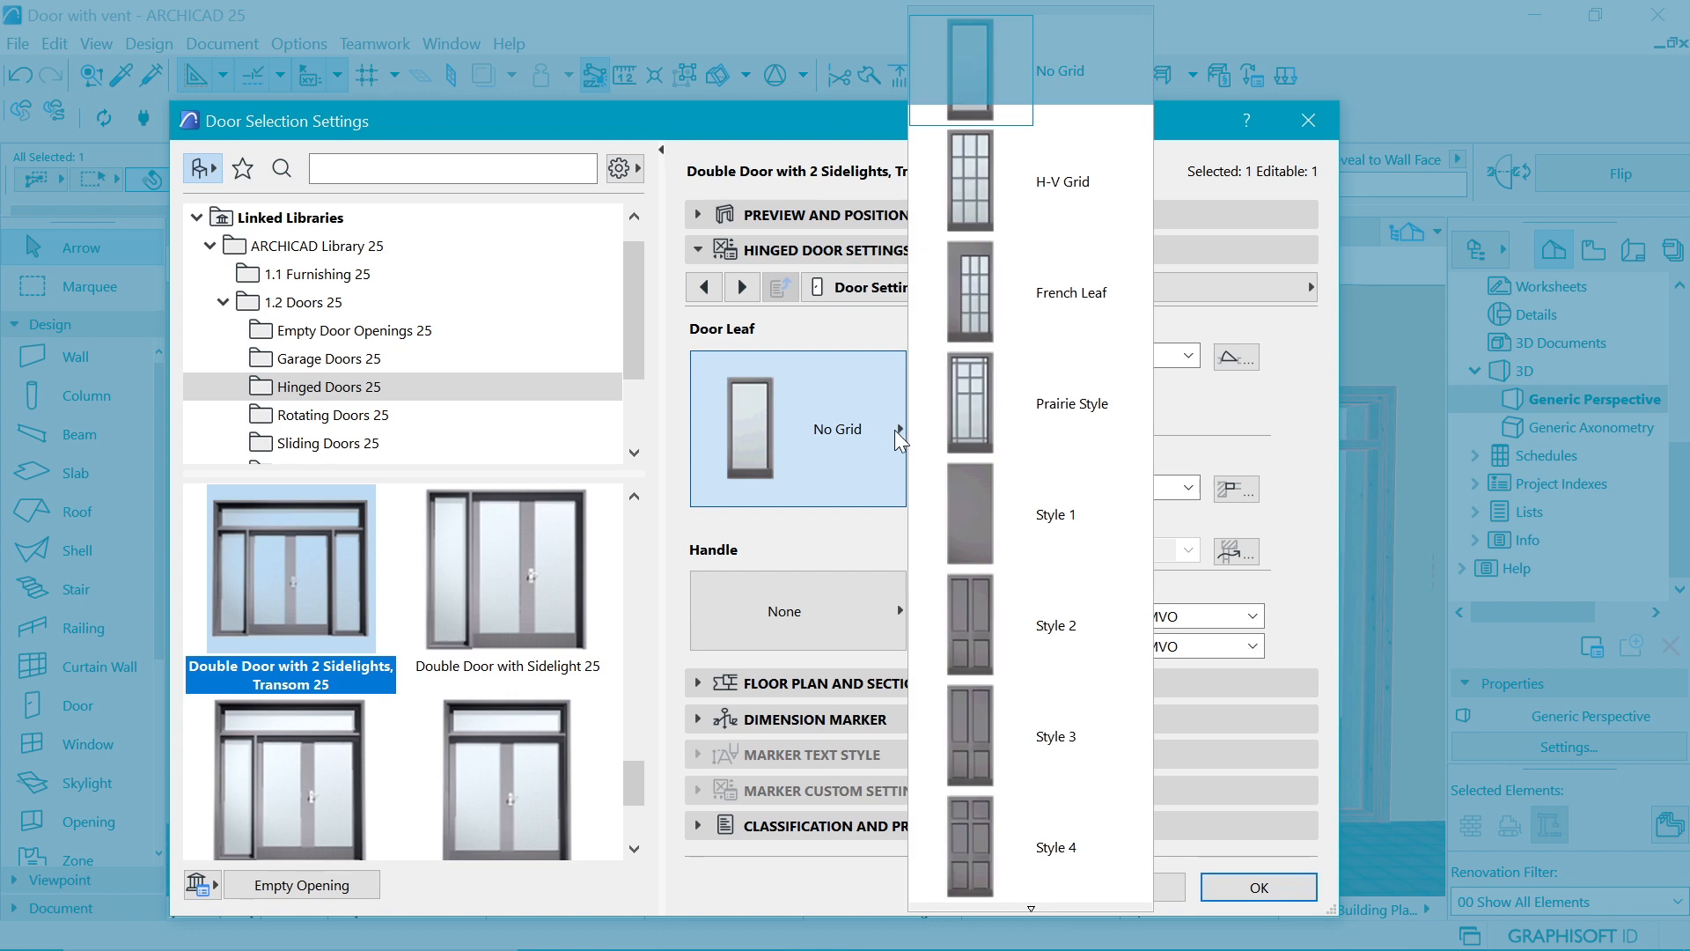
scroll(down, 3)
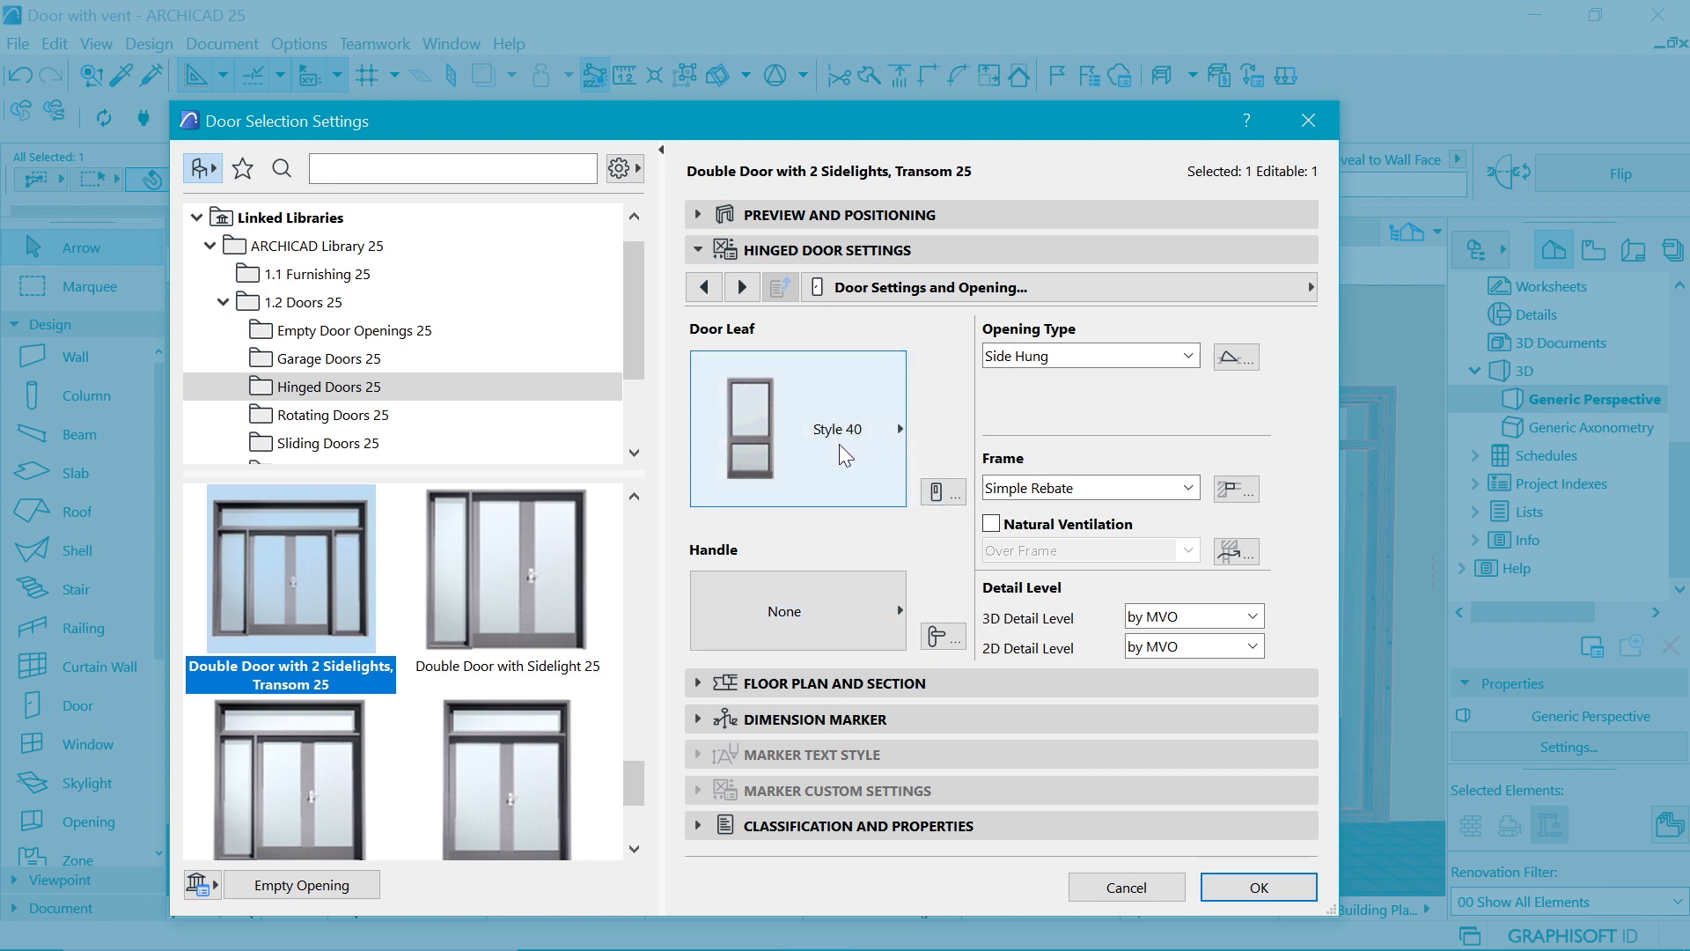
mouse_move(764, 458)
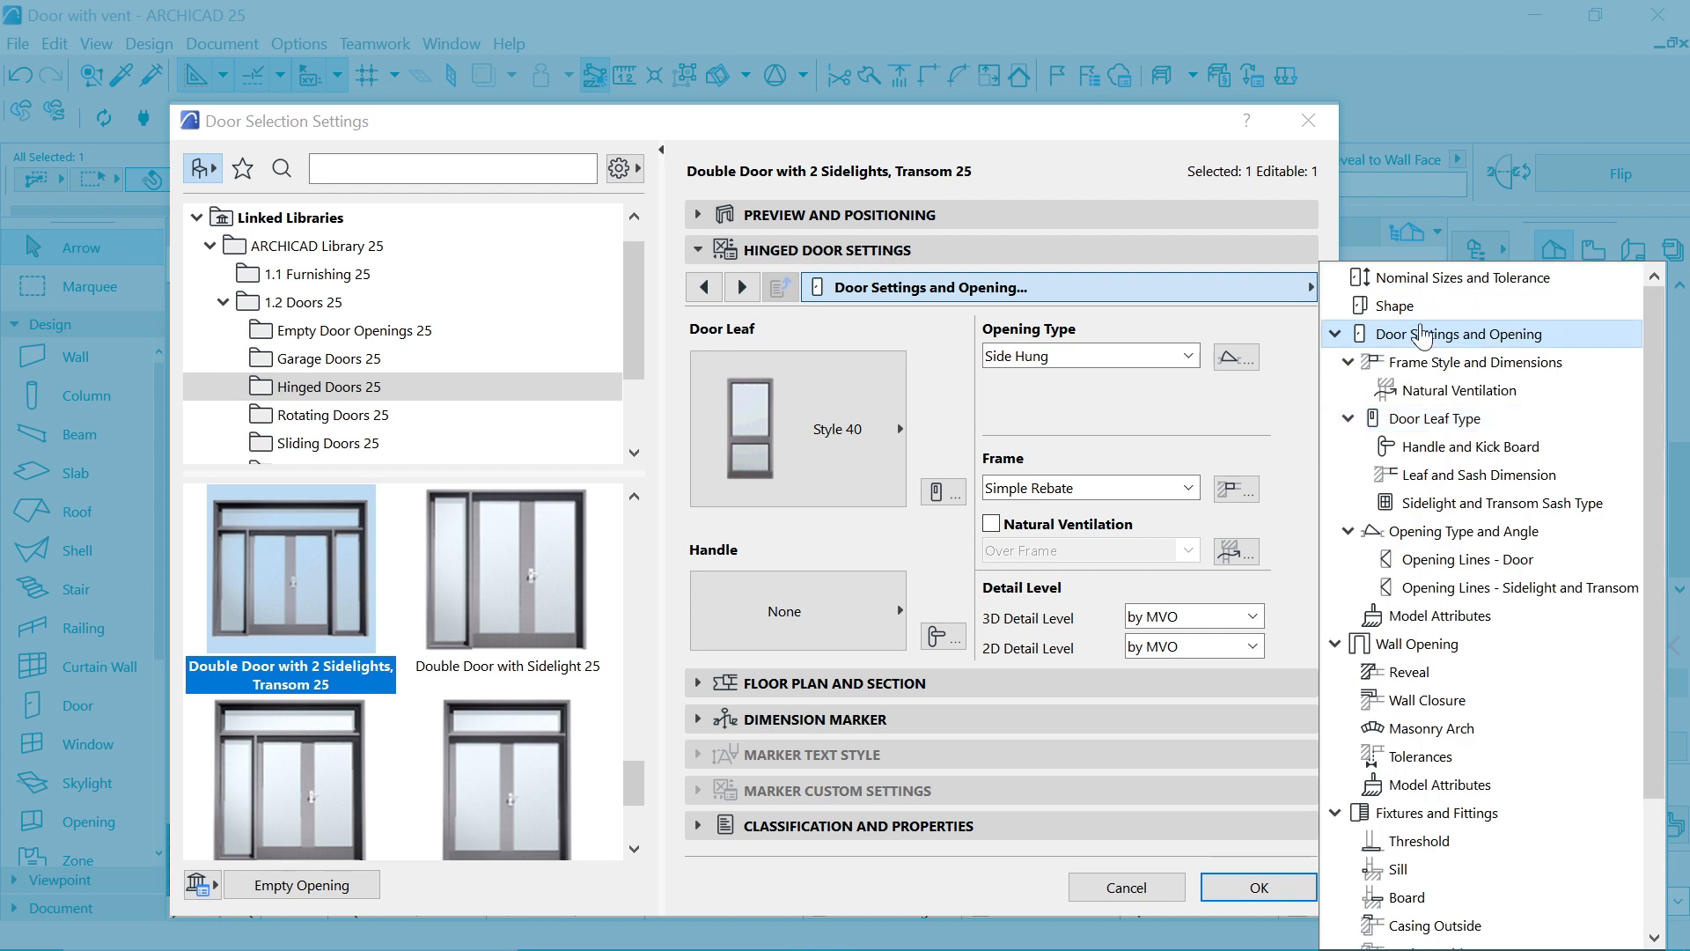
click(1394, 305)
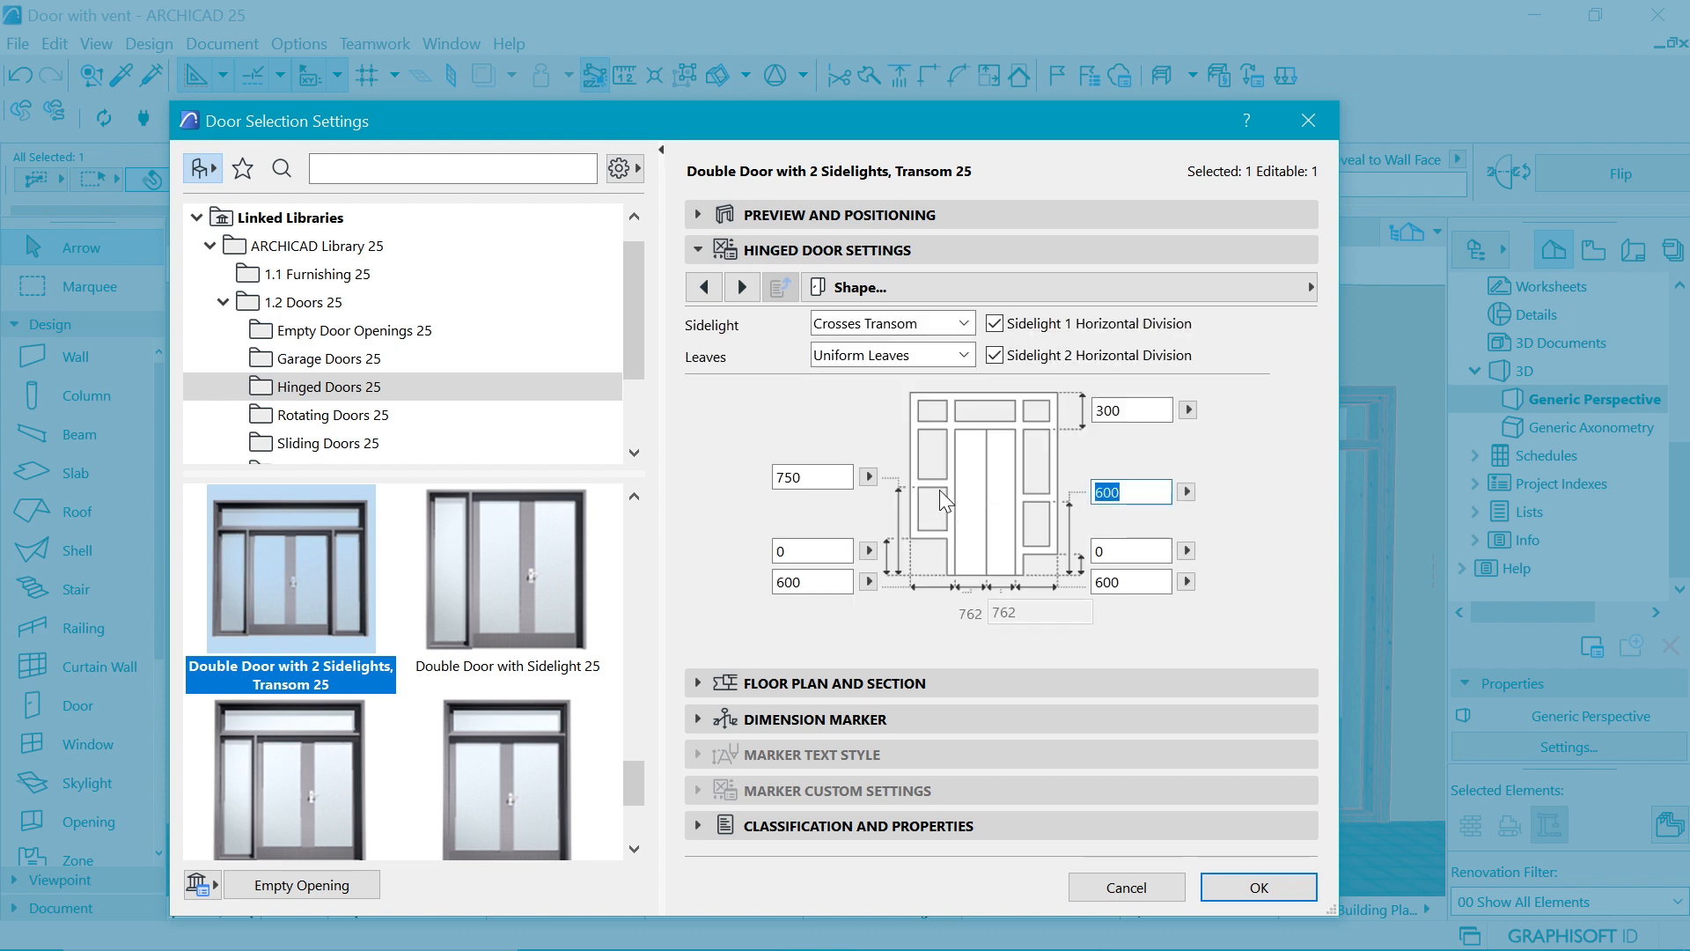
text(750)
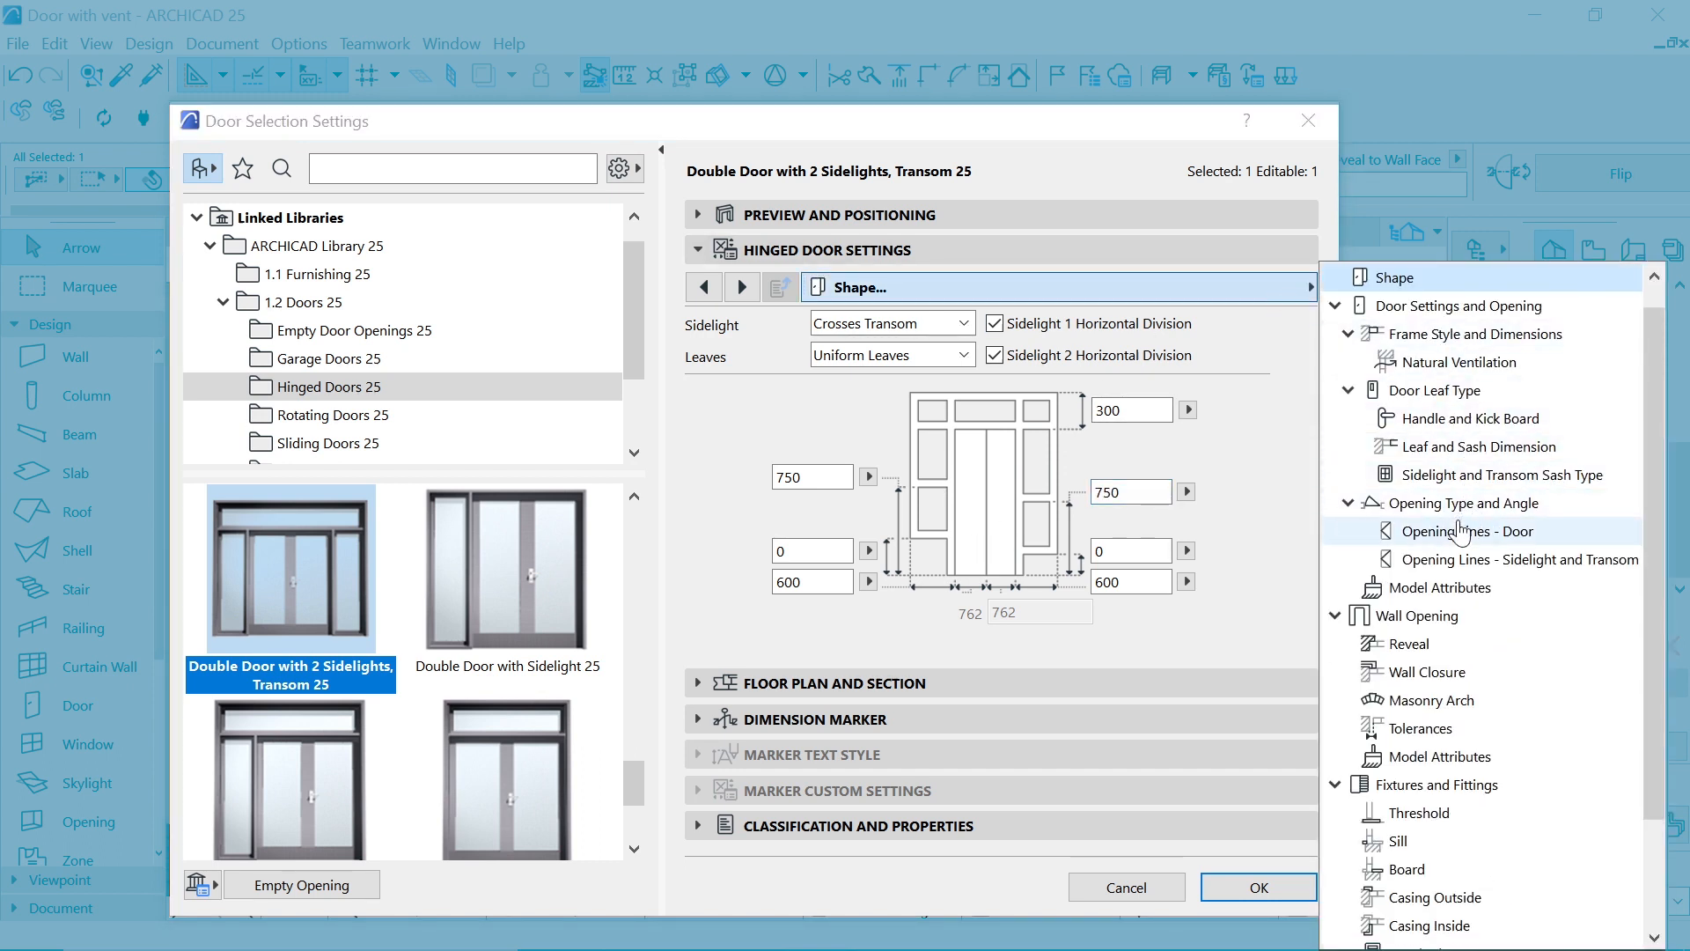
Step: Set the Simple Rebate frame style and enter 120 for the middle side frame widths
click(1472, 333)
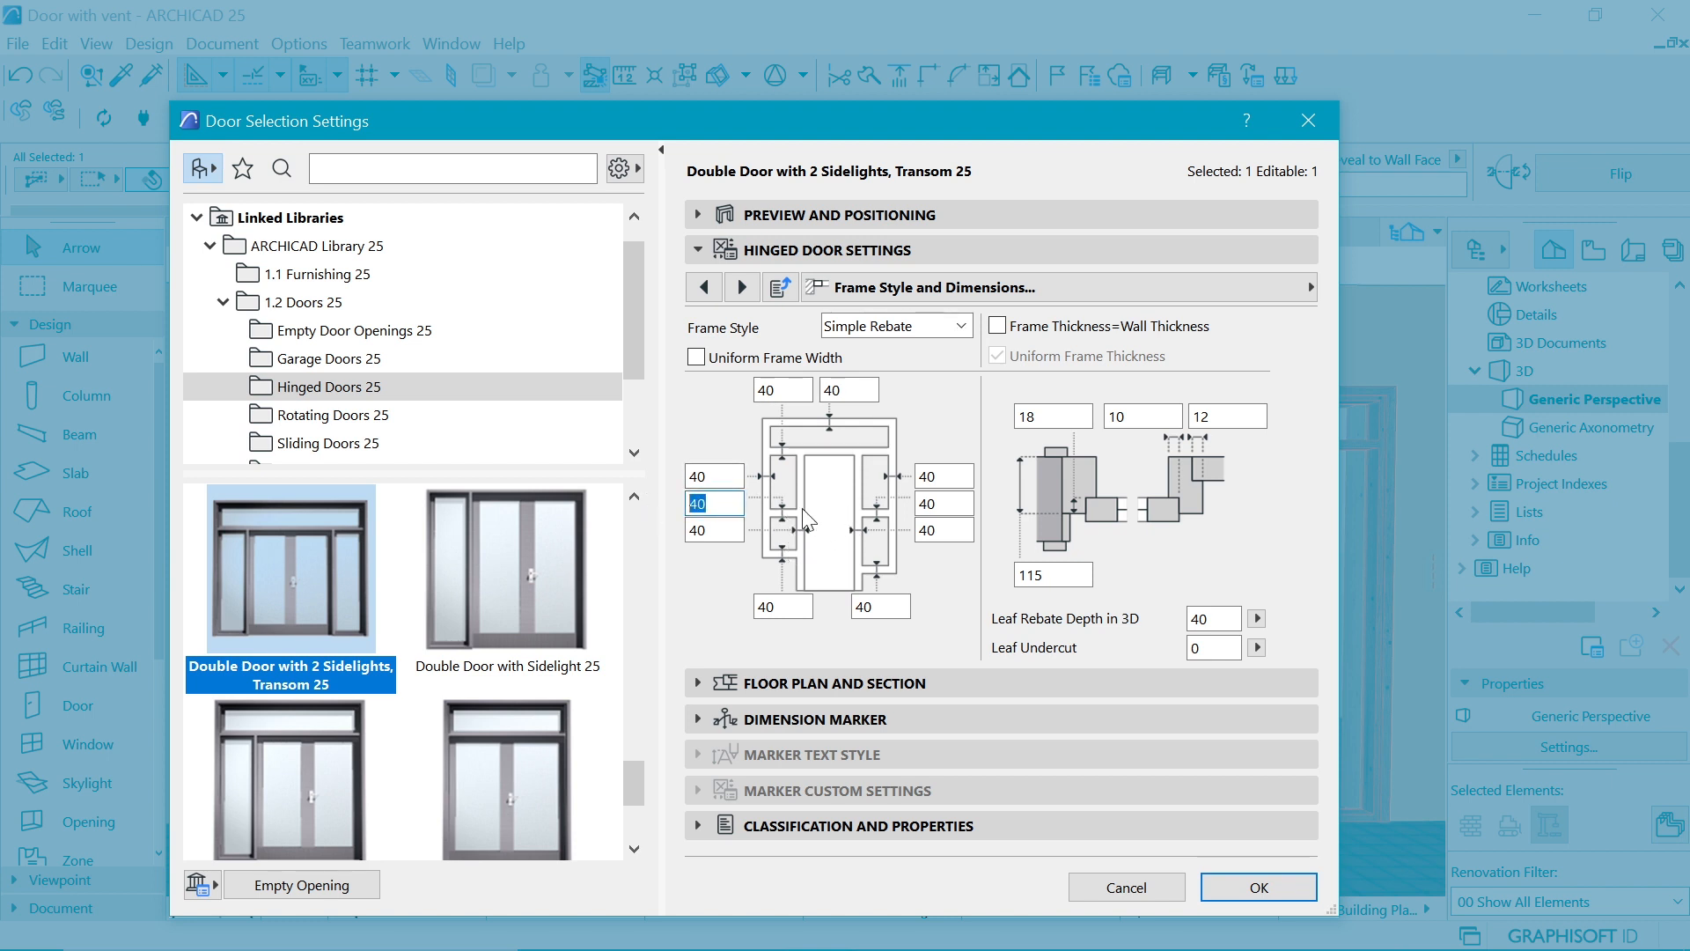
text(1)
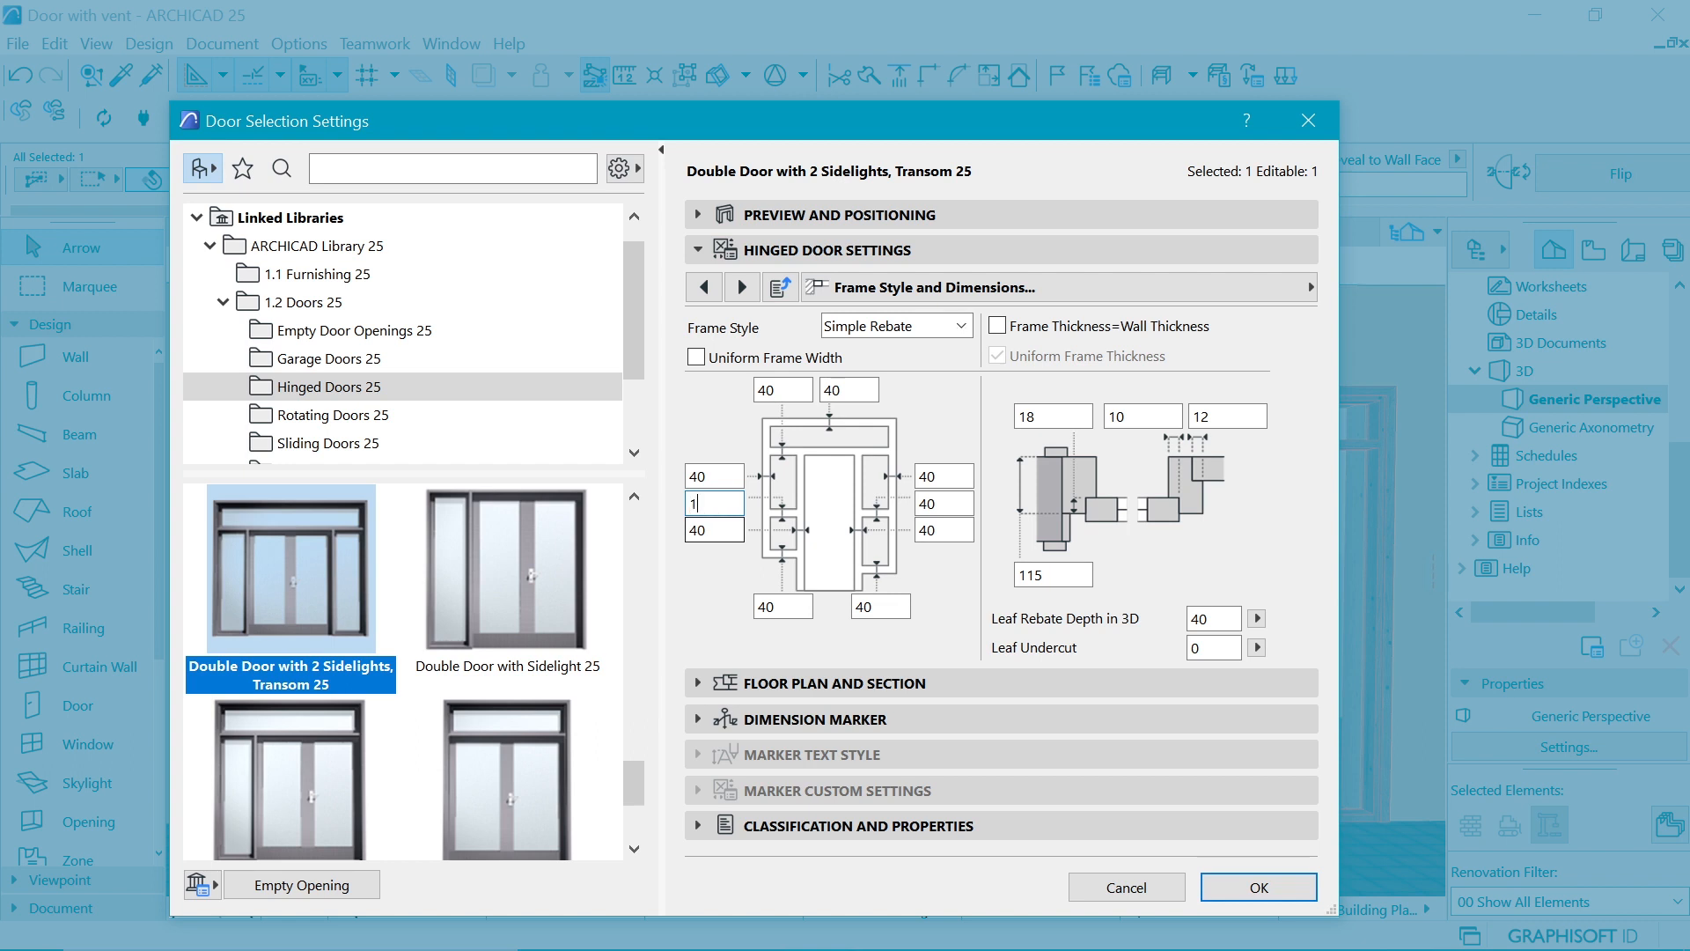
text(20)
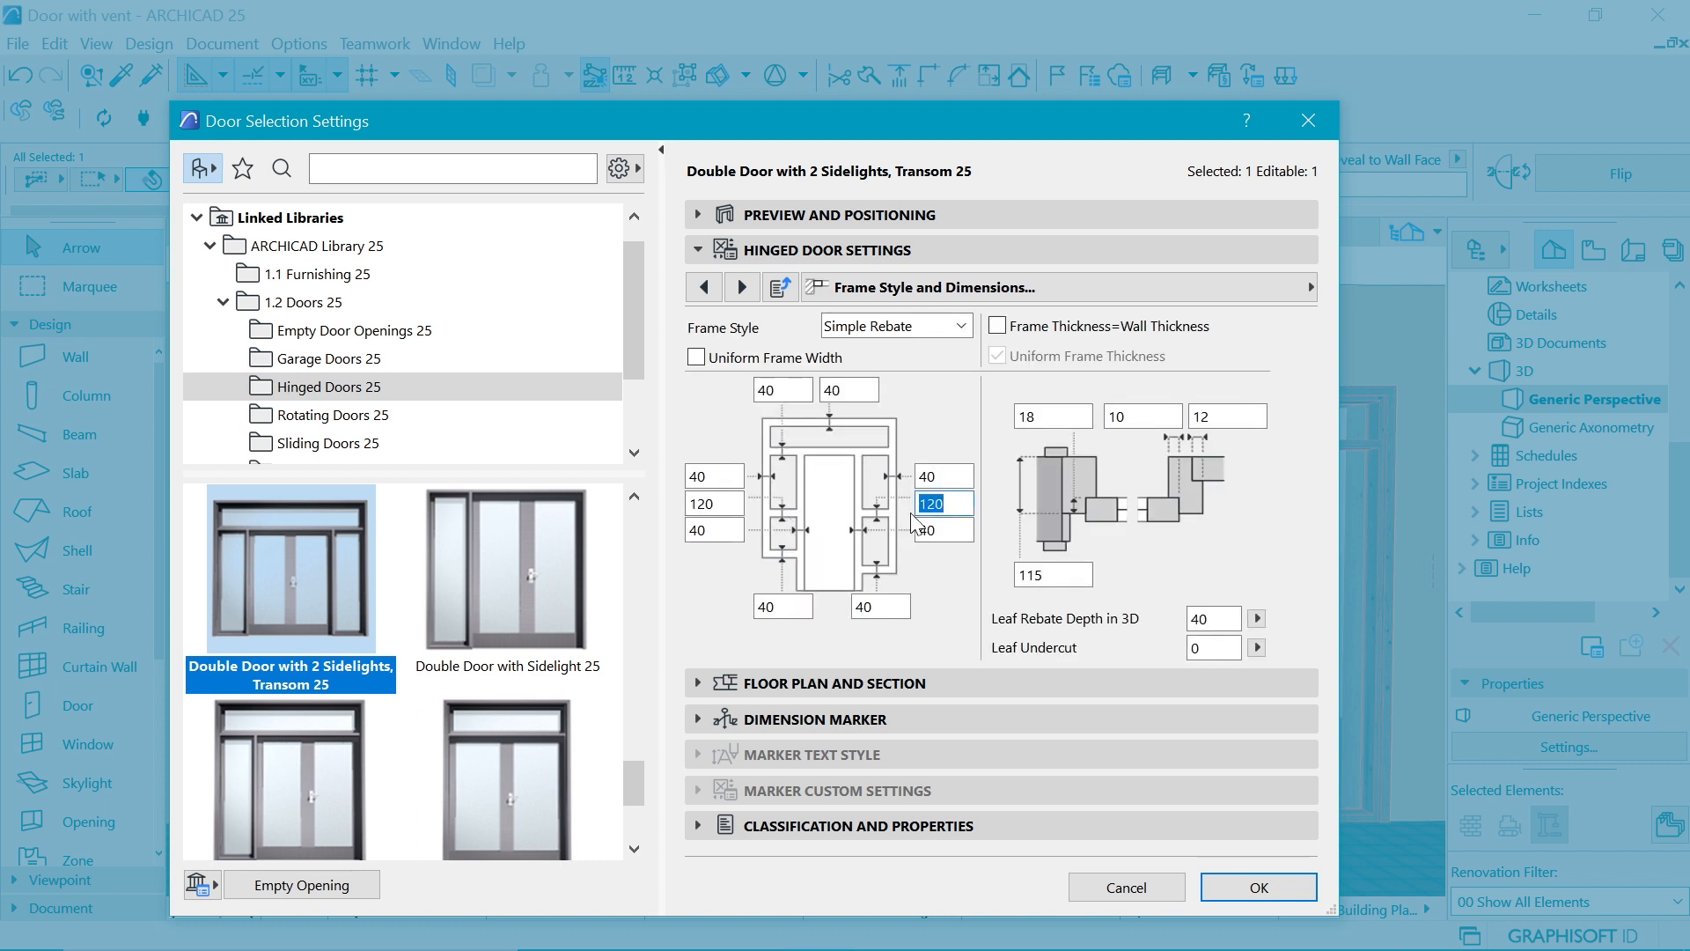
mouse_move(883, 528)
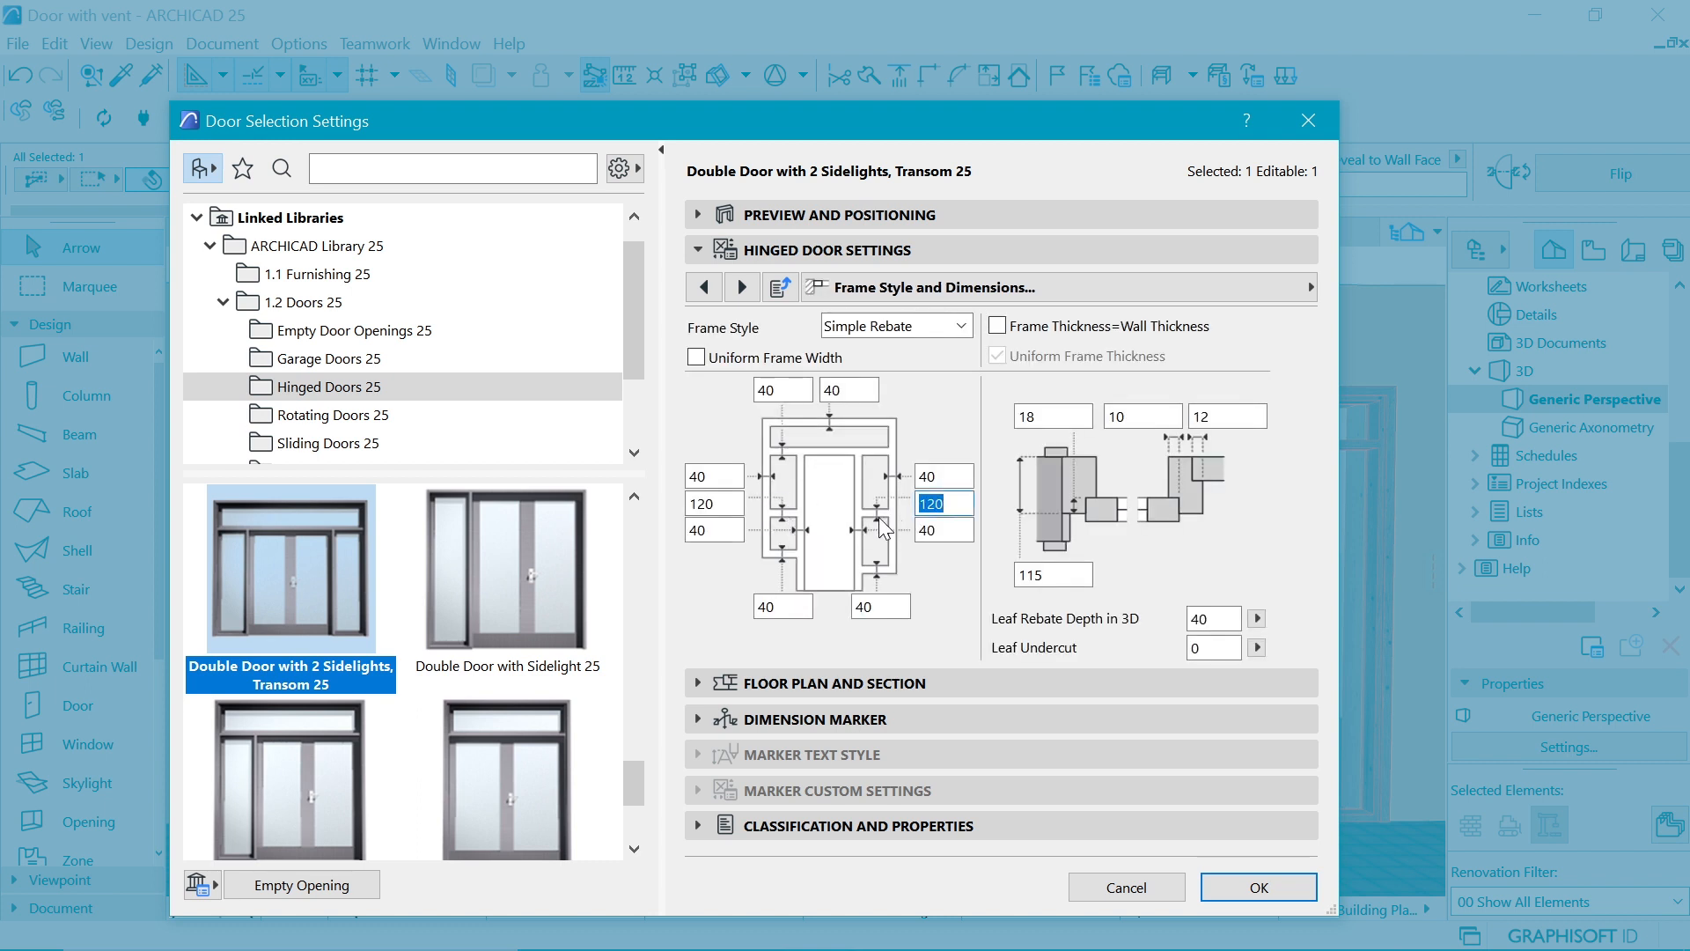
click(942, 476)
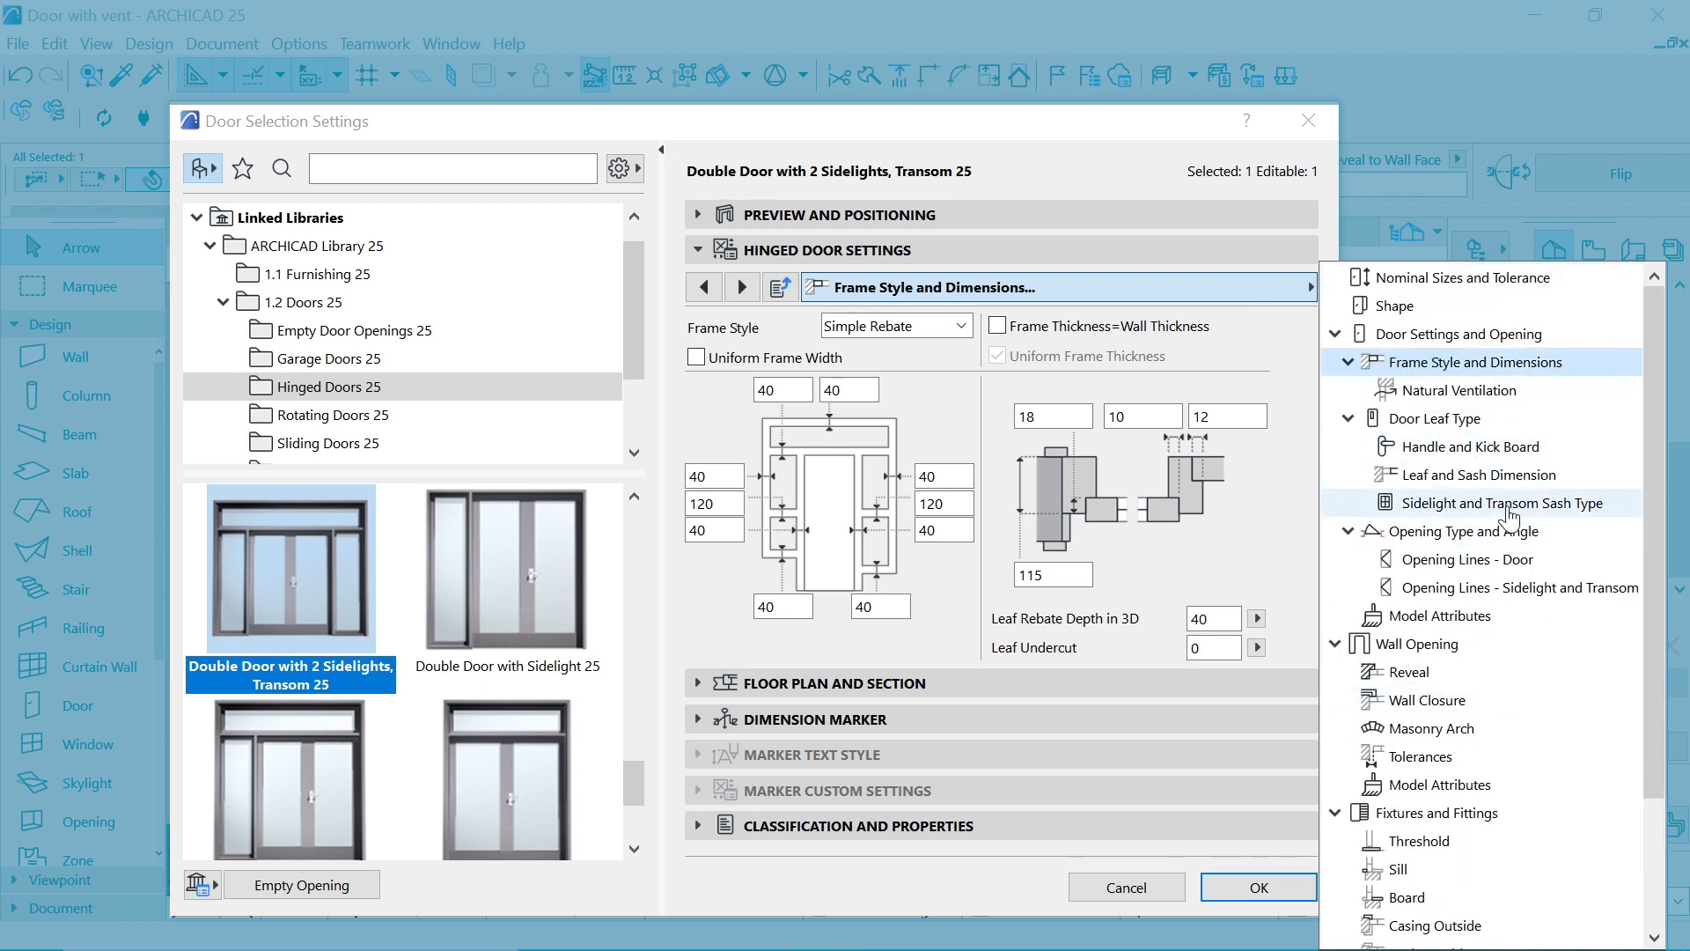
Step: Give Leaf 1 Handle 4, then switch to Leaf 2 and give it Handle 4
click(1460, 335)
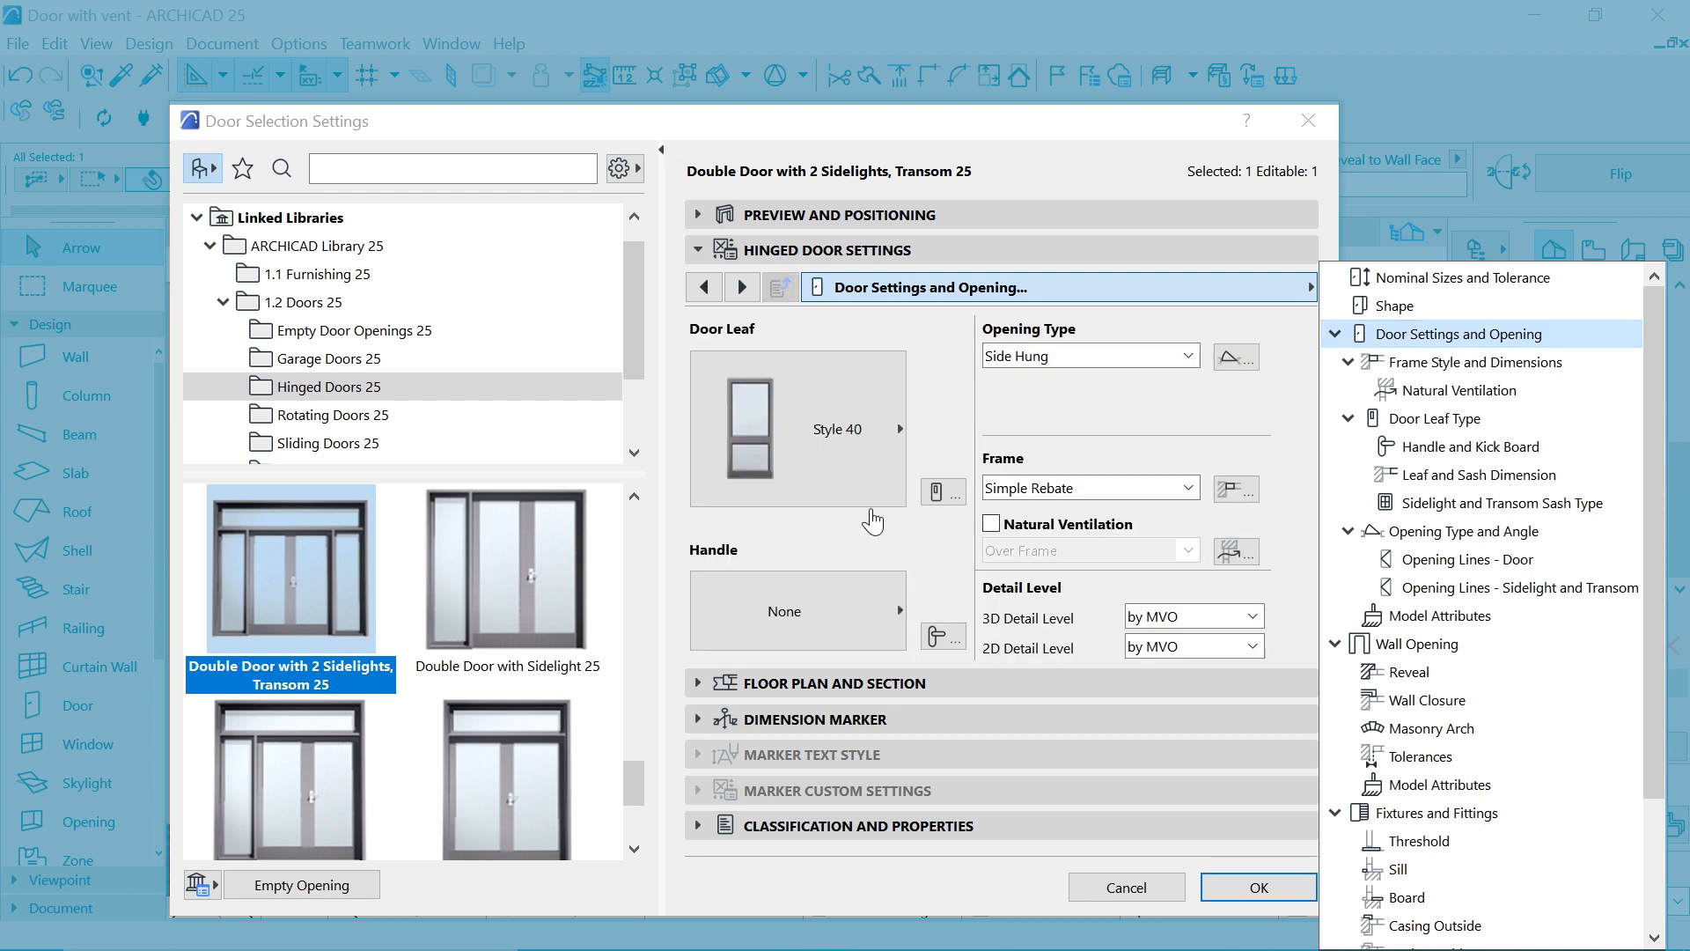
mouse_move(945, 645)
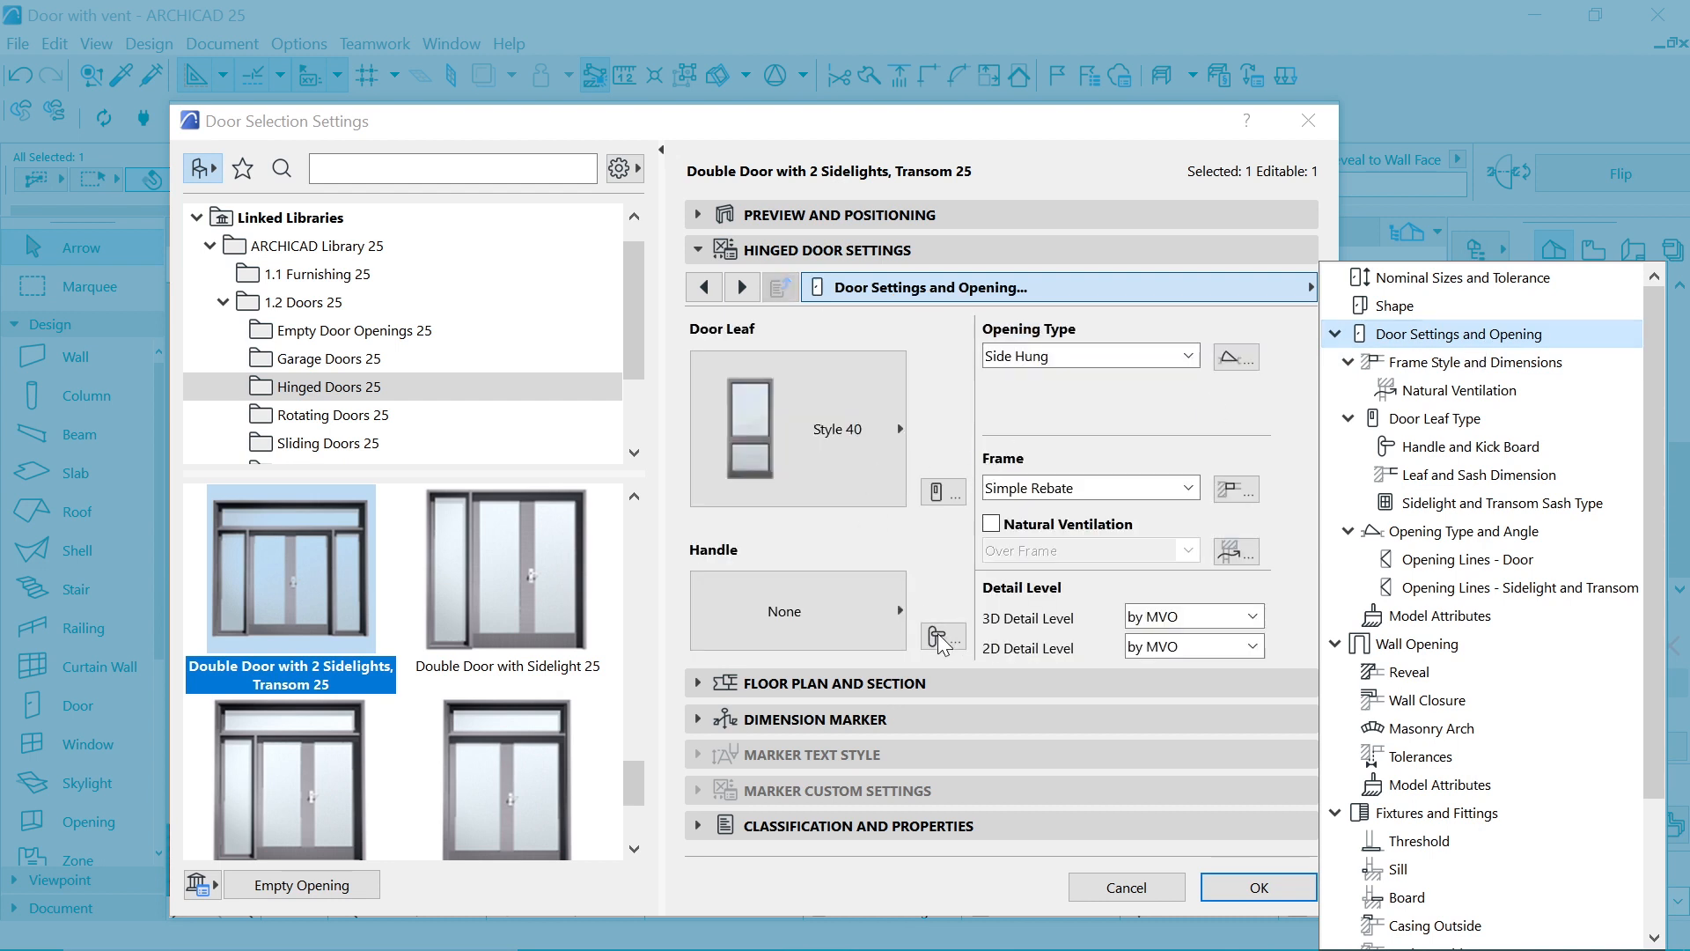
click(1470, 447)
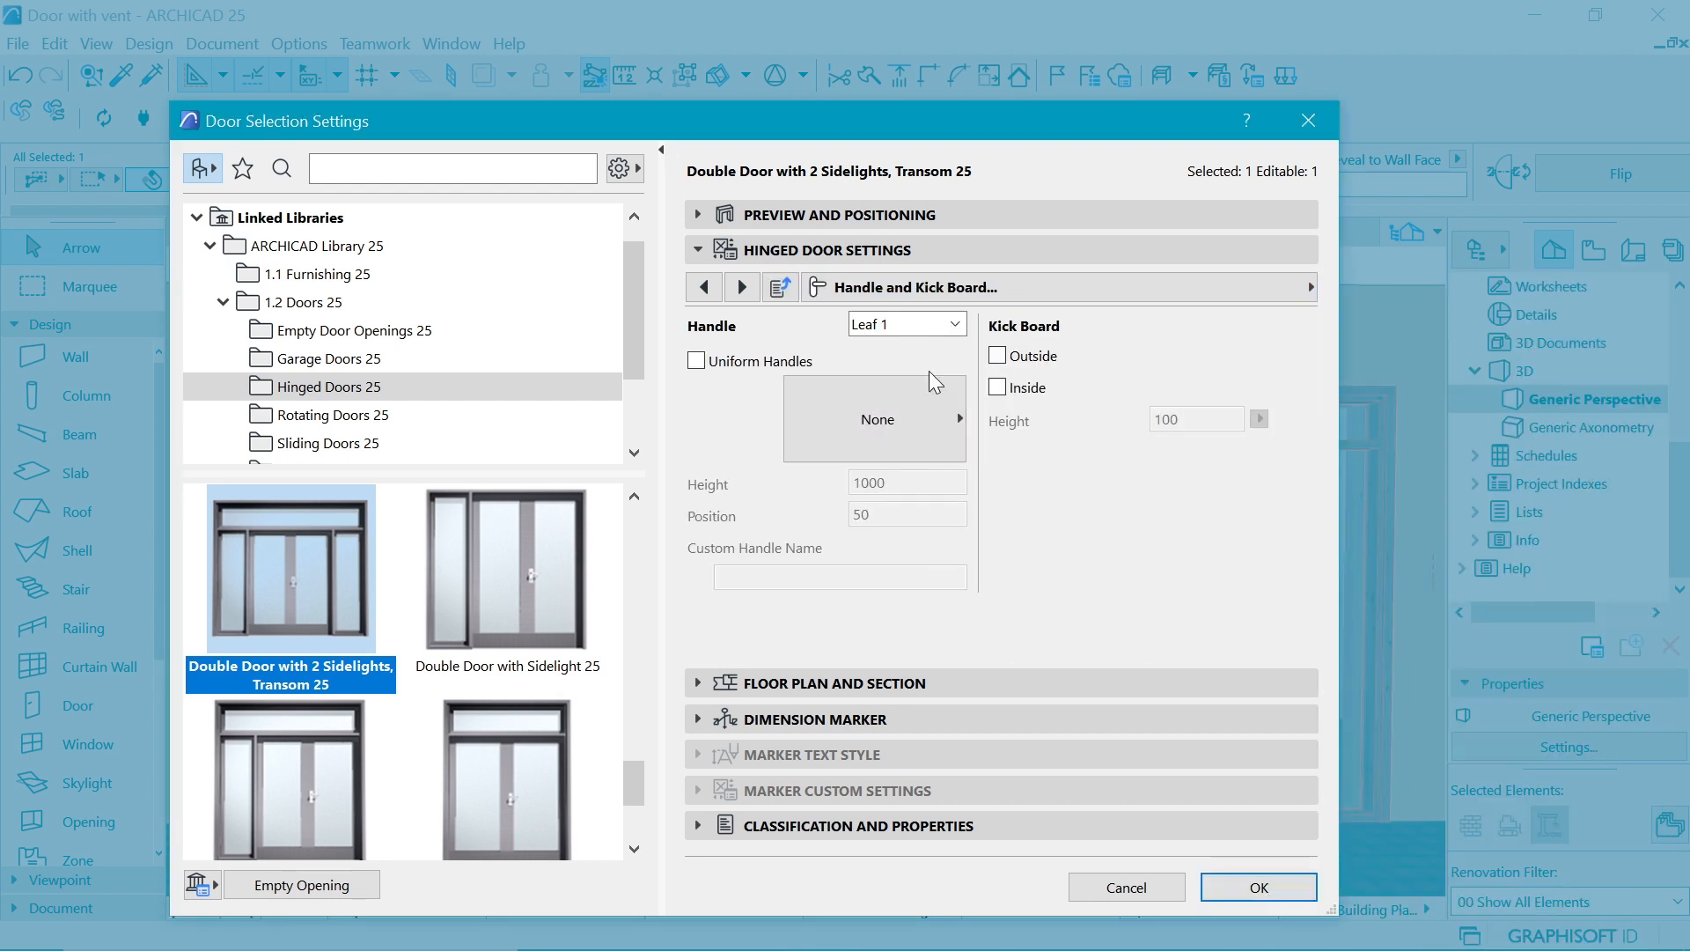
click(873, 418)
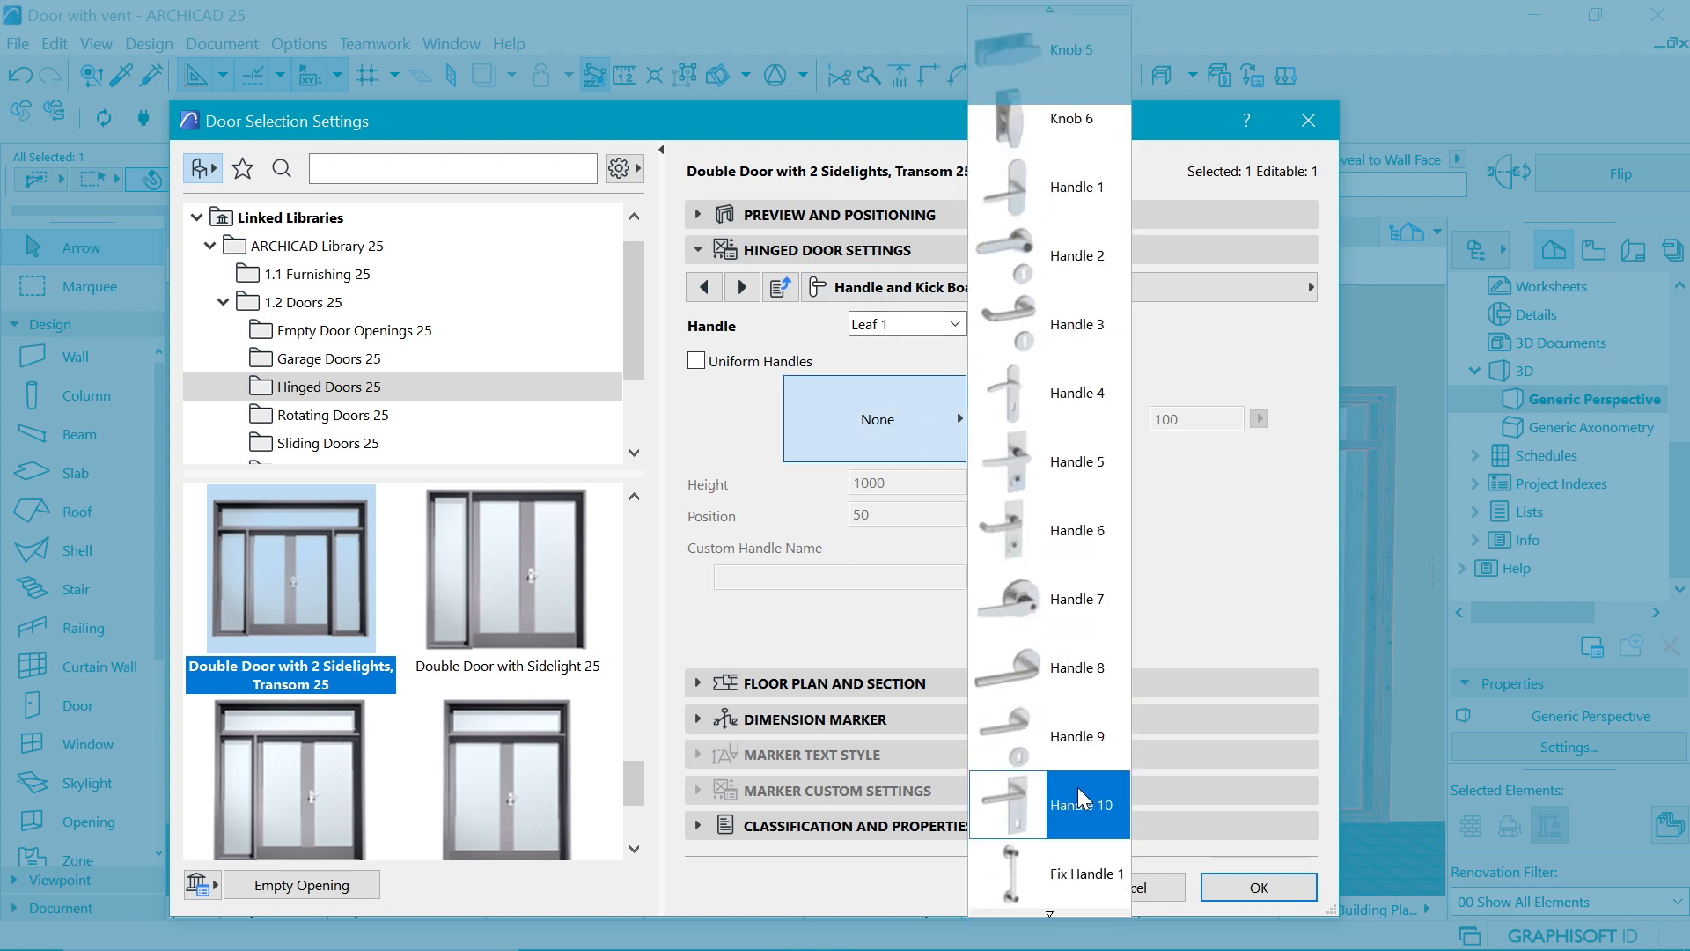
scroll(down, 3)
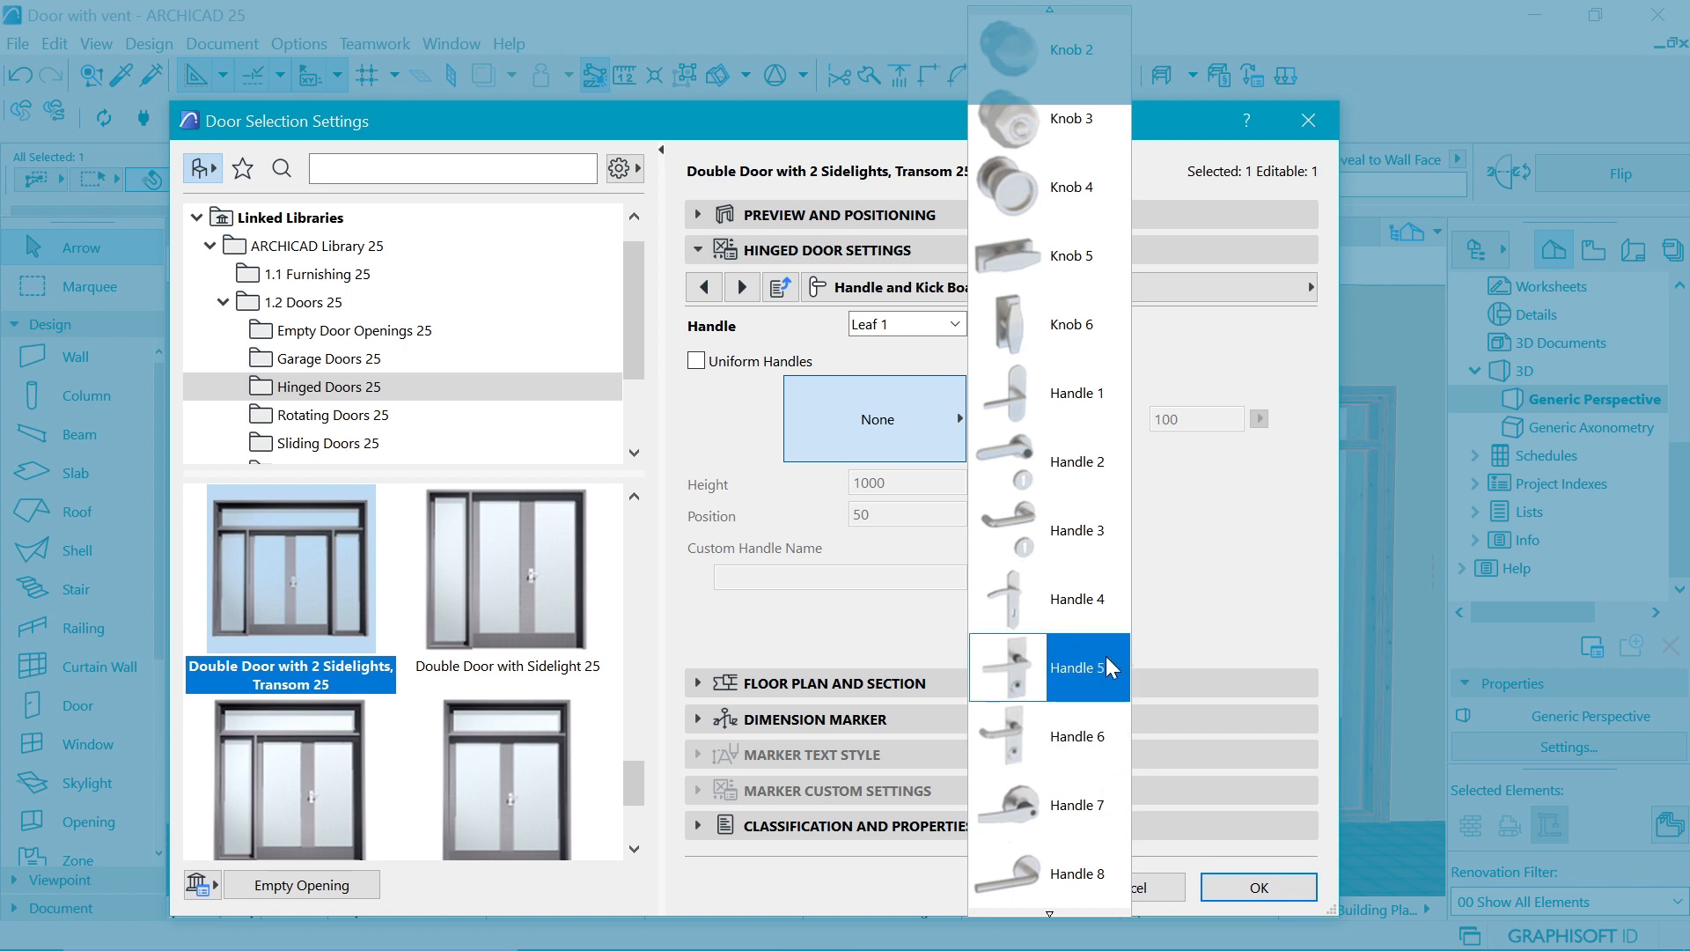
click(1074, 667)
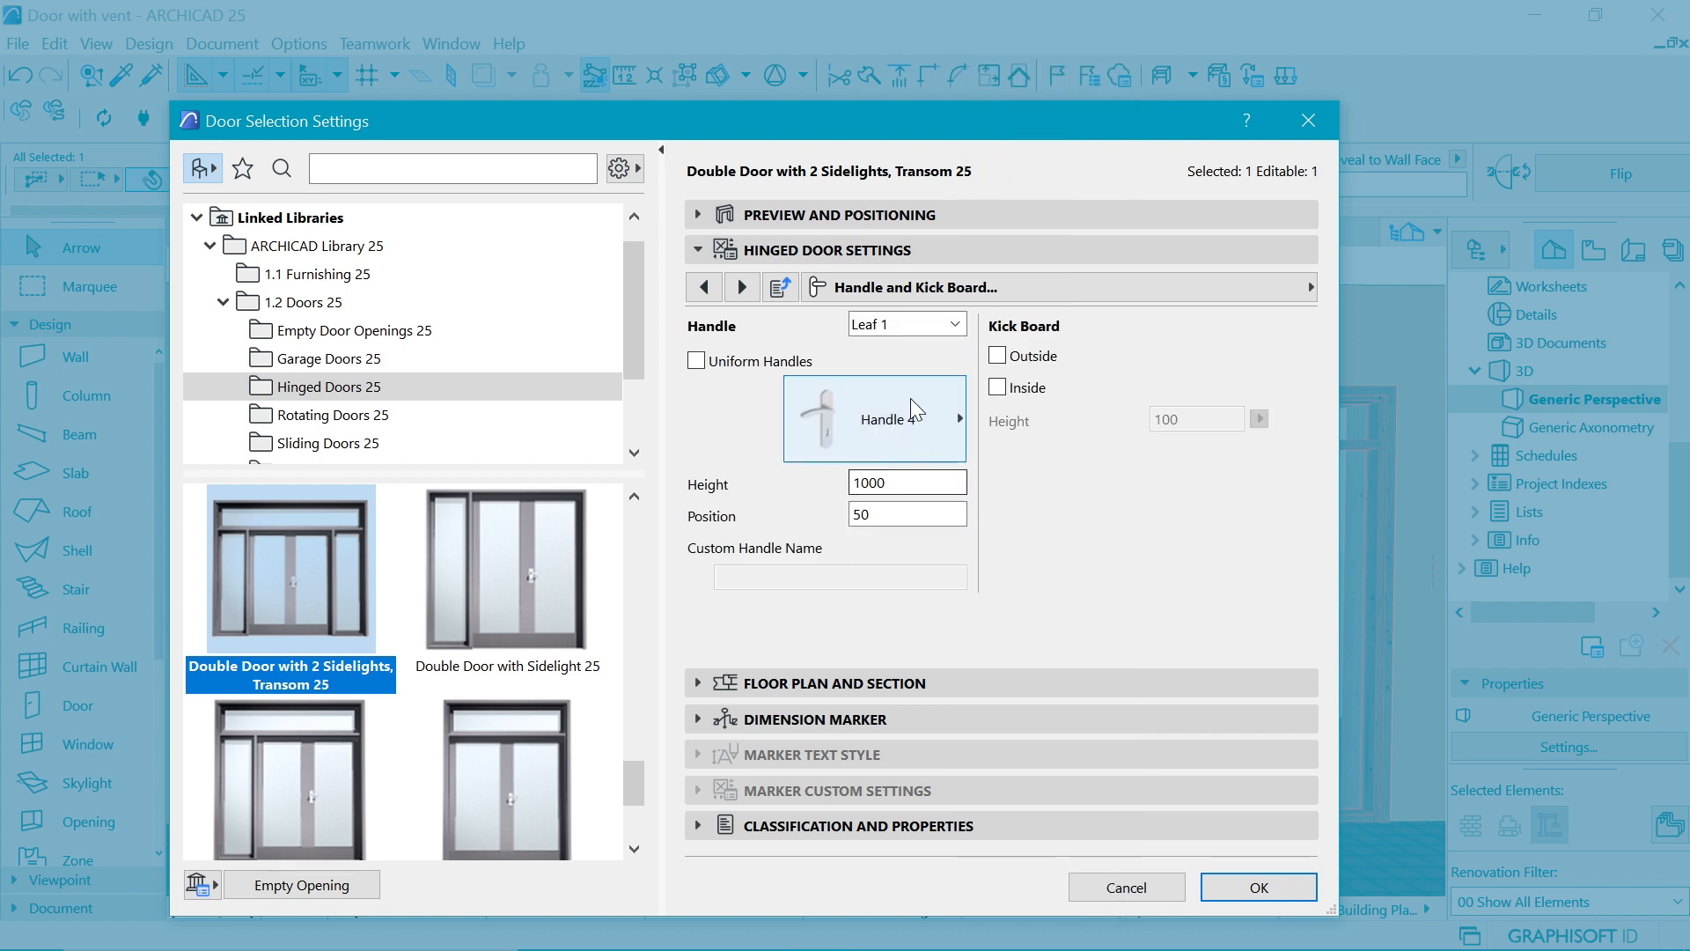
click(952, 325)
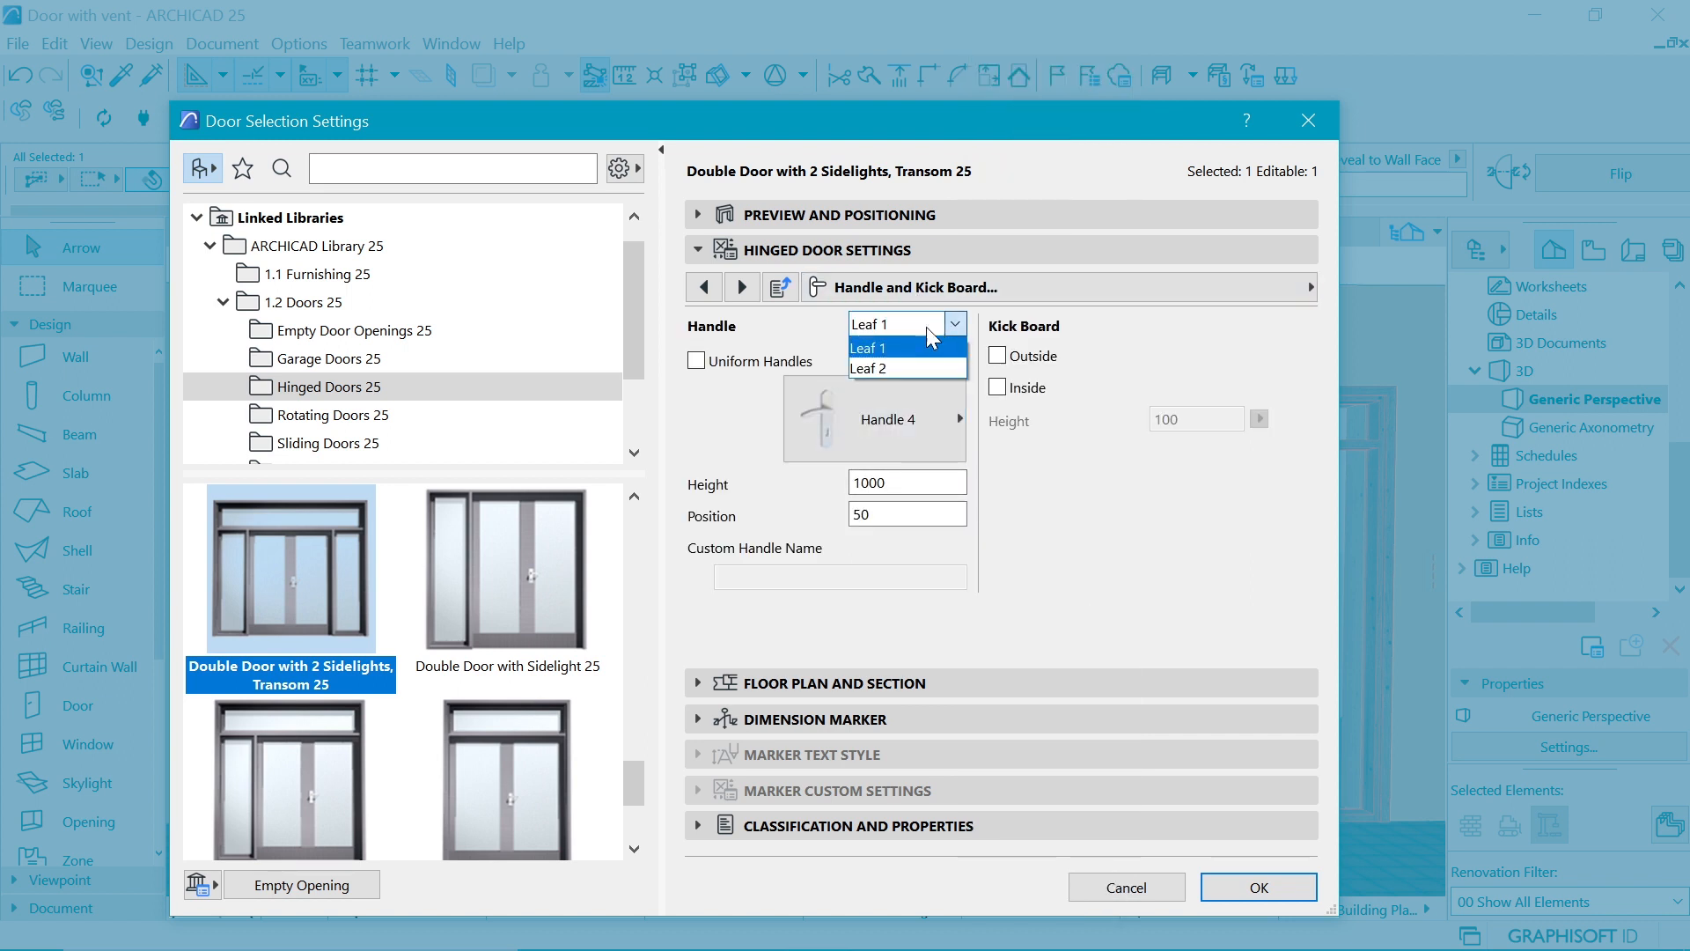
click(869, 369)
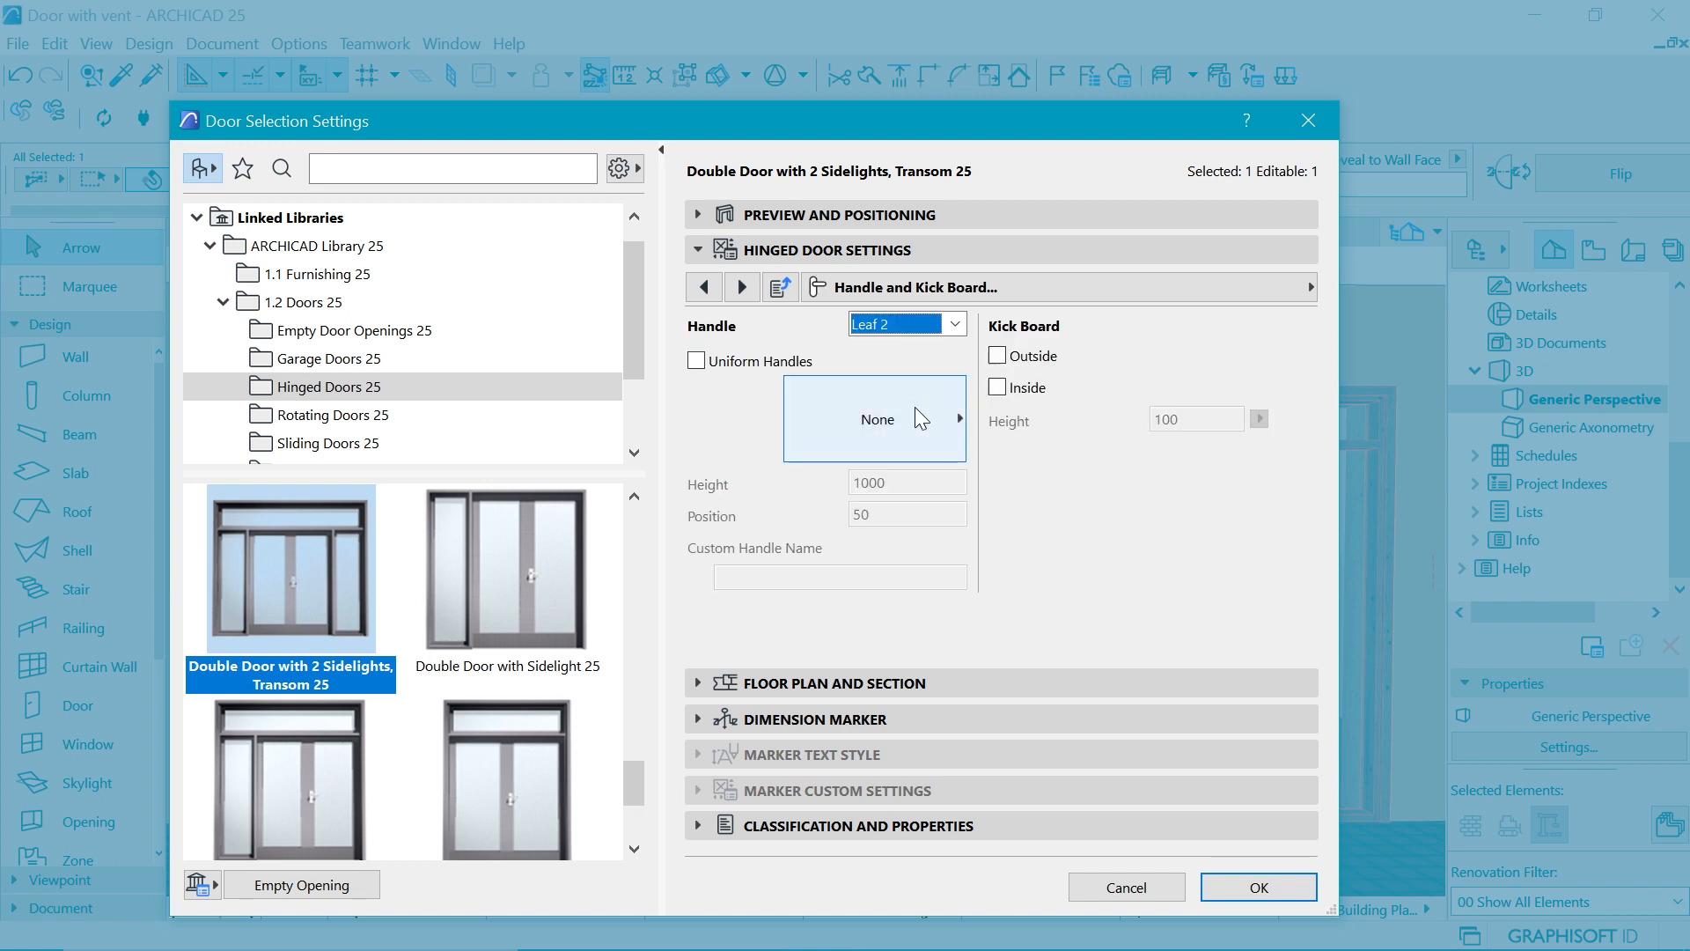
click(873, 418)
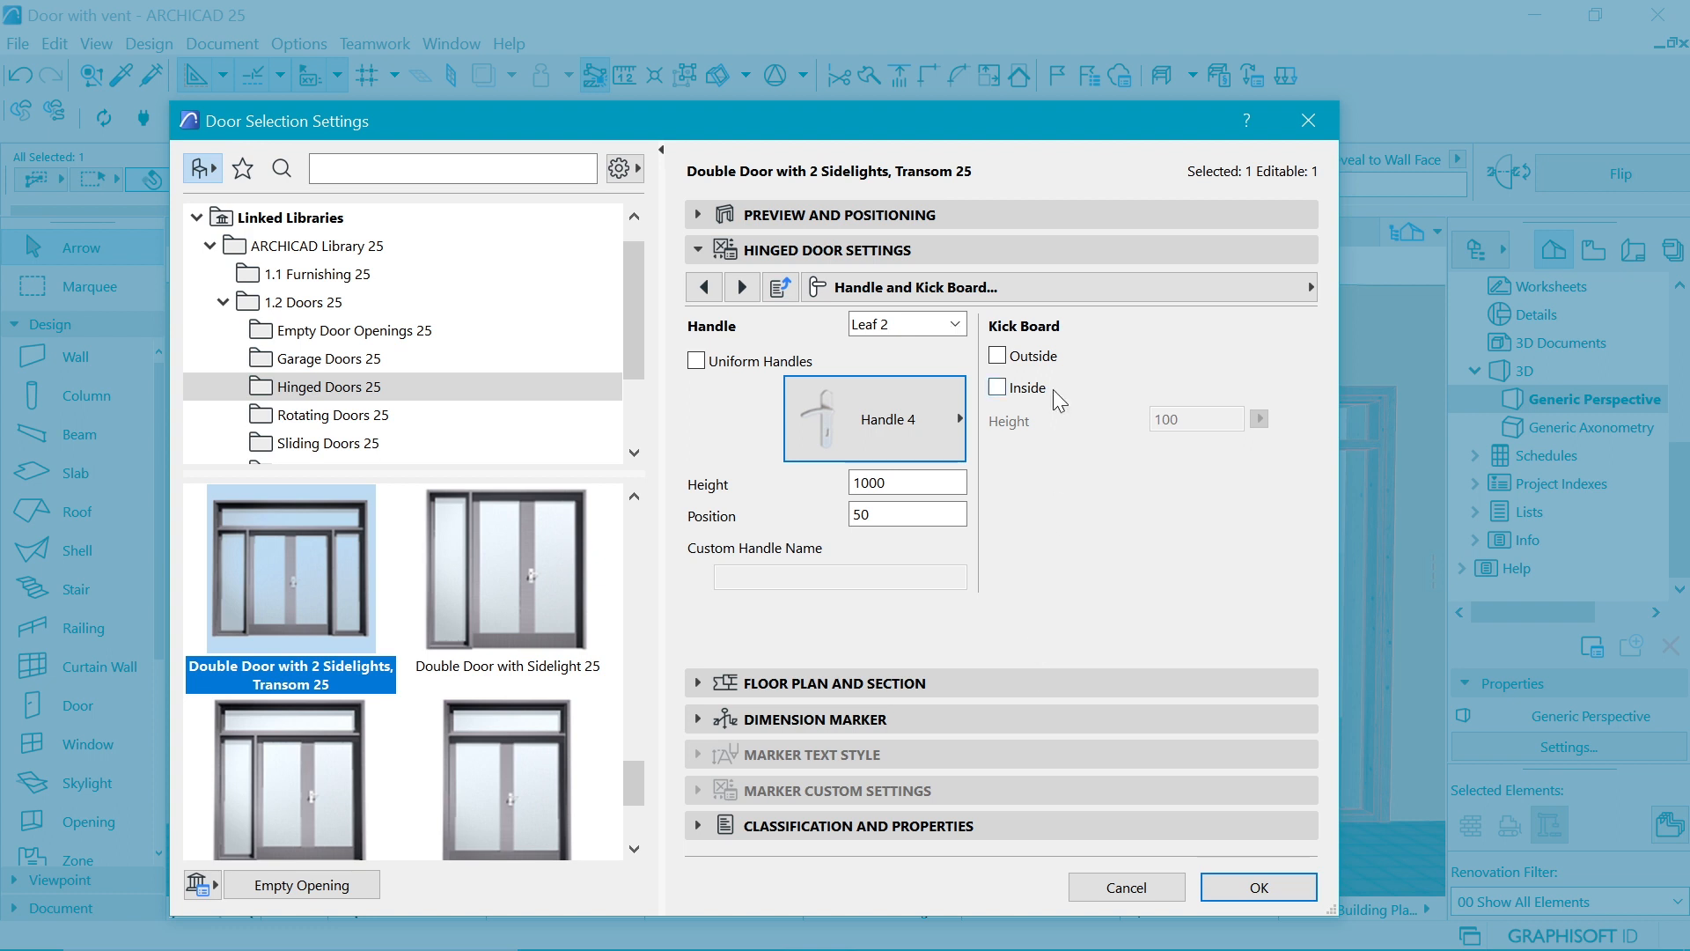
Step: Set the middle transom and Transom 1 sashes to louvered Vent Sash
click(1056, 287)
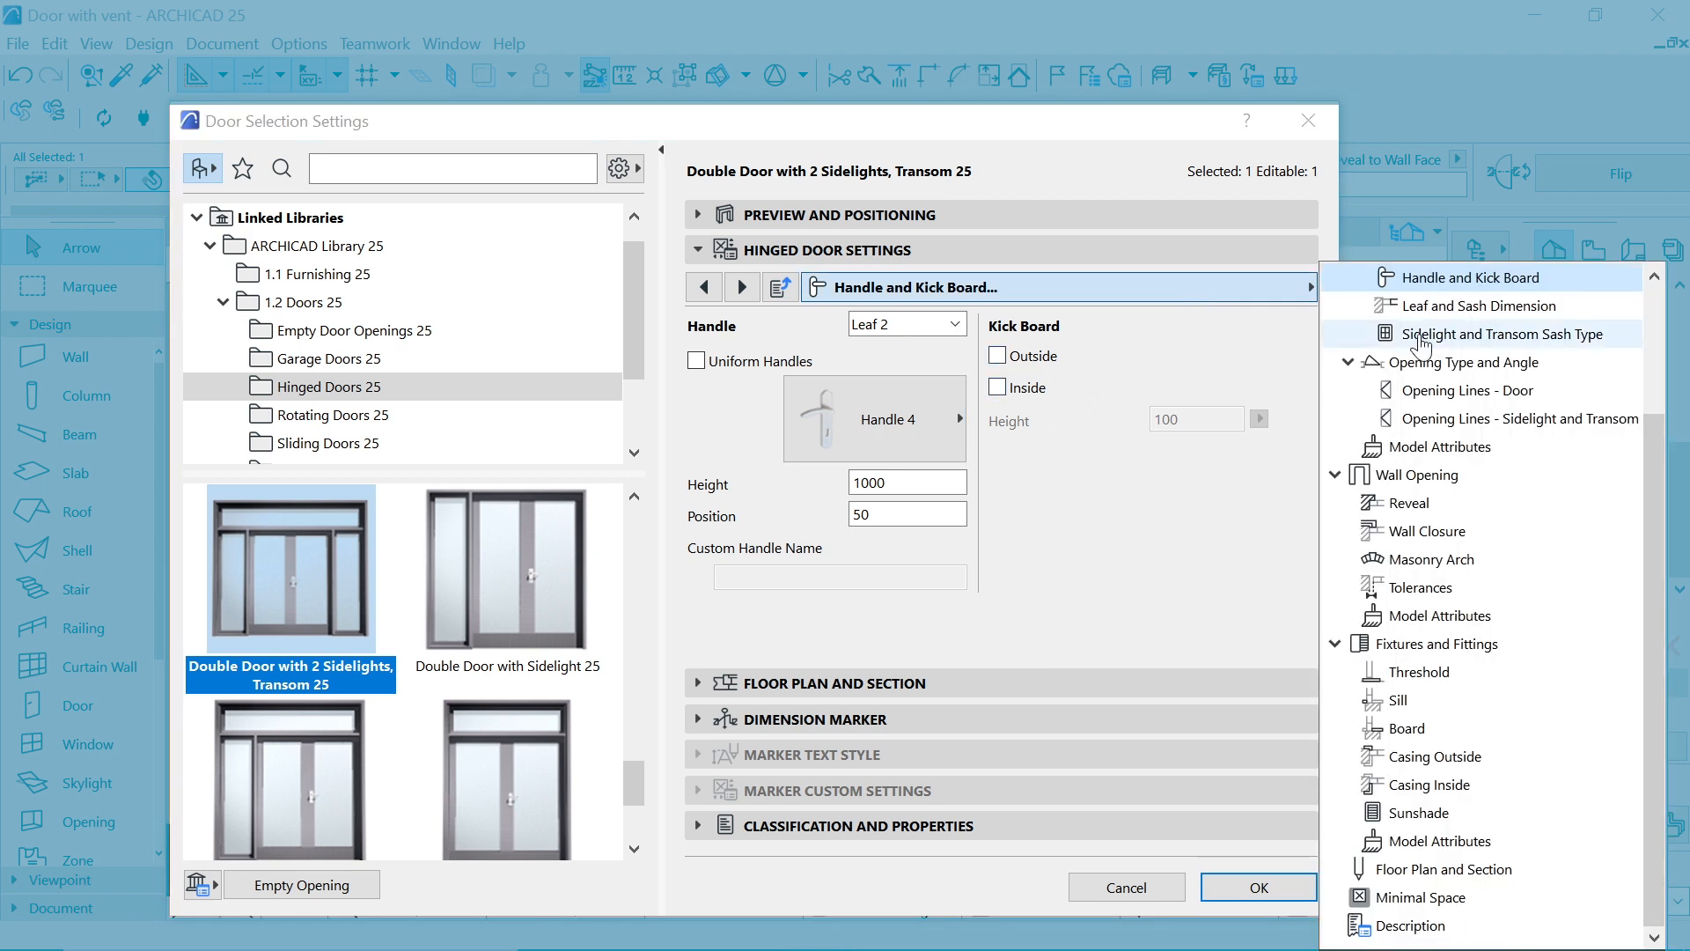
click(1502, 333)
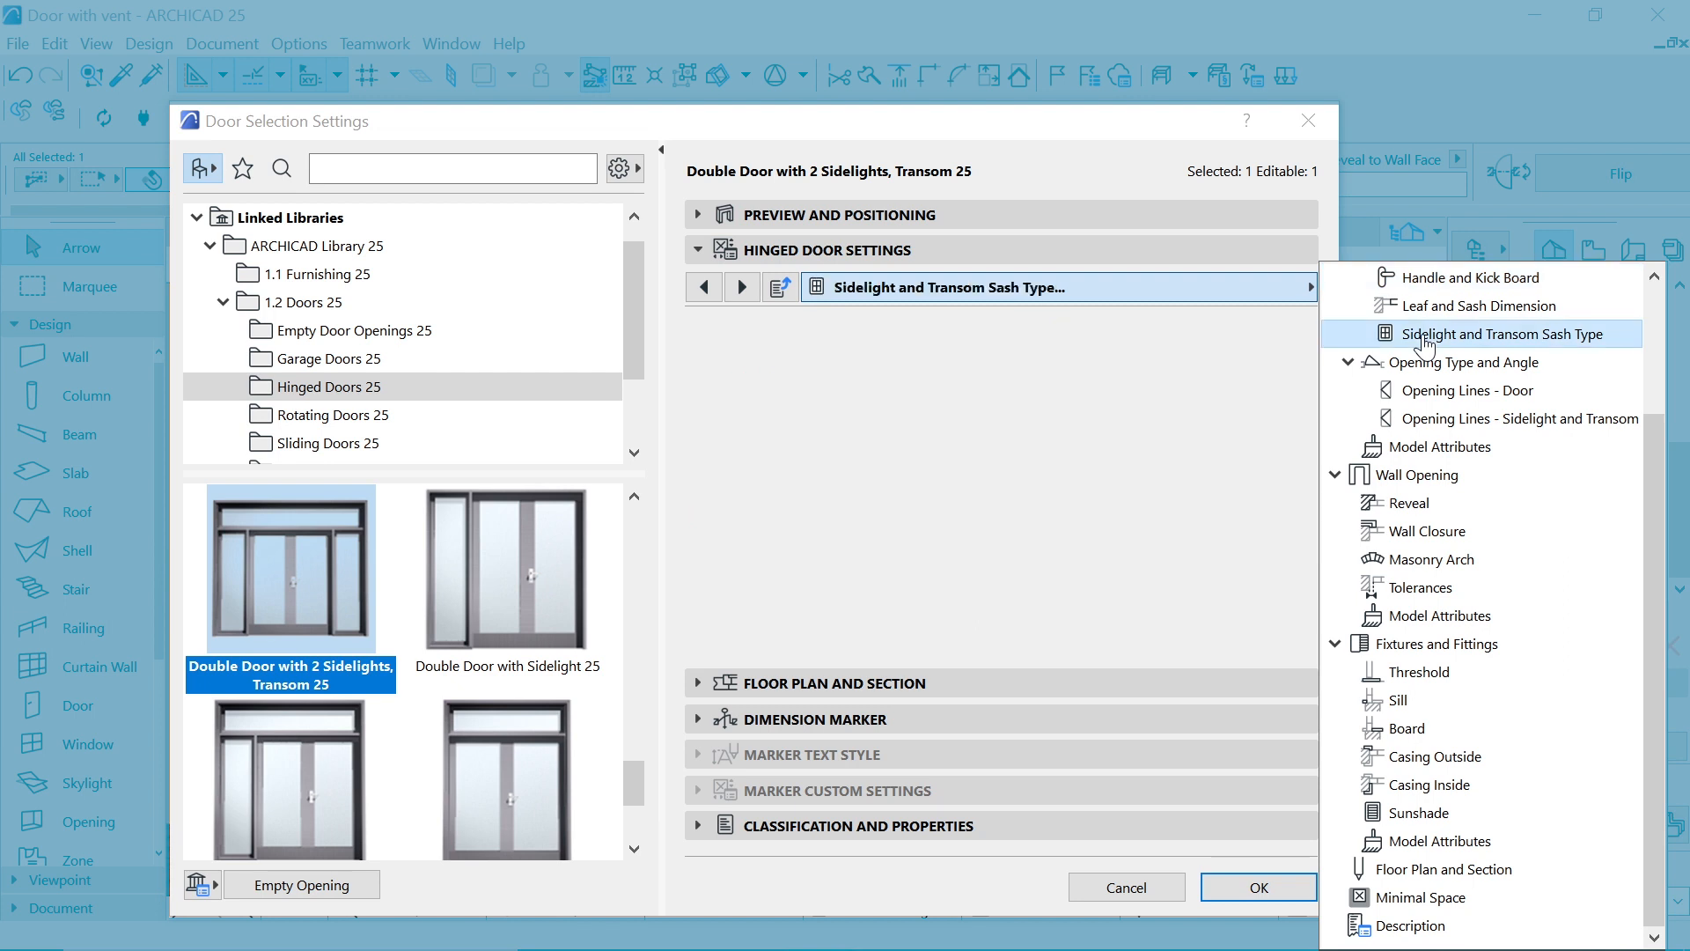
click(1490, 333)
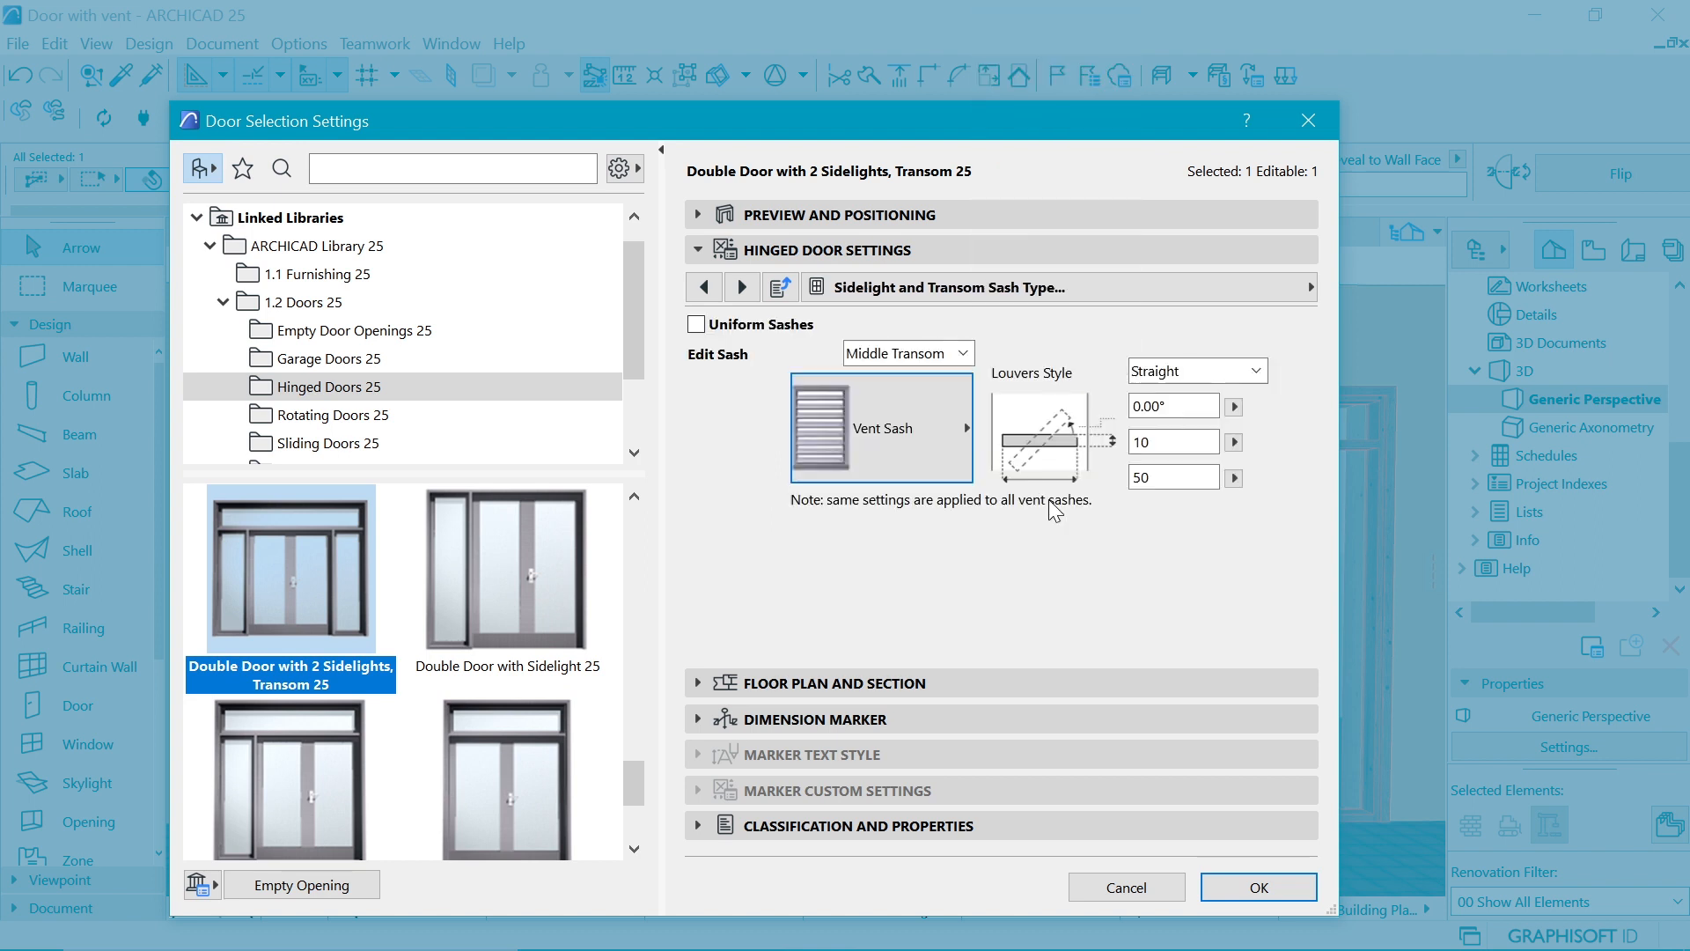
click(905, 352)
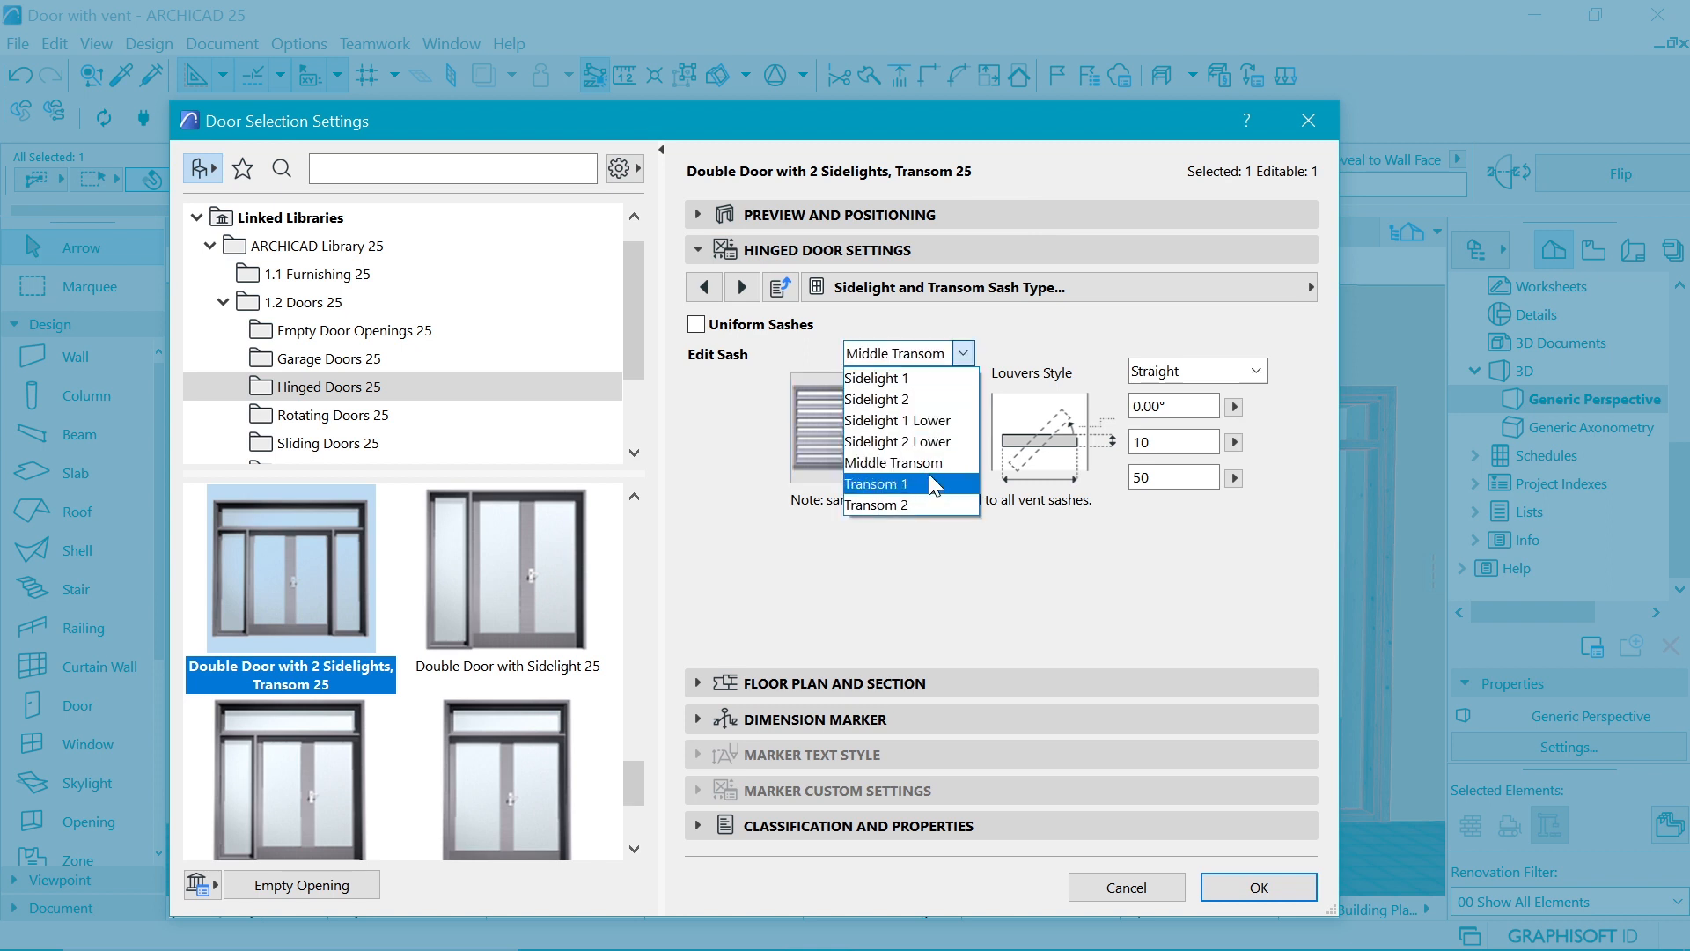
click(878, 483)
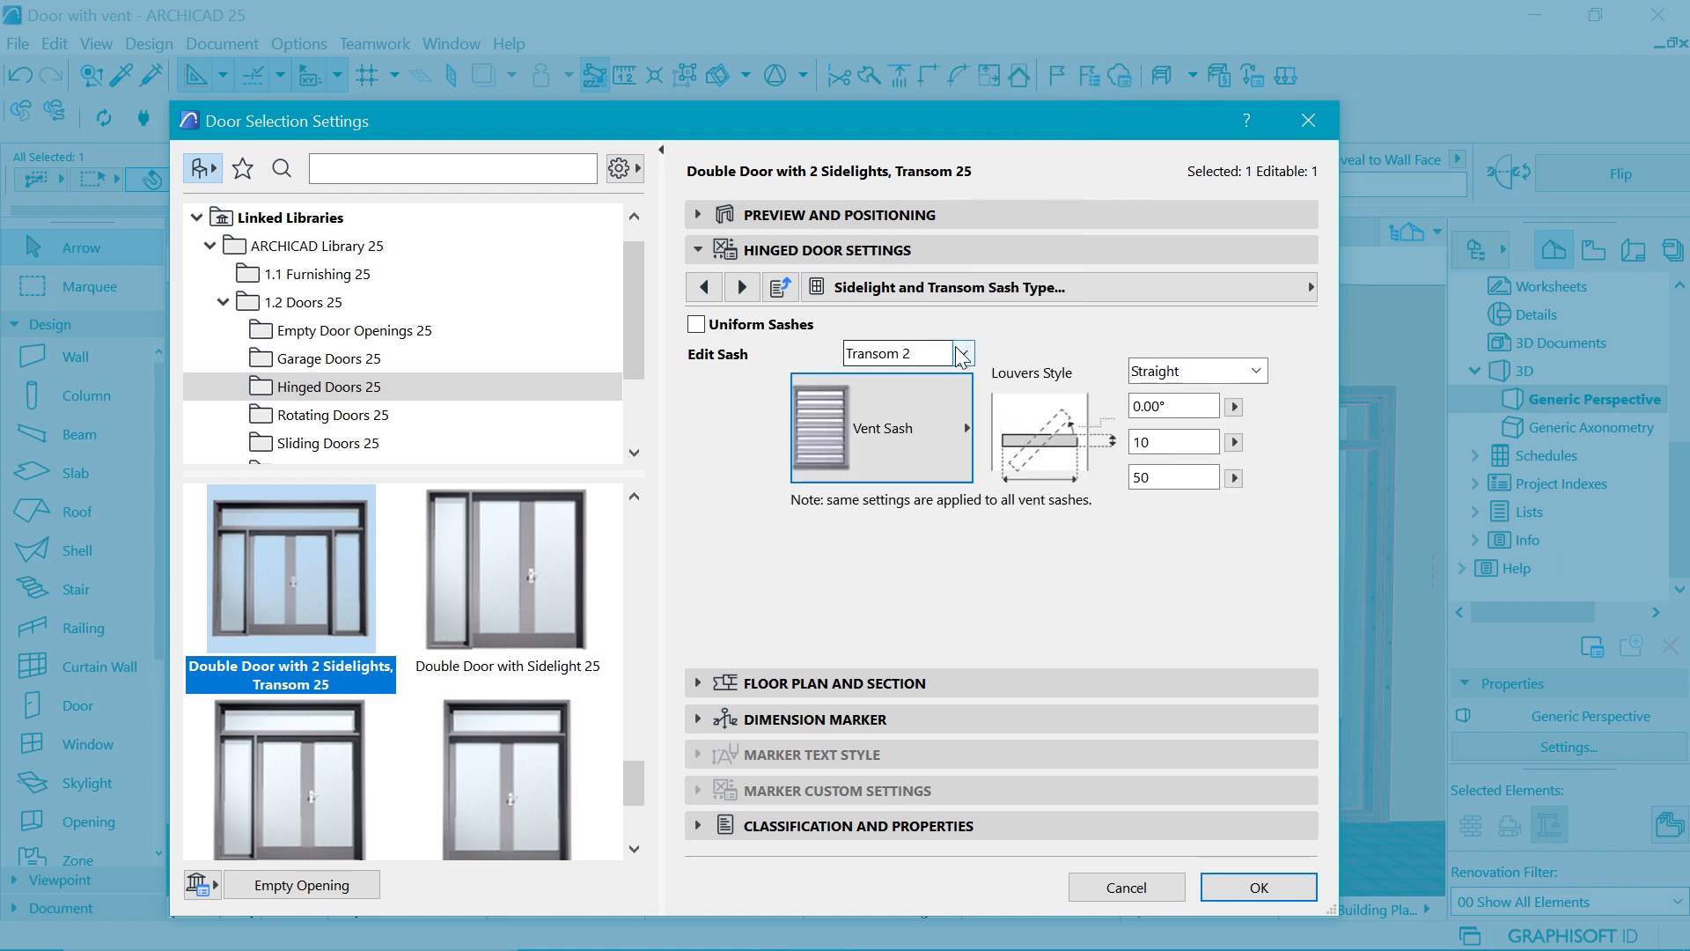
Step: Change the lower sidelight sash from Solid Panel to glazed No Grid
click(960, 352)
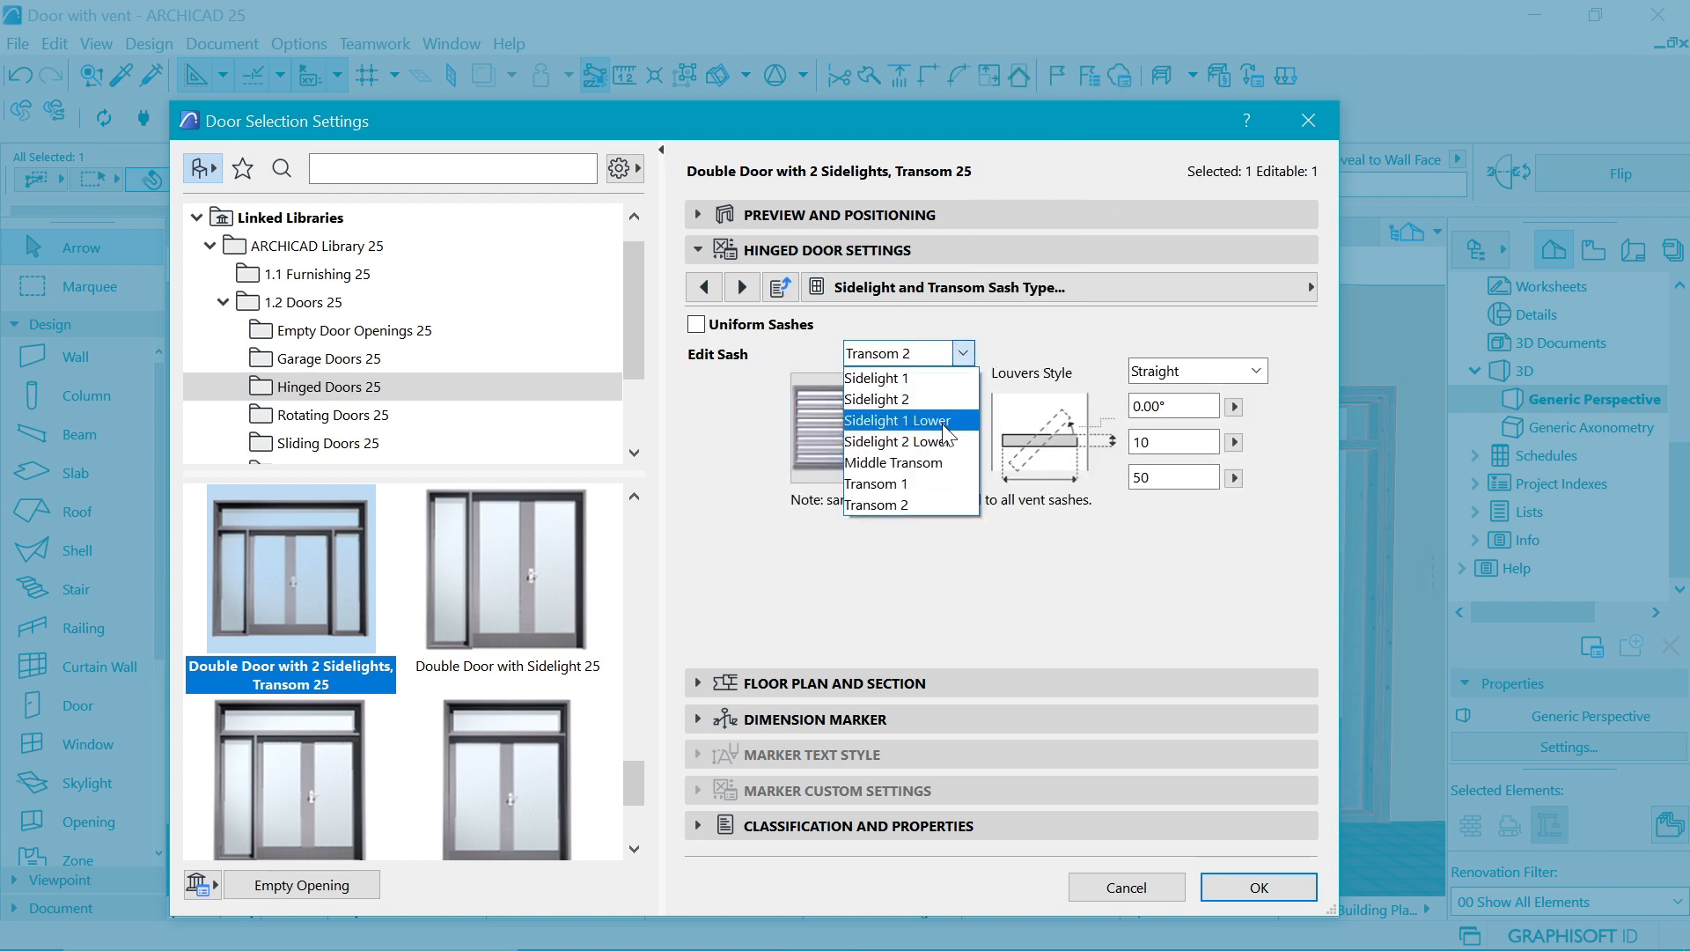
click(896, 421)
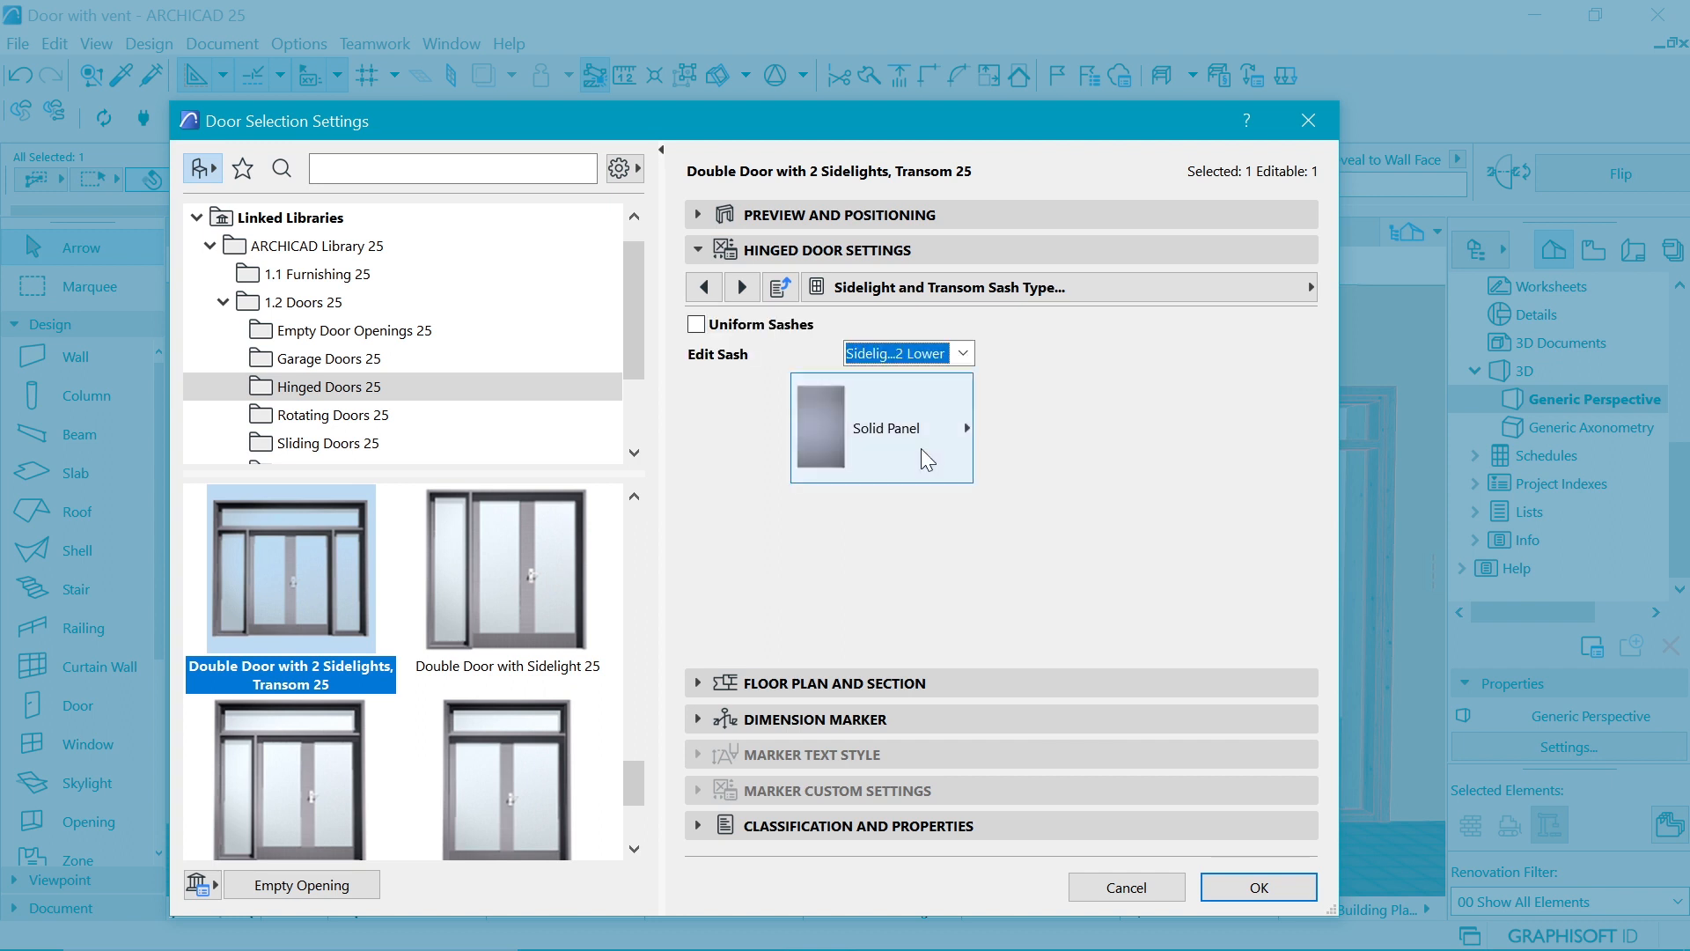
click(881, 428)
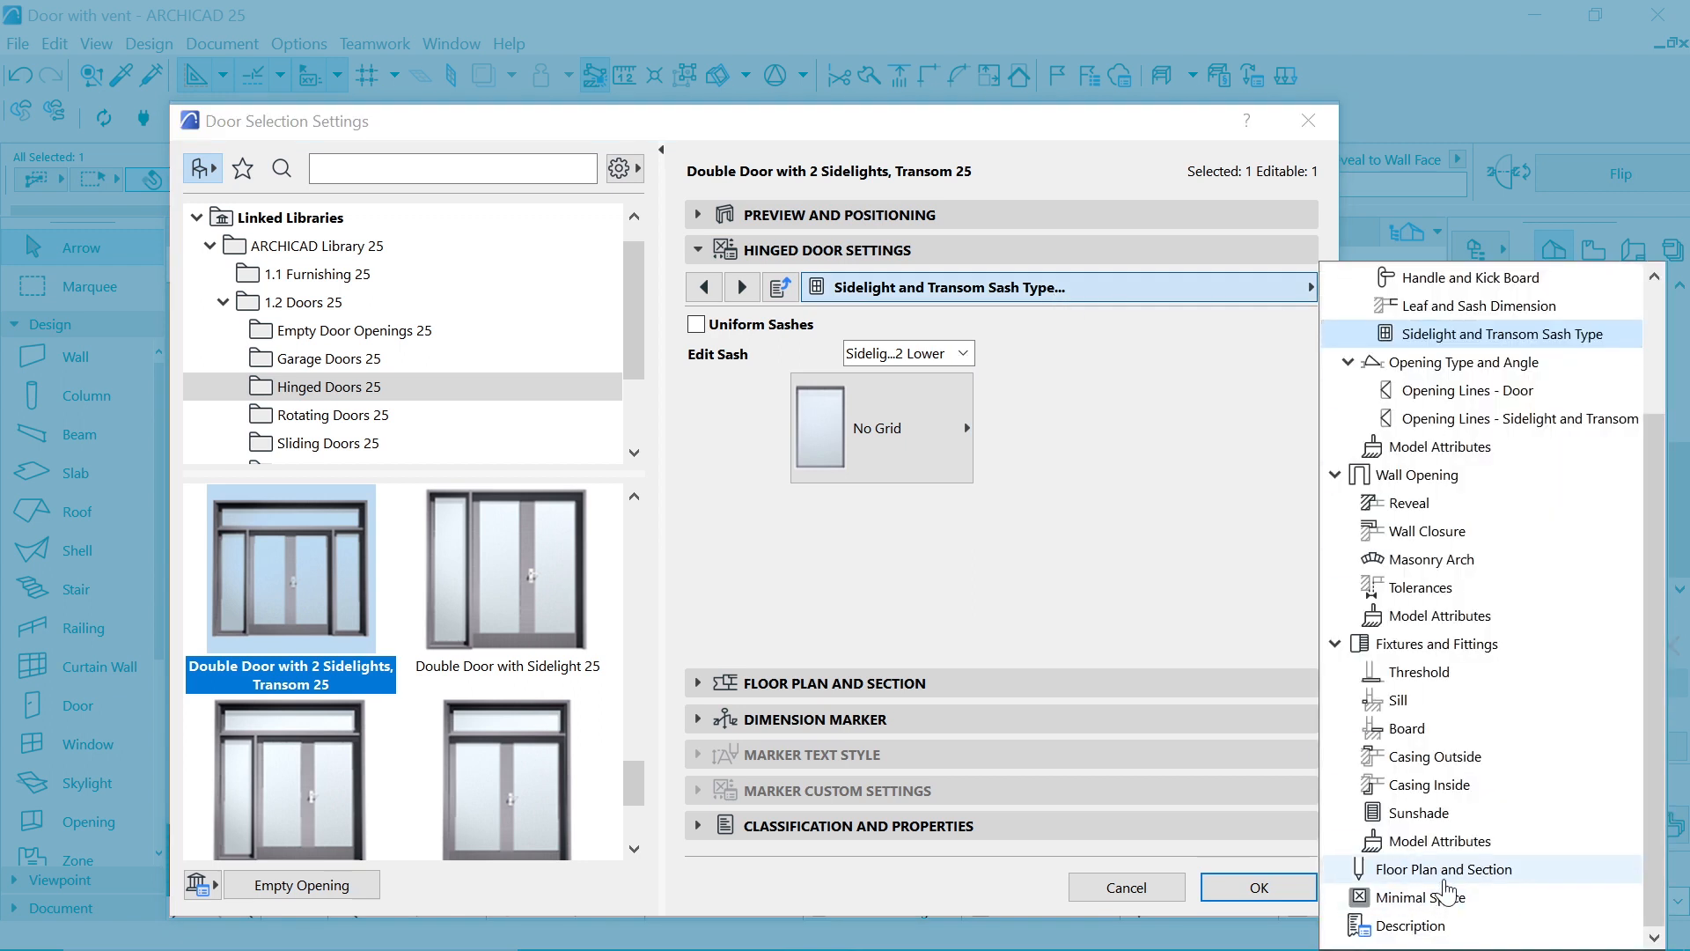
Step: Uncheck Inside Casing on the Casing Inside page
click(1436, 755)
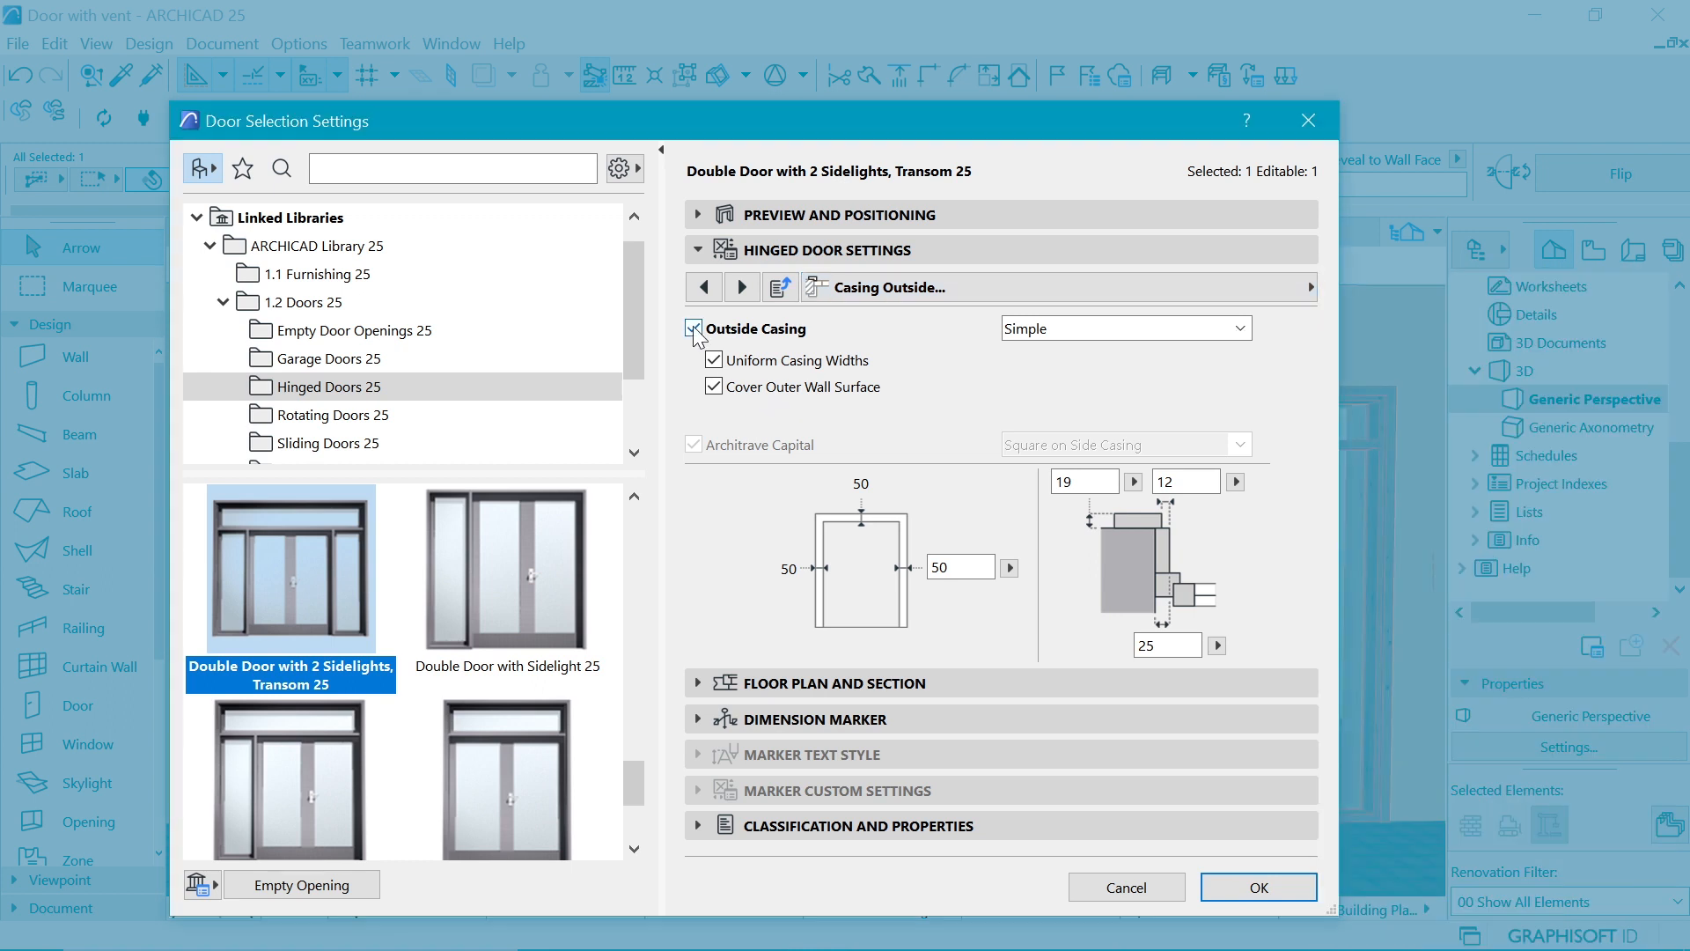
click(741, 287)
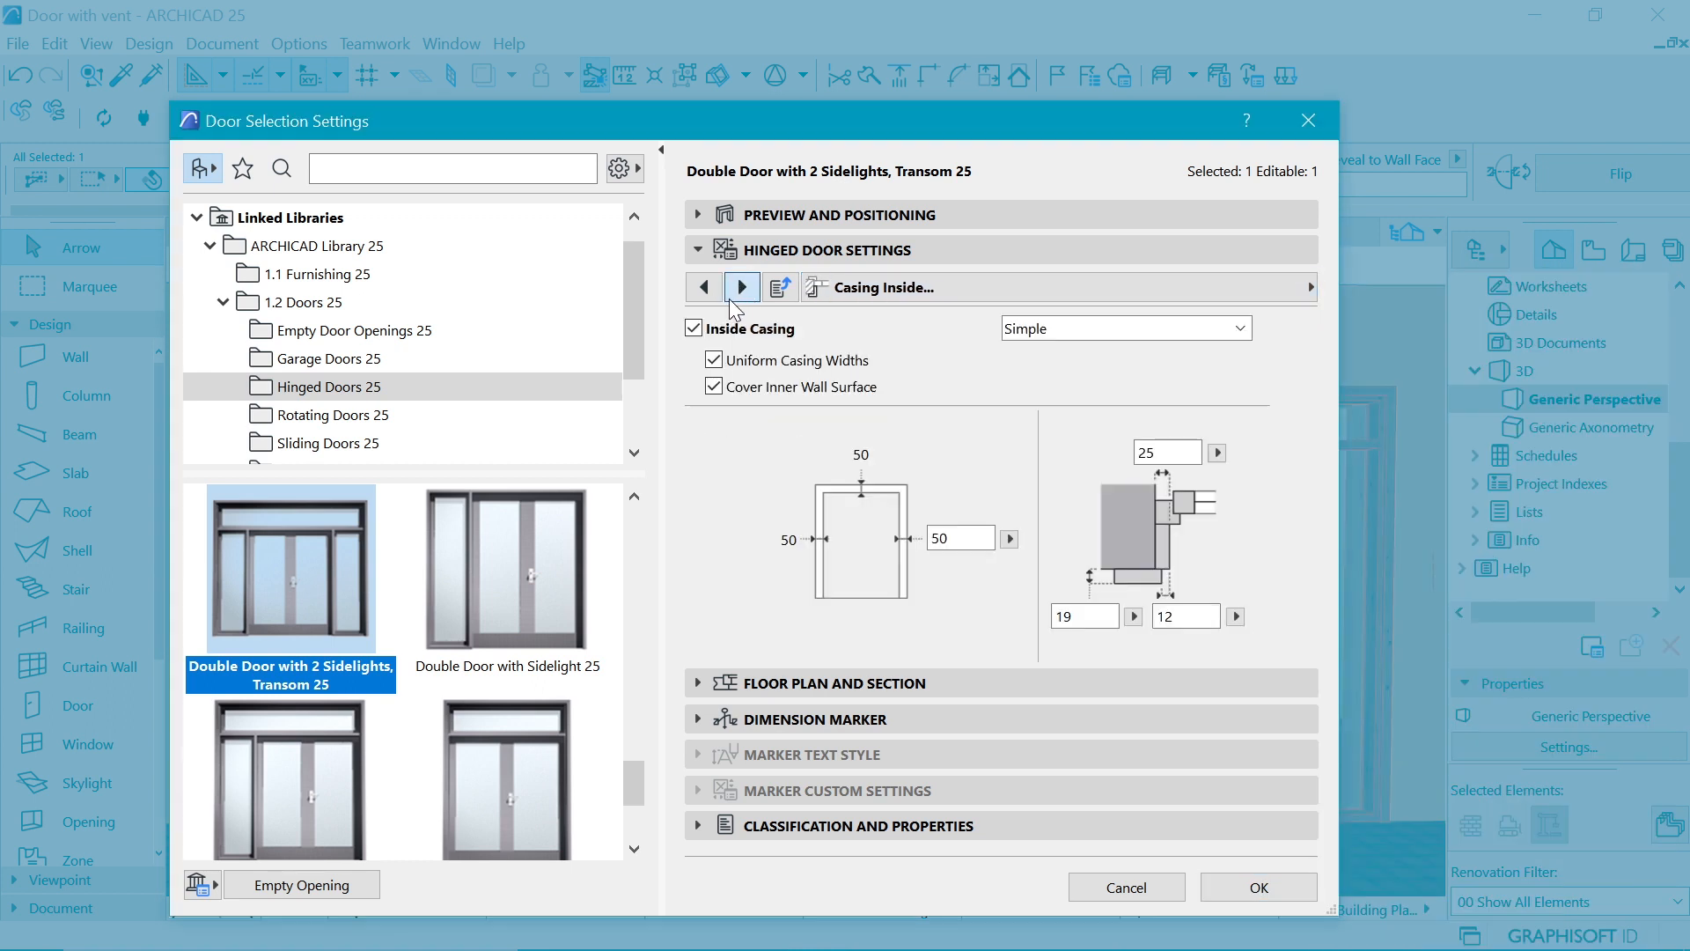
click(693, 327)
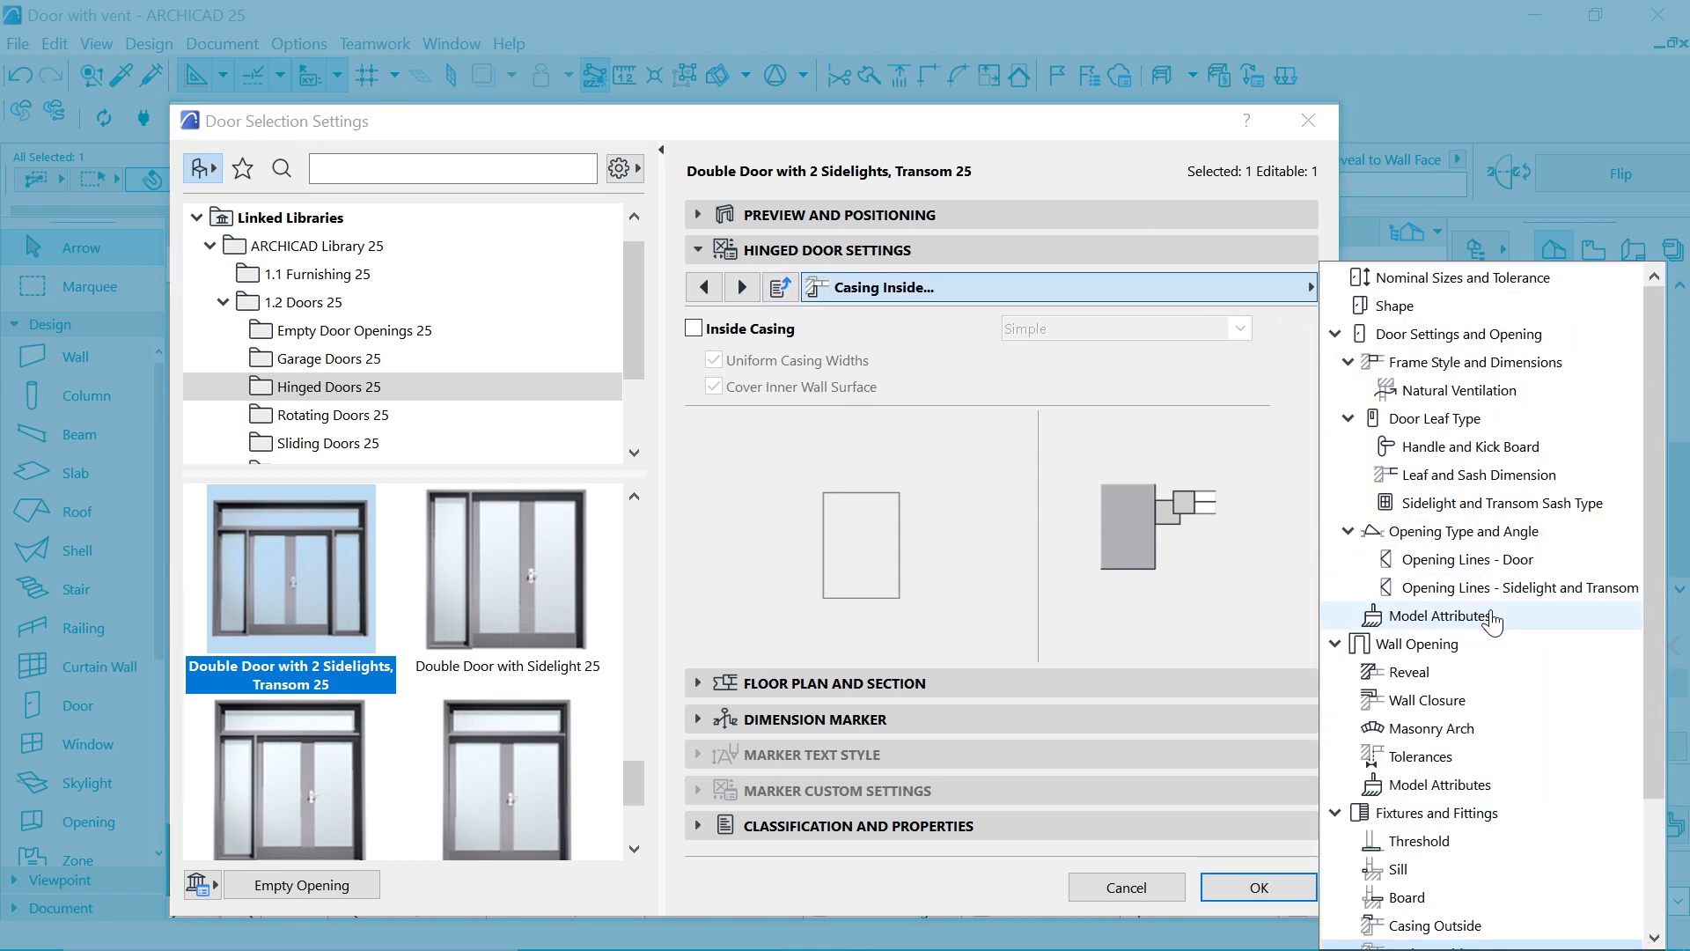
Step: Enable Uniform Door Surfaces in Model Attributes and choose Metal - Aluminium
click(1435, 615)
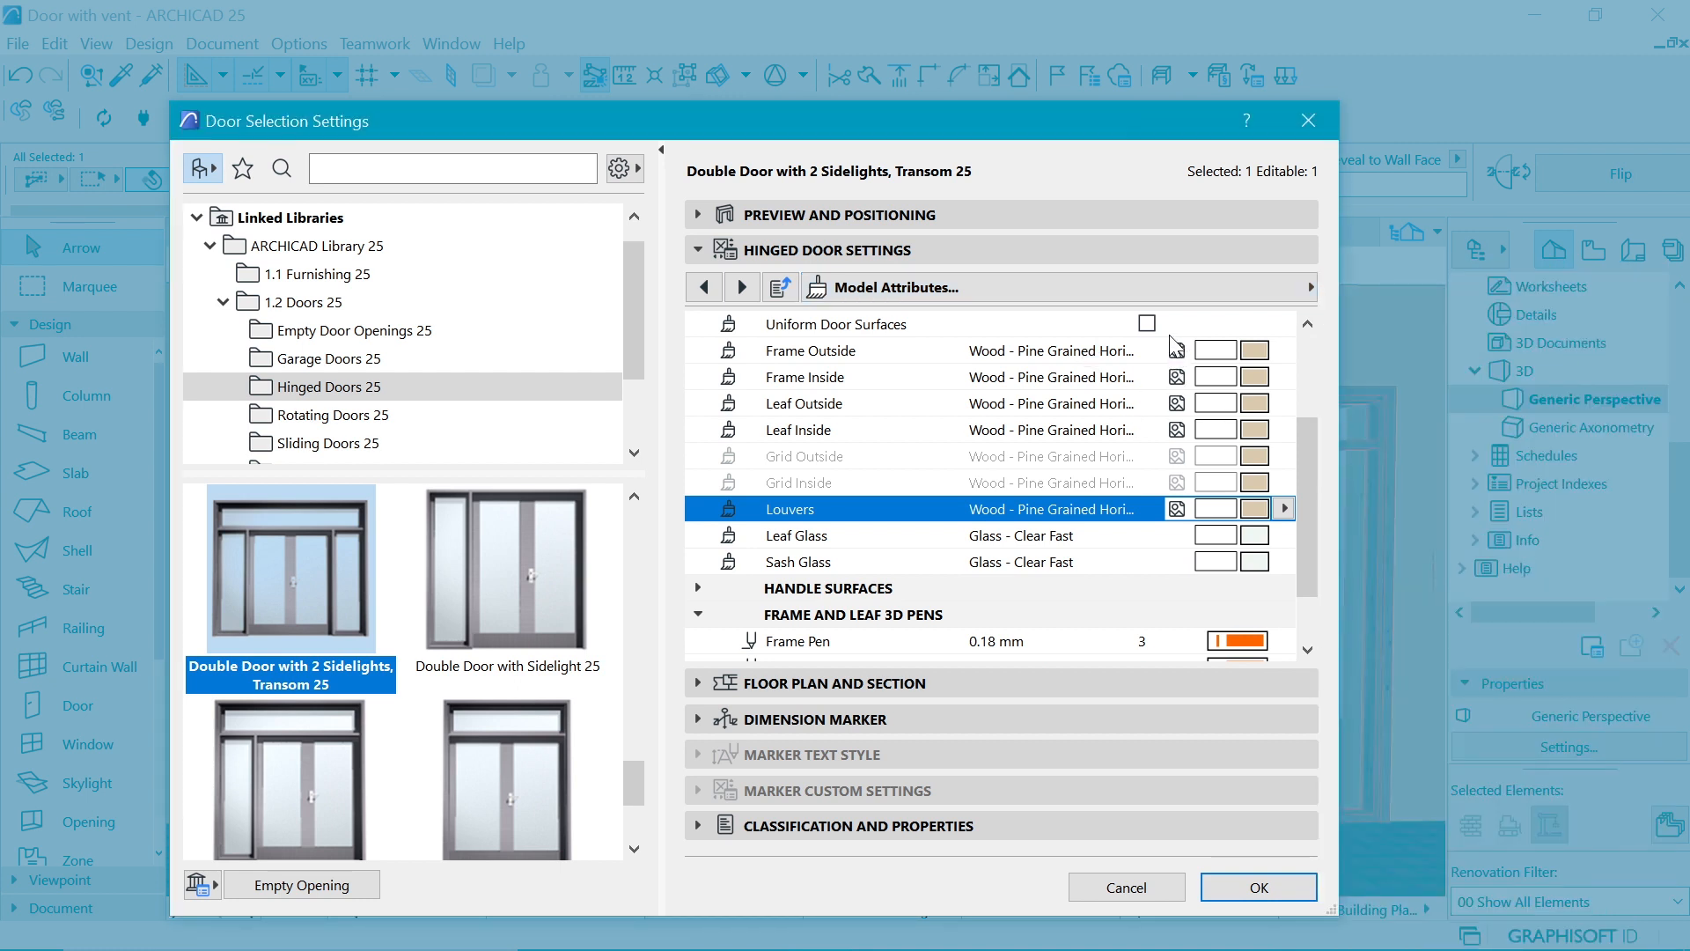
click(1146, 323)
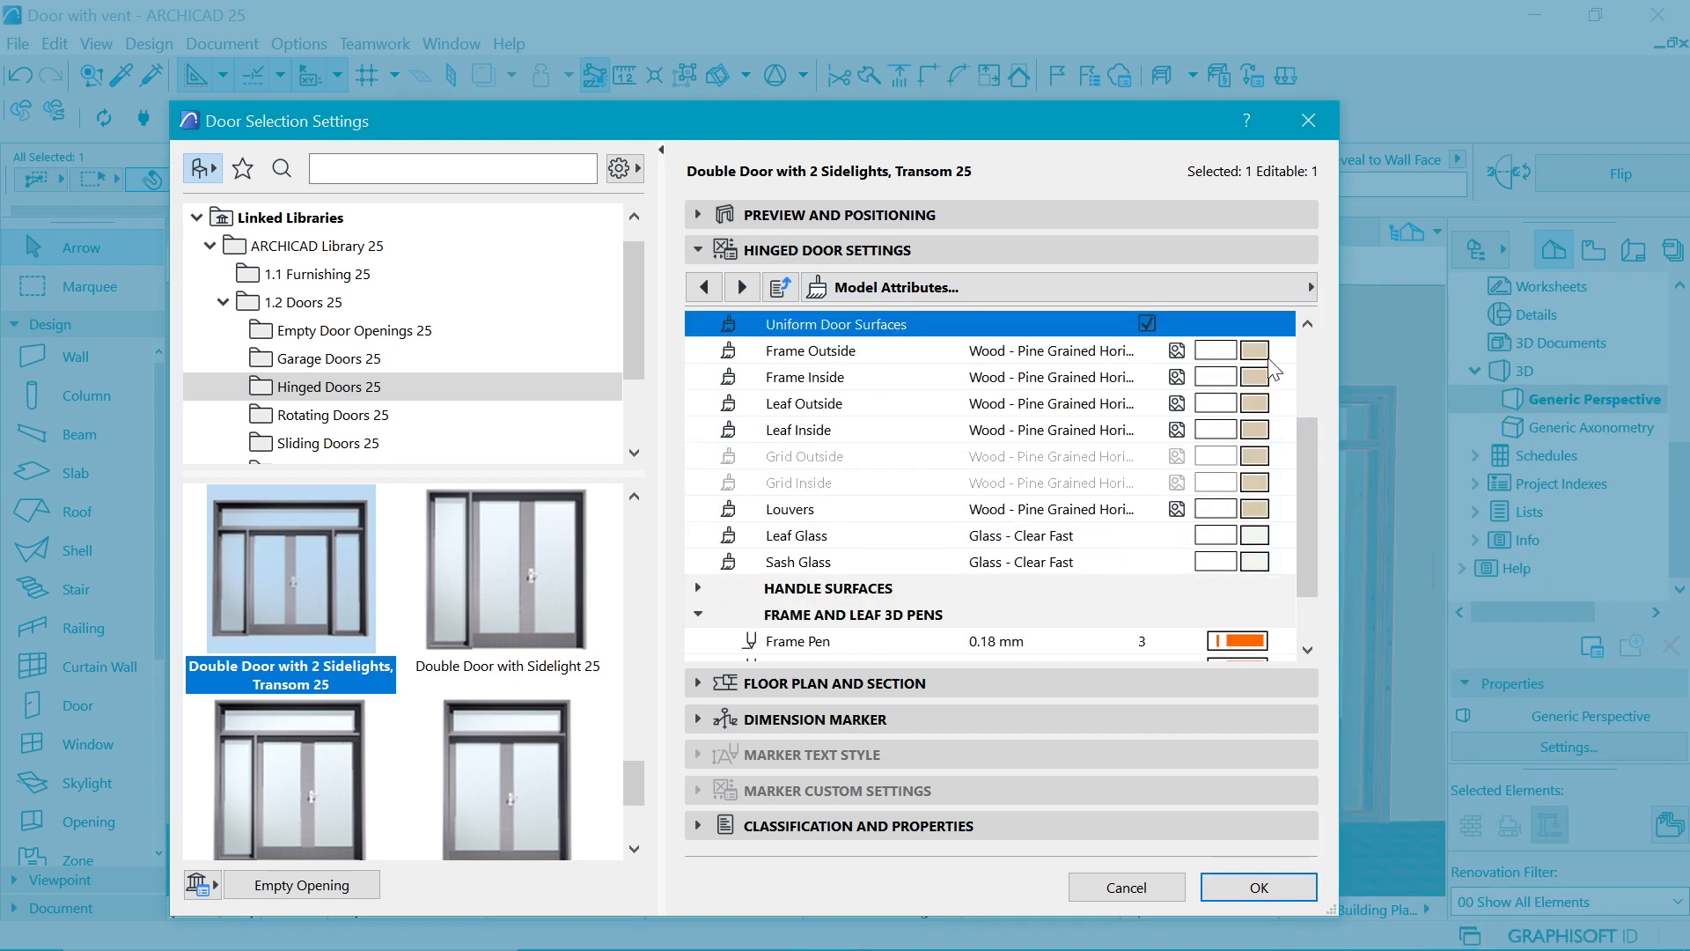
click(1254, 350)
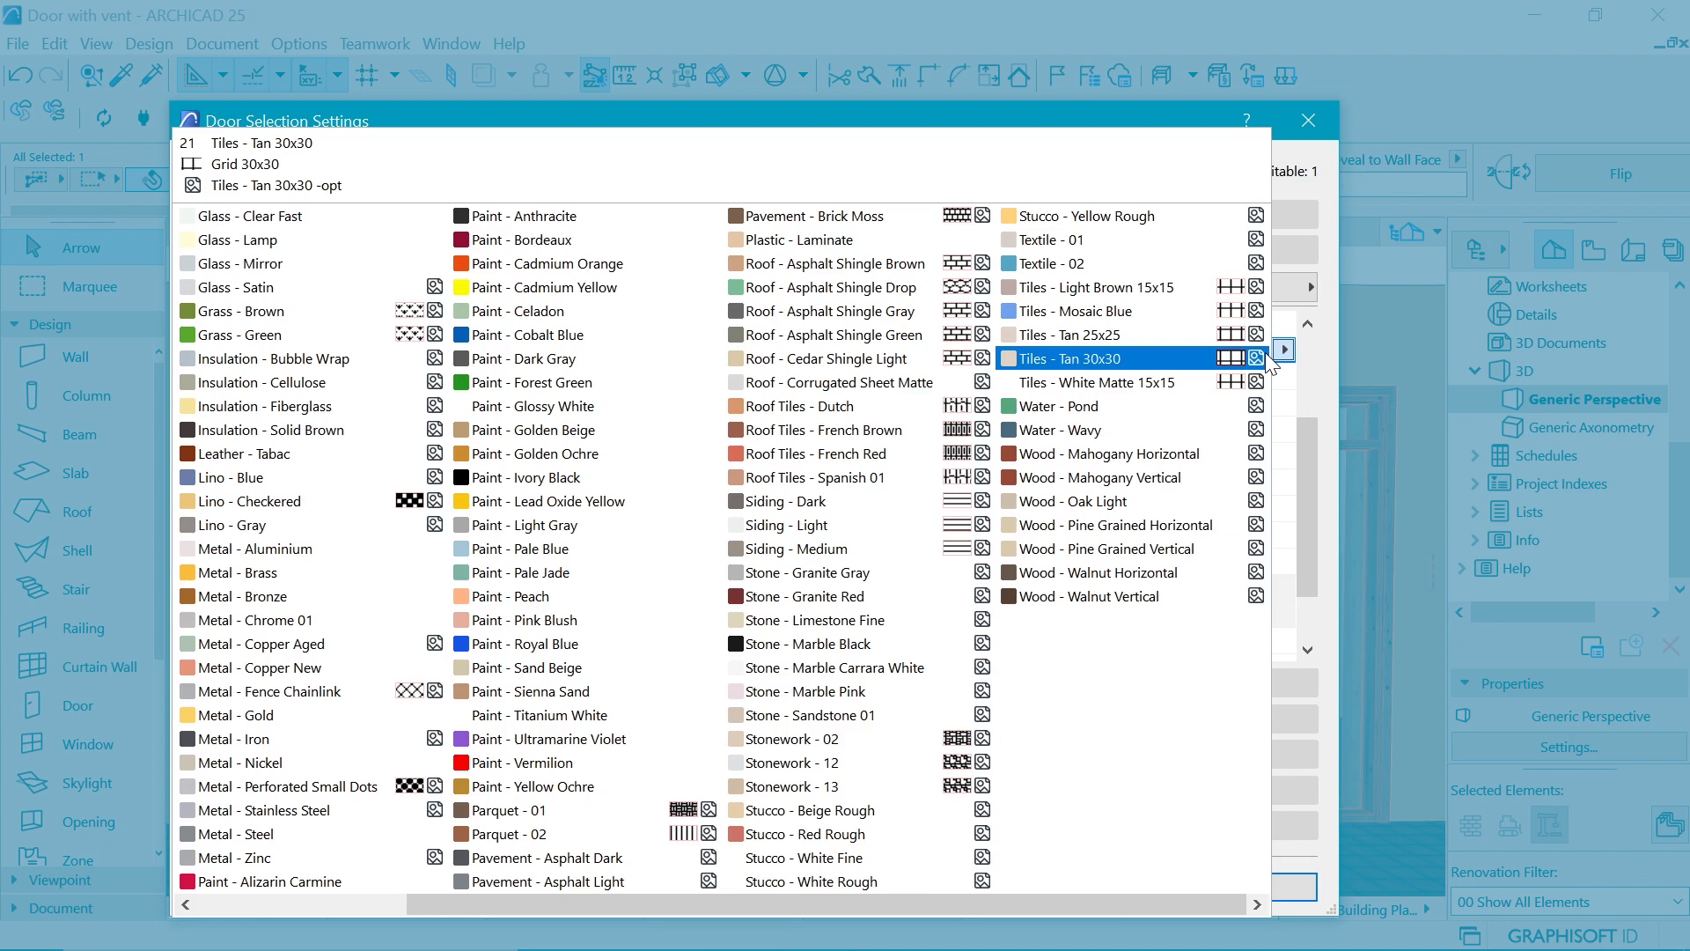
click(253, 547)
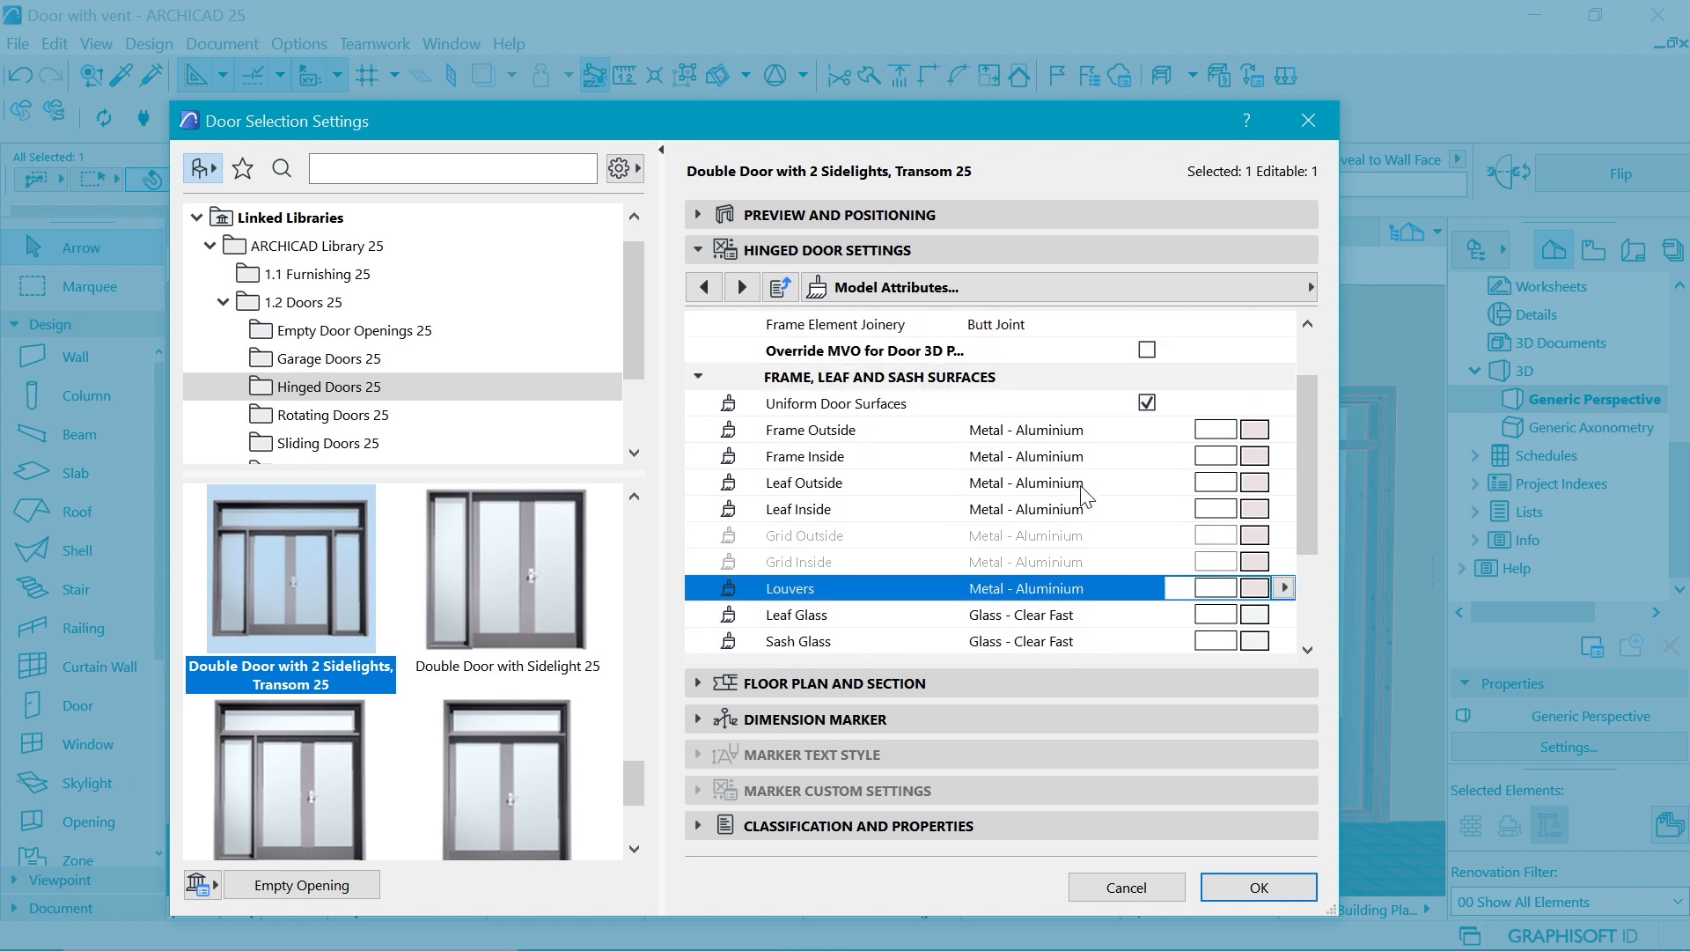
mouse_move(1267, 690)
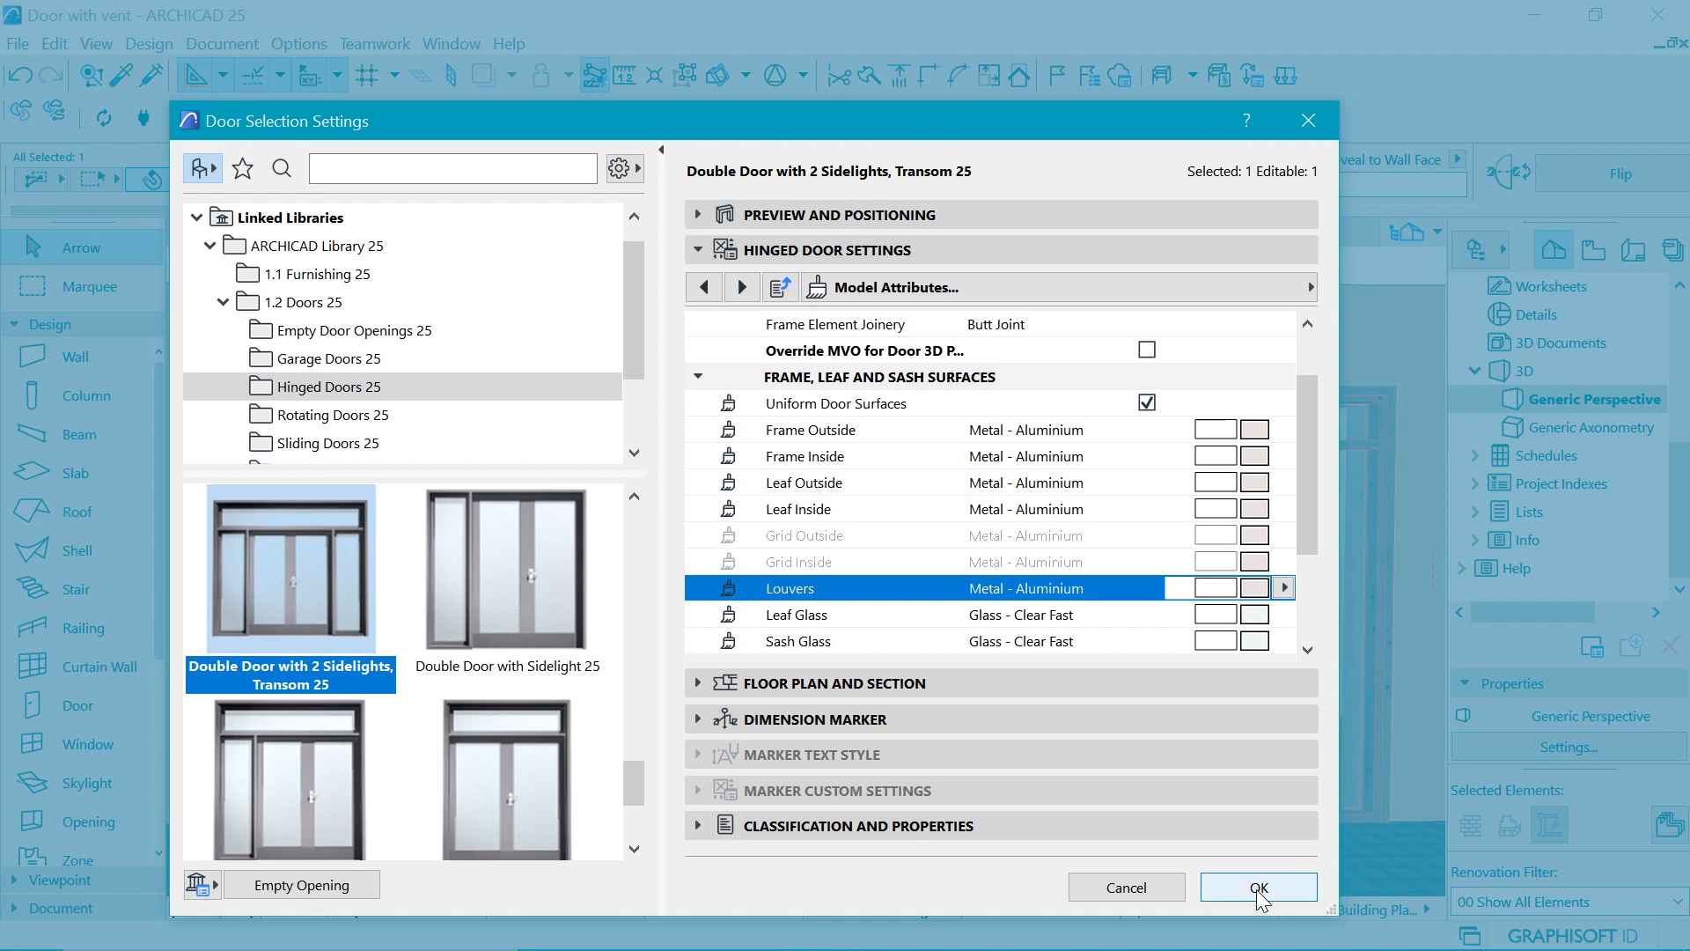
Step: Confirm the door settings and Alt-click the aluminium double door to pick up its settings
click(1257, 887)
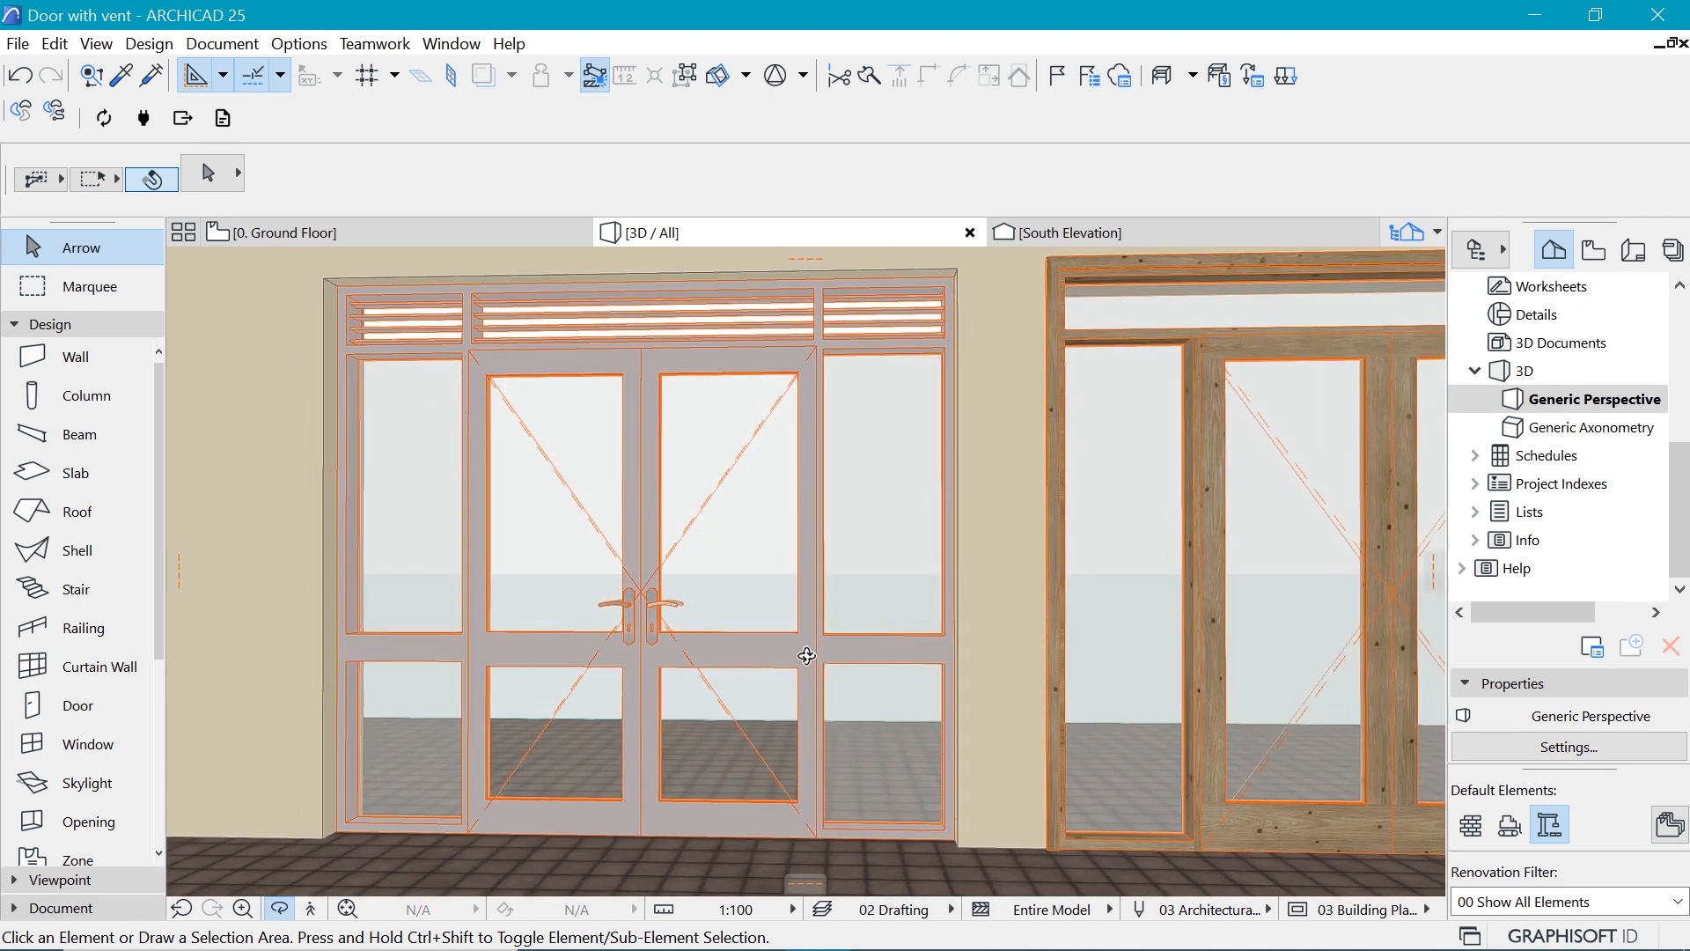
mouse_move(649, 675)
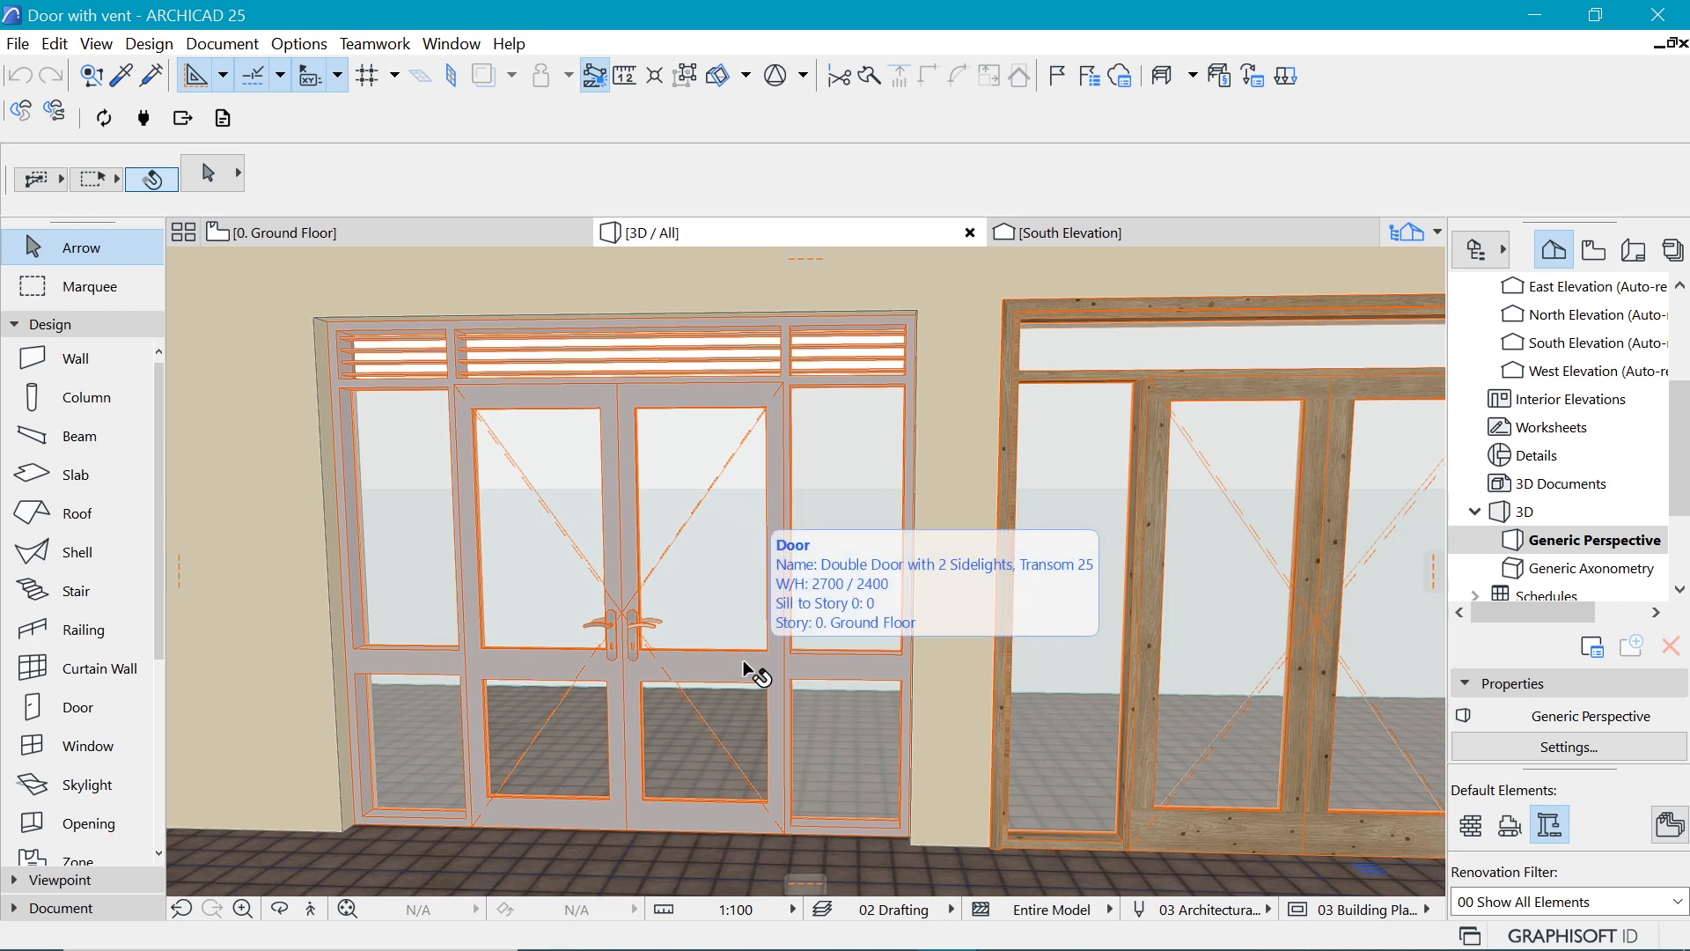
mouse_move(1008, 381)
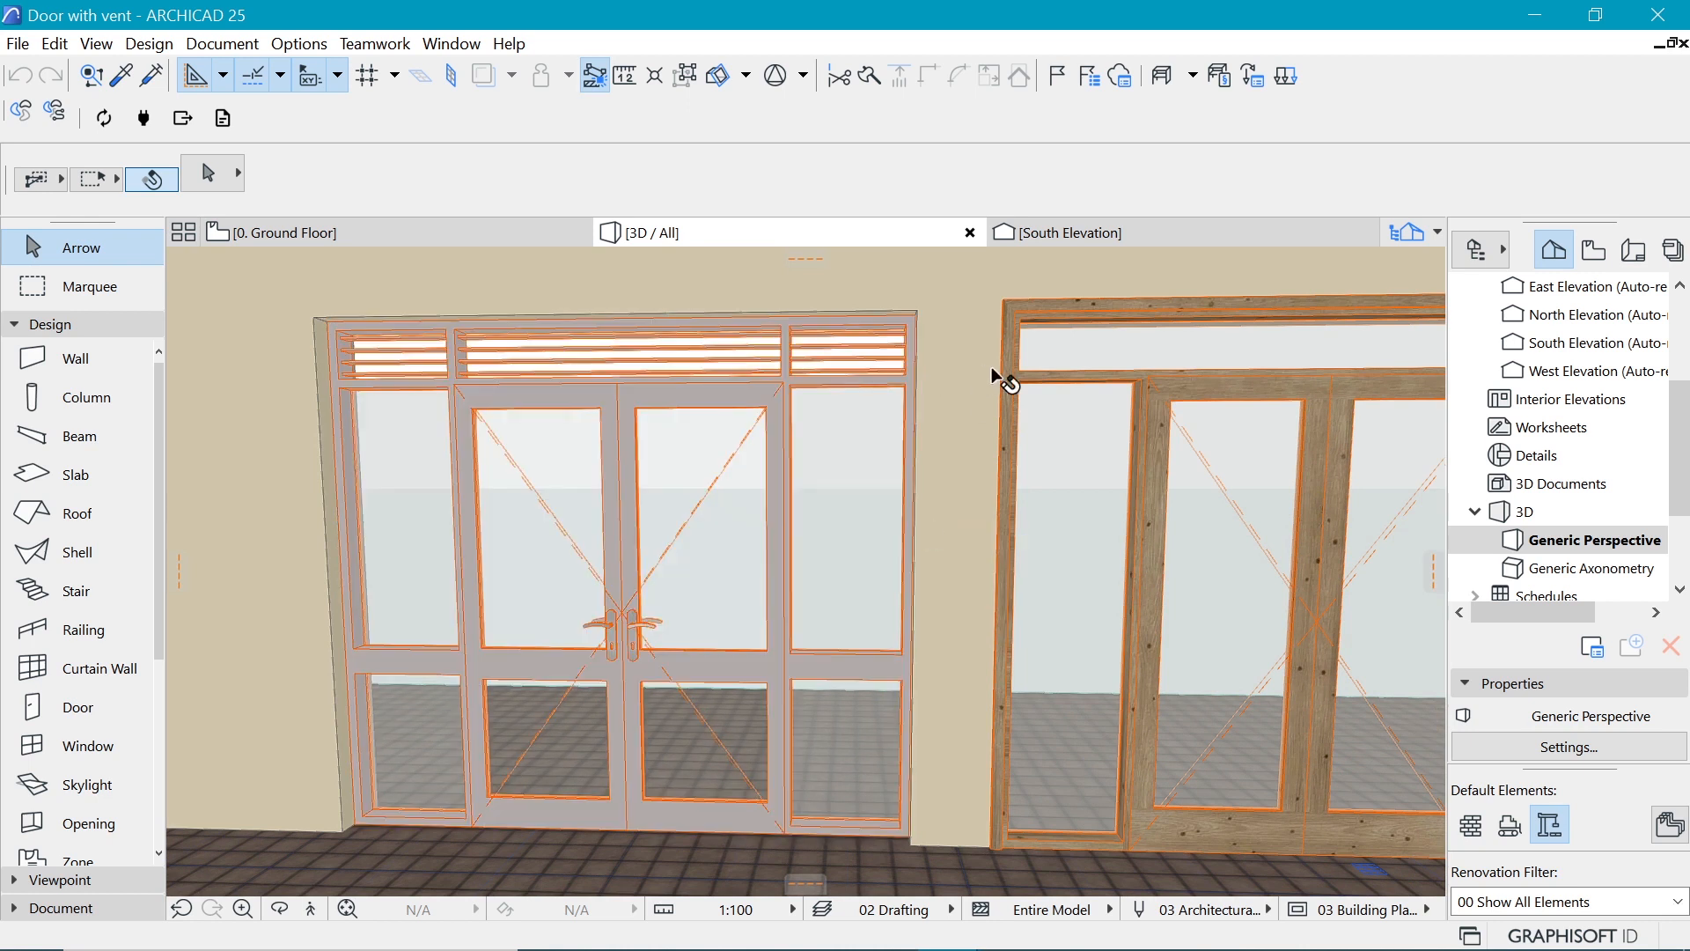
mouse_move(824, 418)
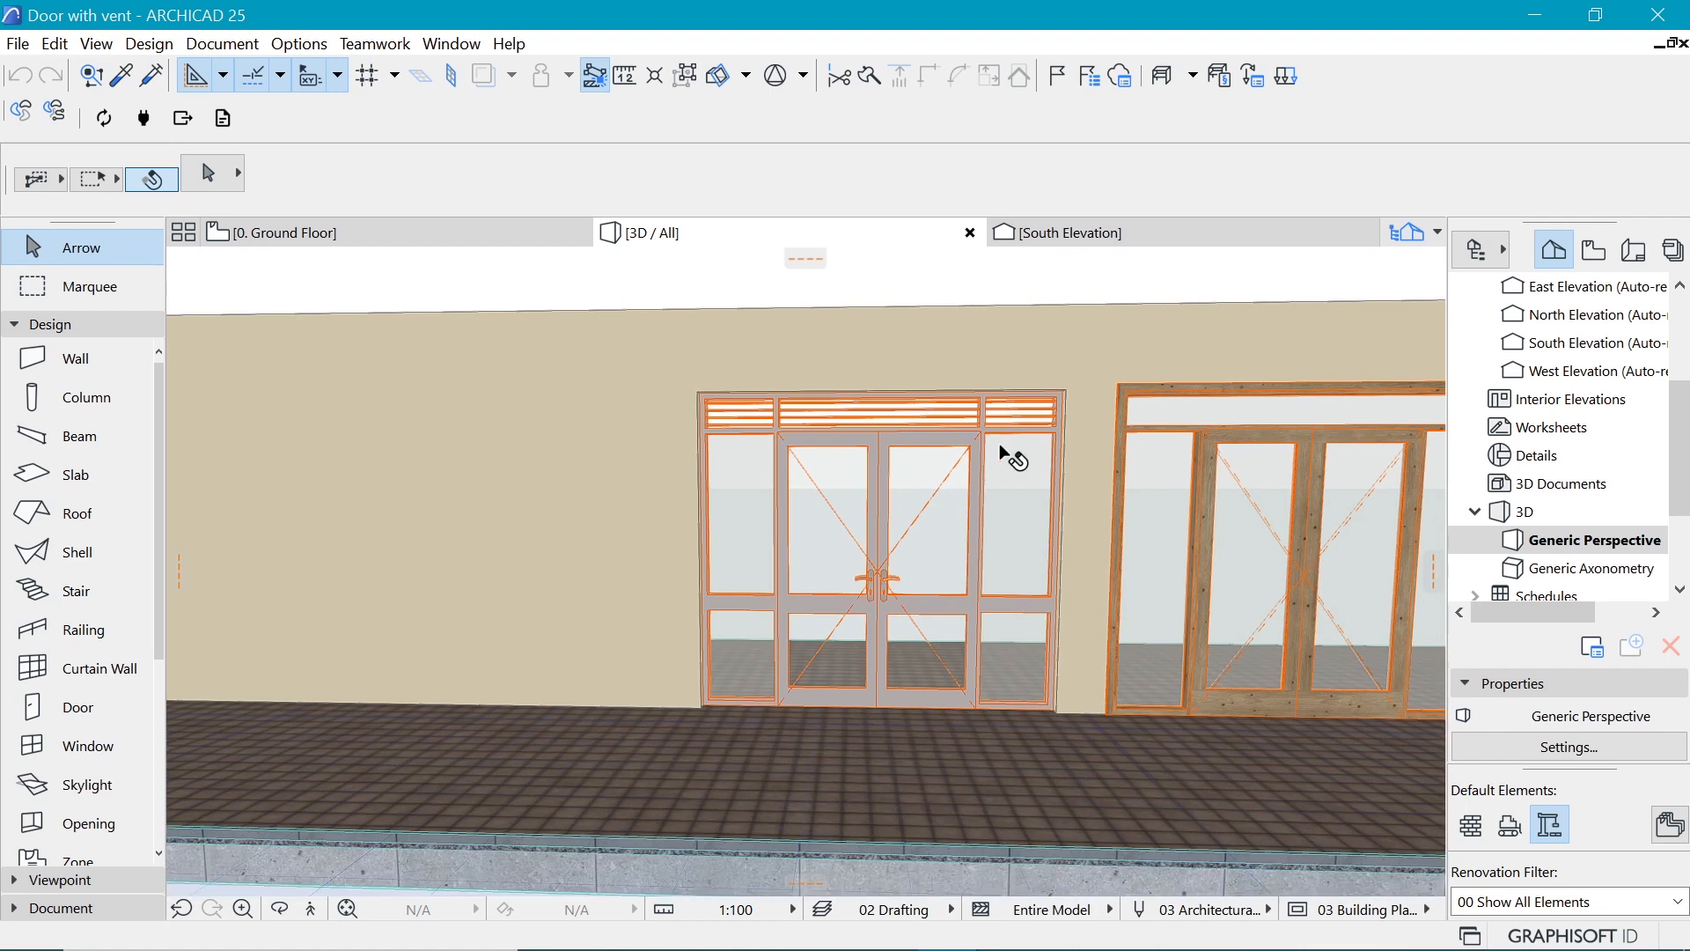
click(77, 706)
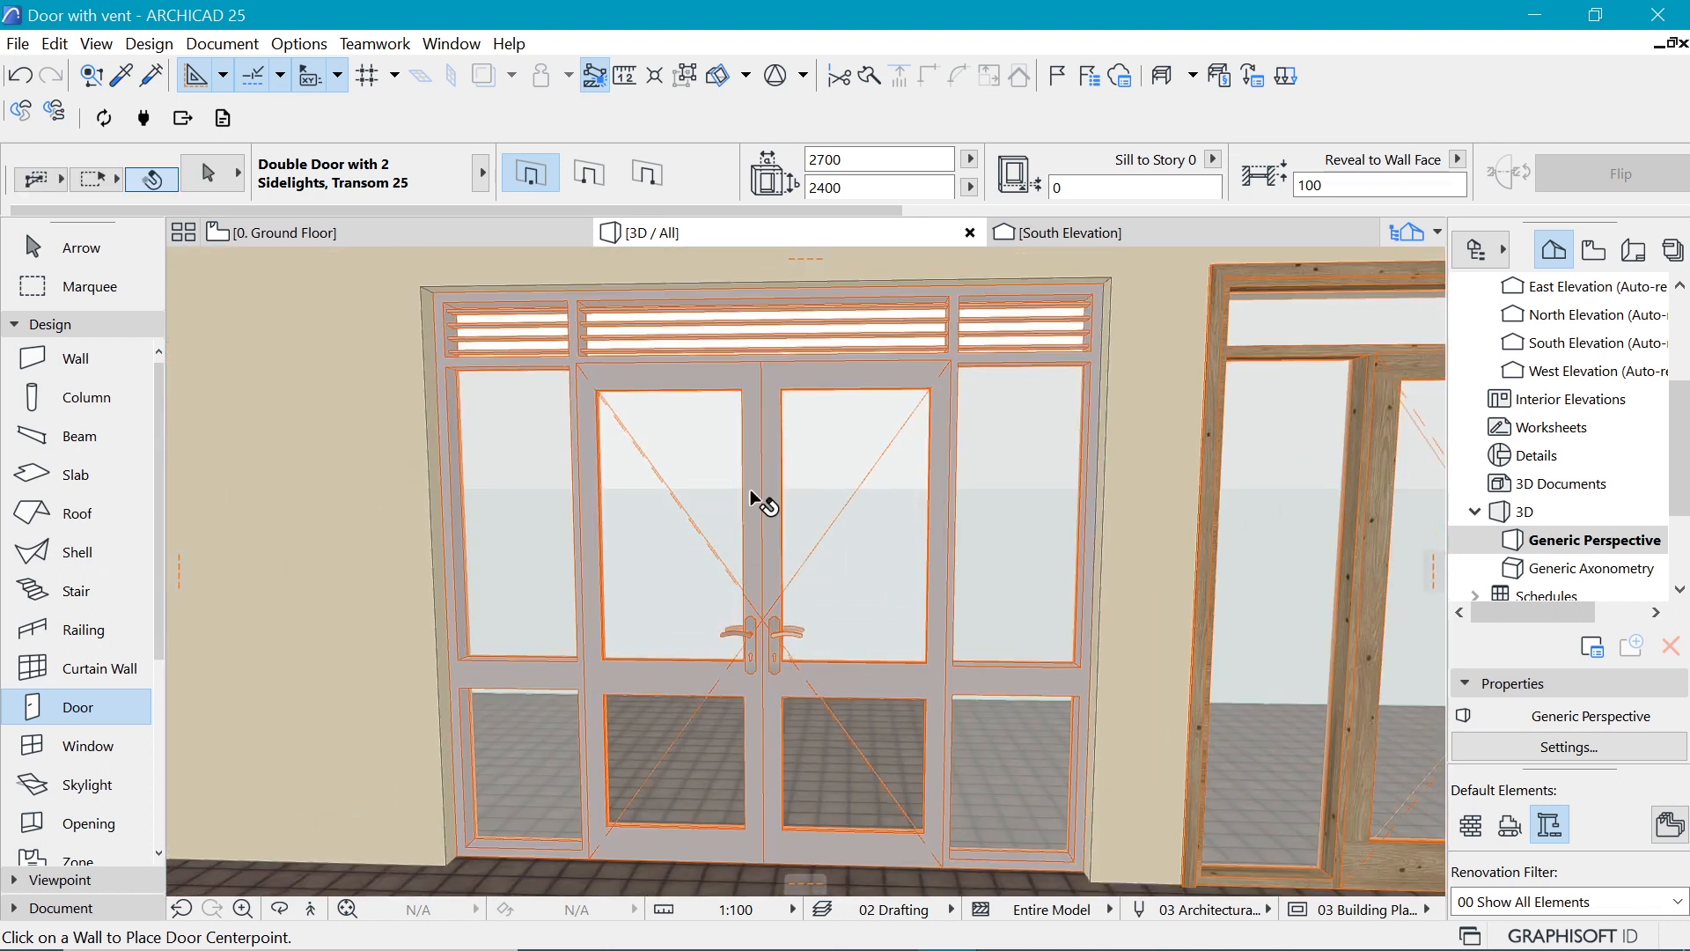
Step: Create a new door favorite named 'Door with vent' and close the settings
click(755, 499)
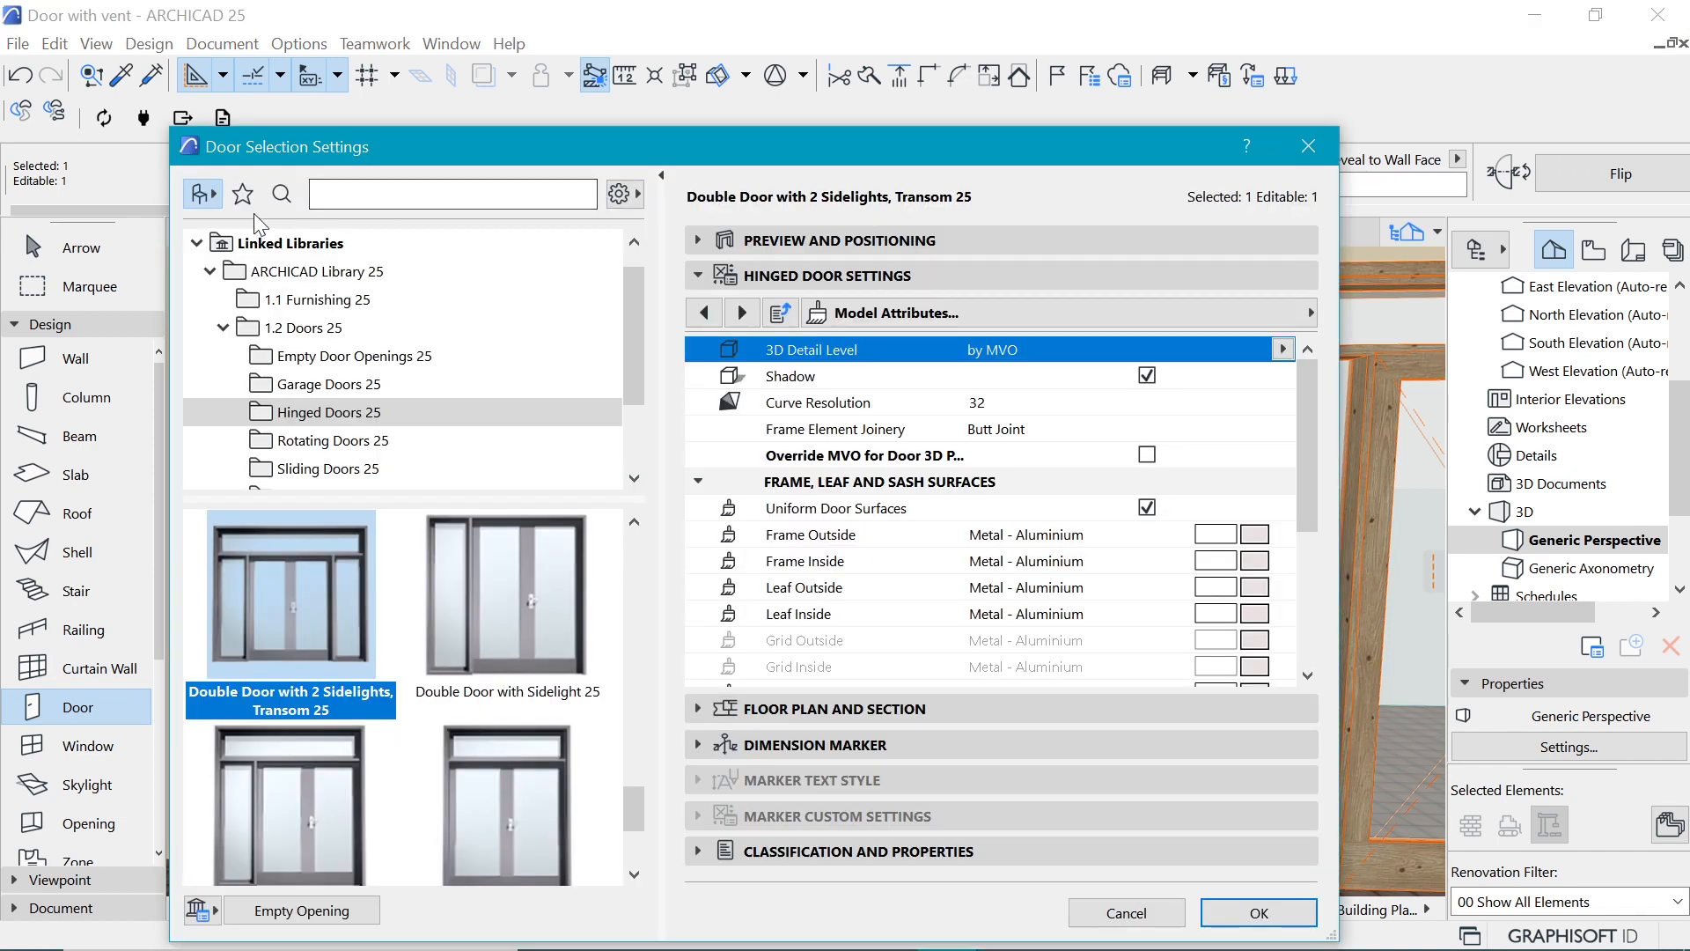
click(242, 194)
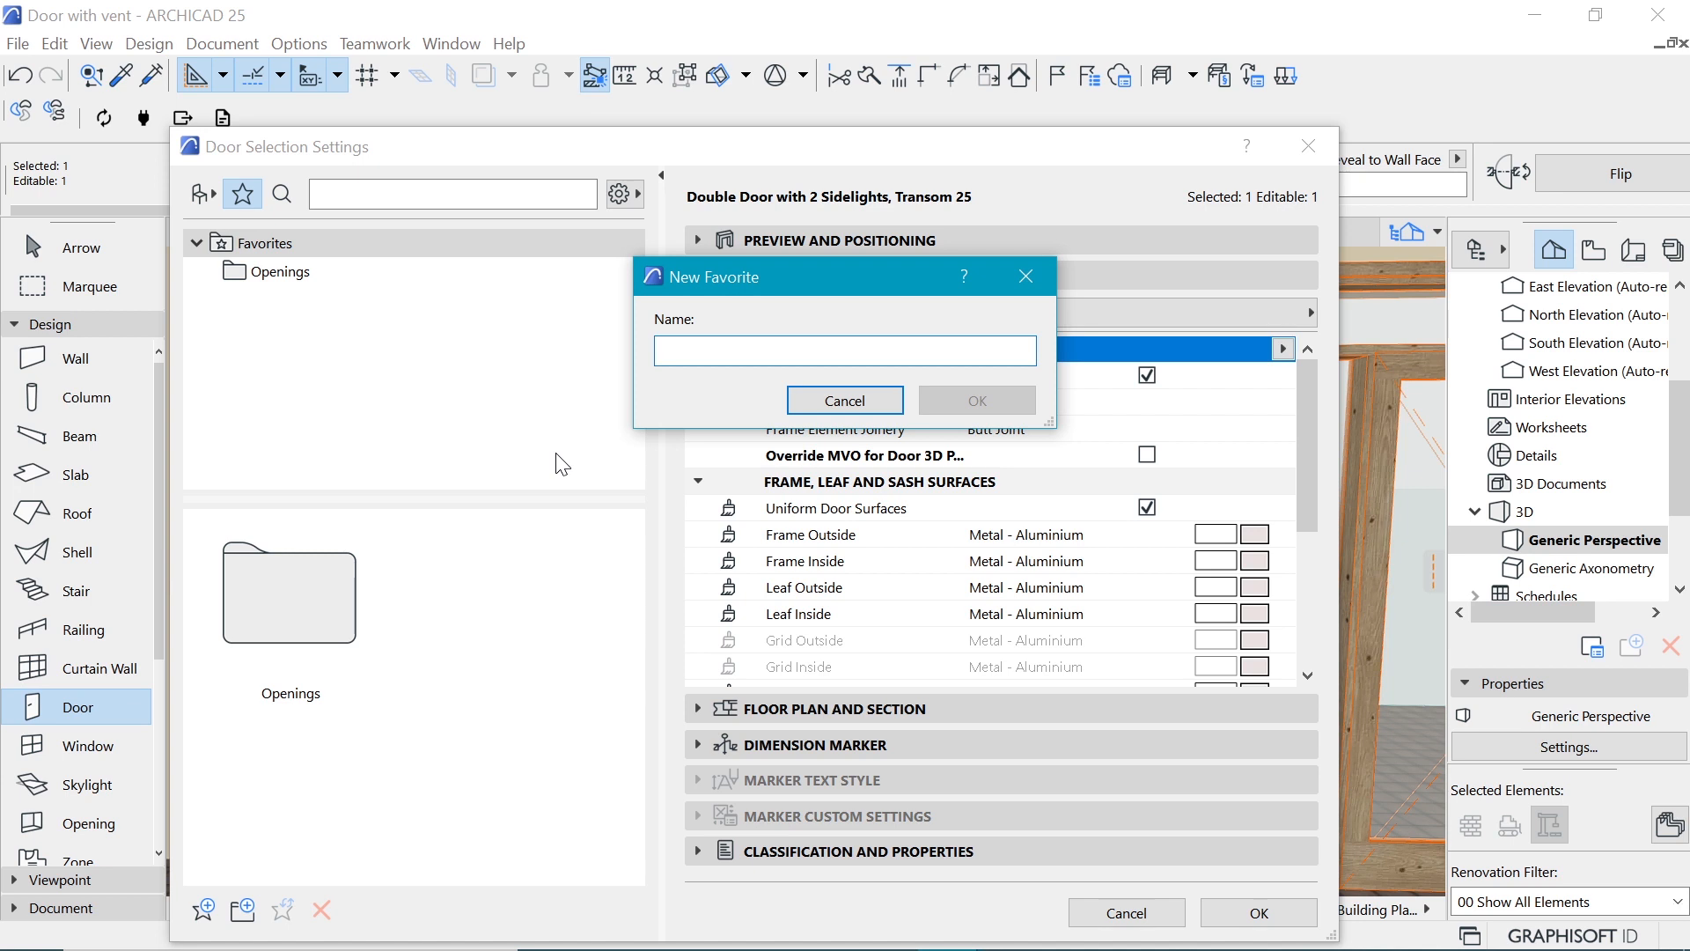
text(Door)
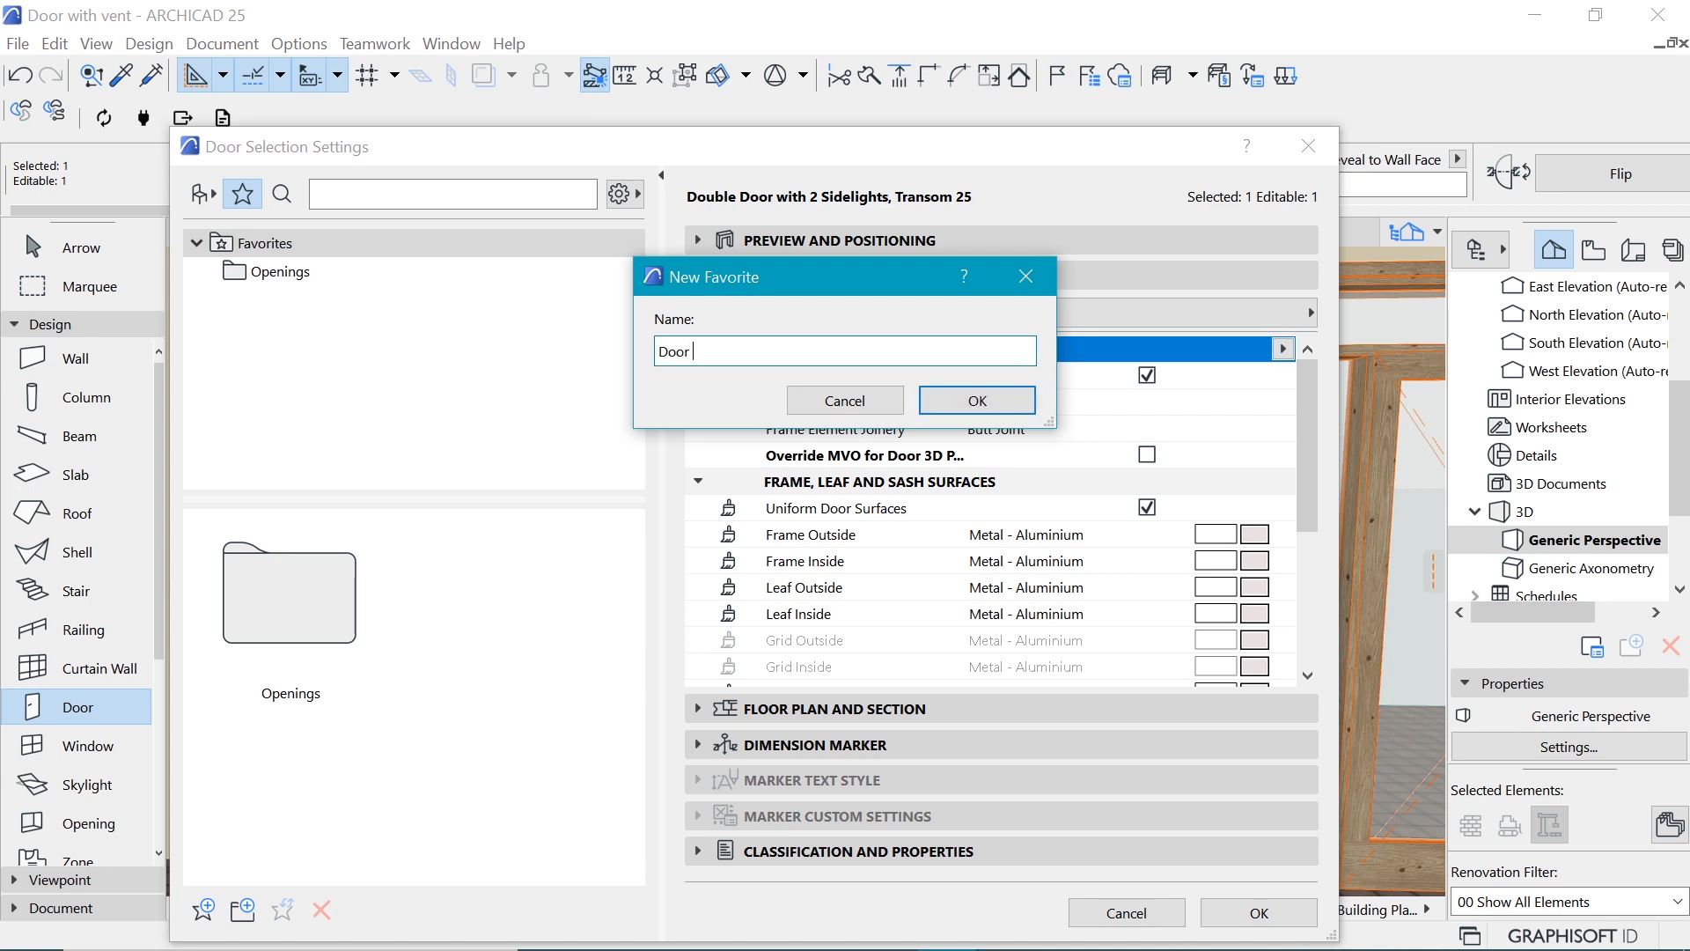
text(with vent)
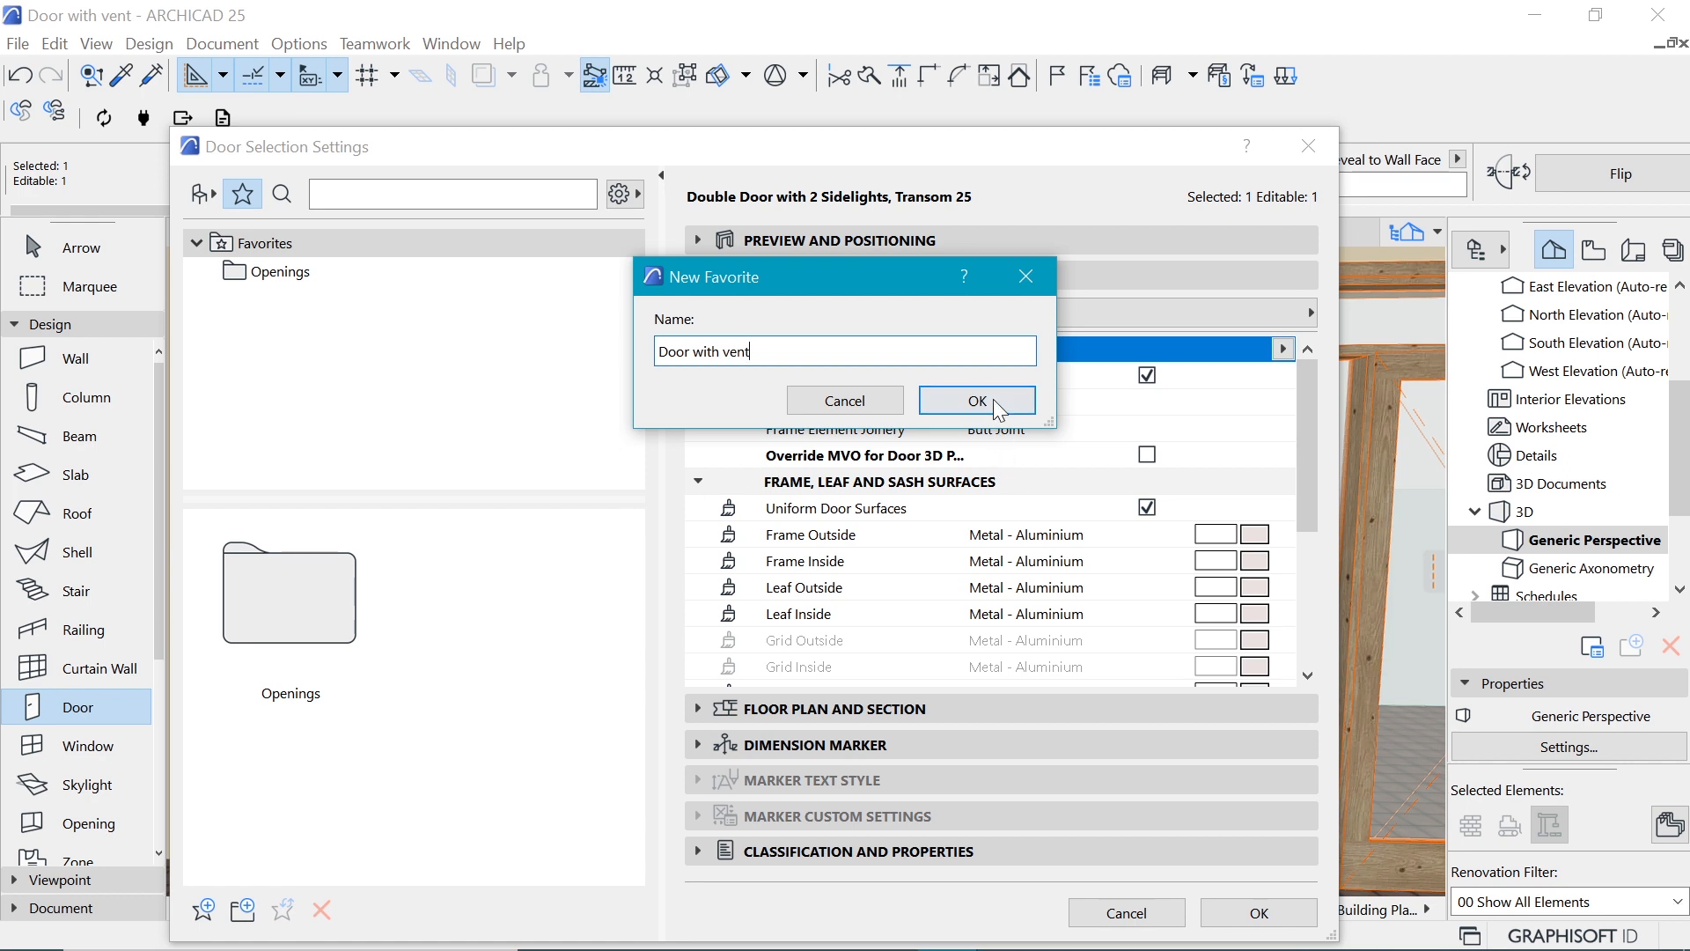
click(974, 400)
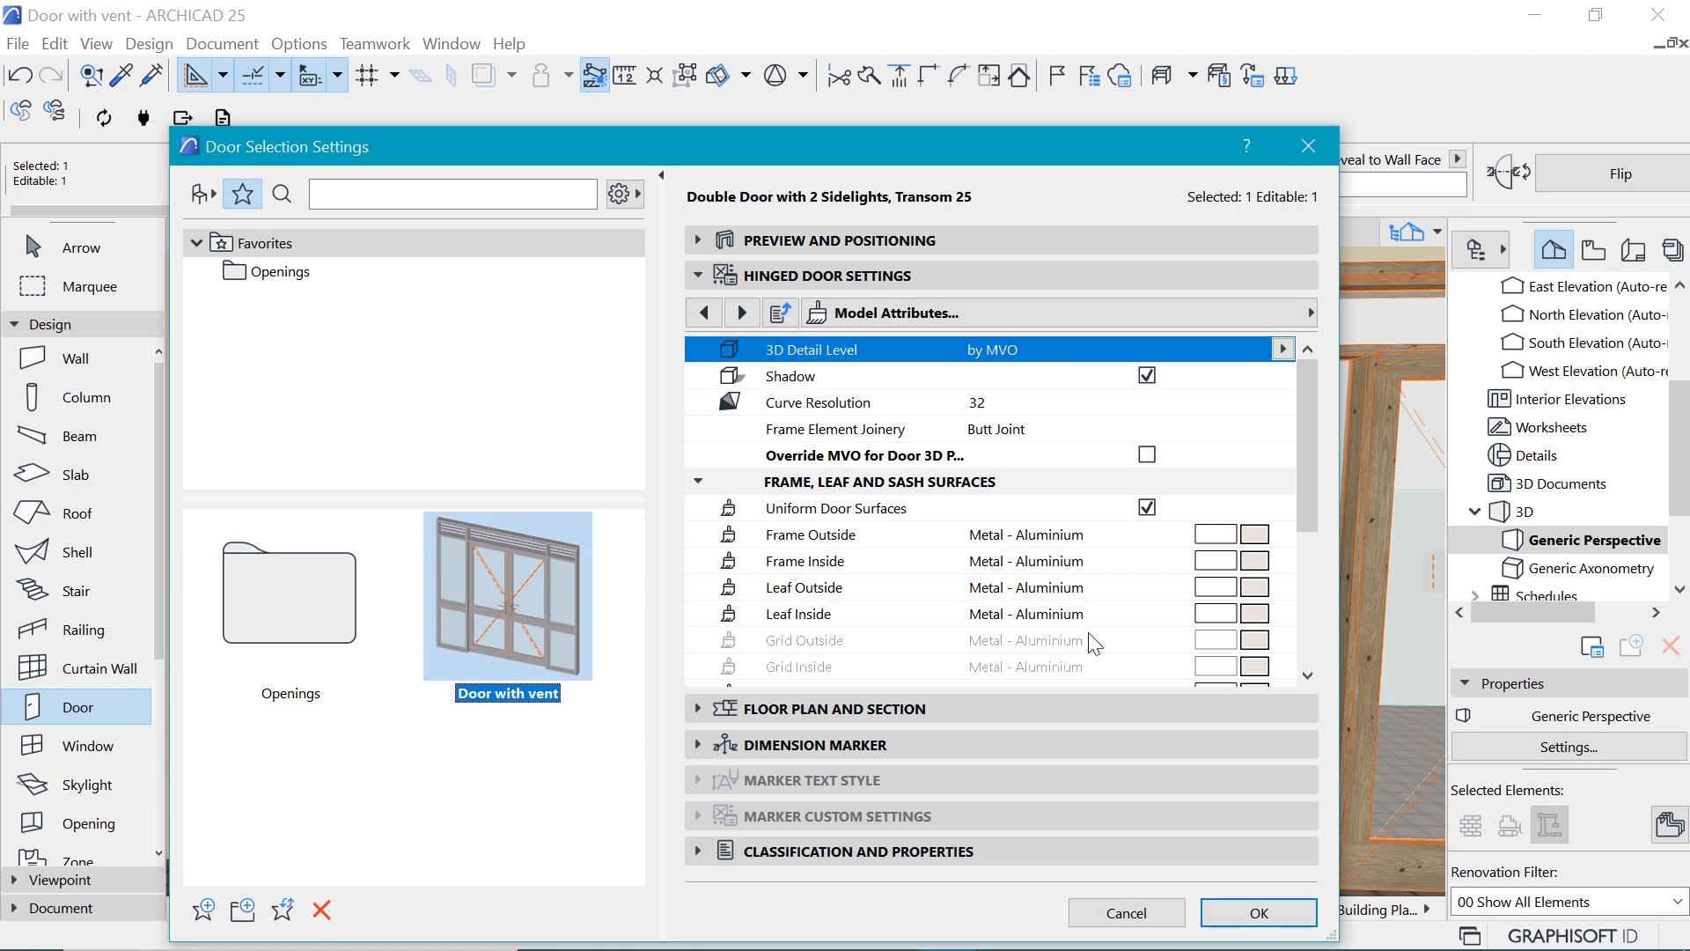
click(1257, 912)
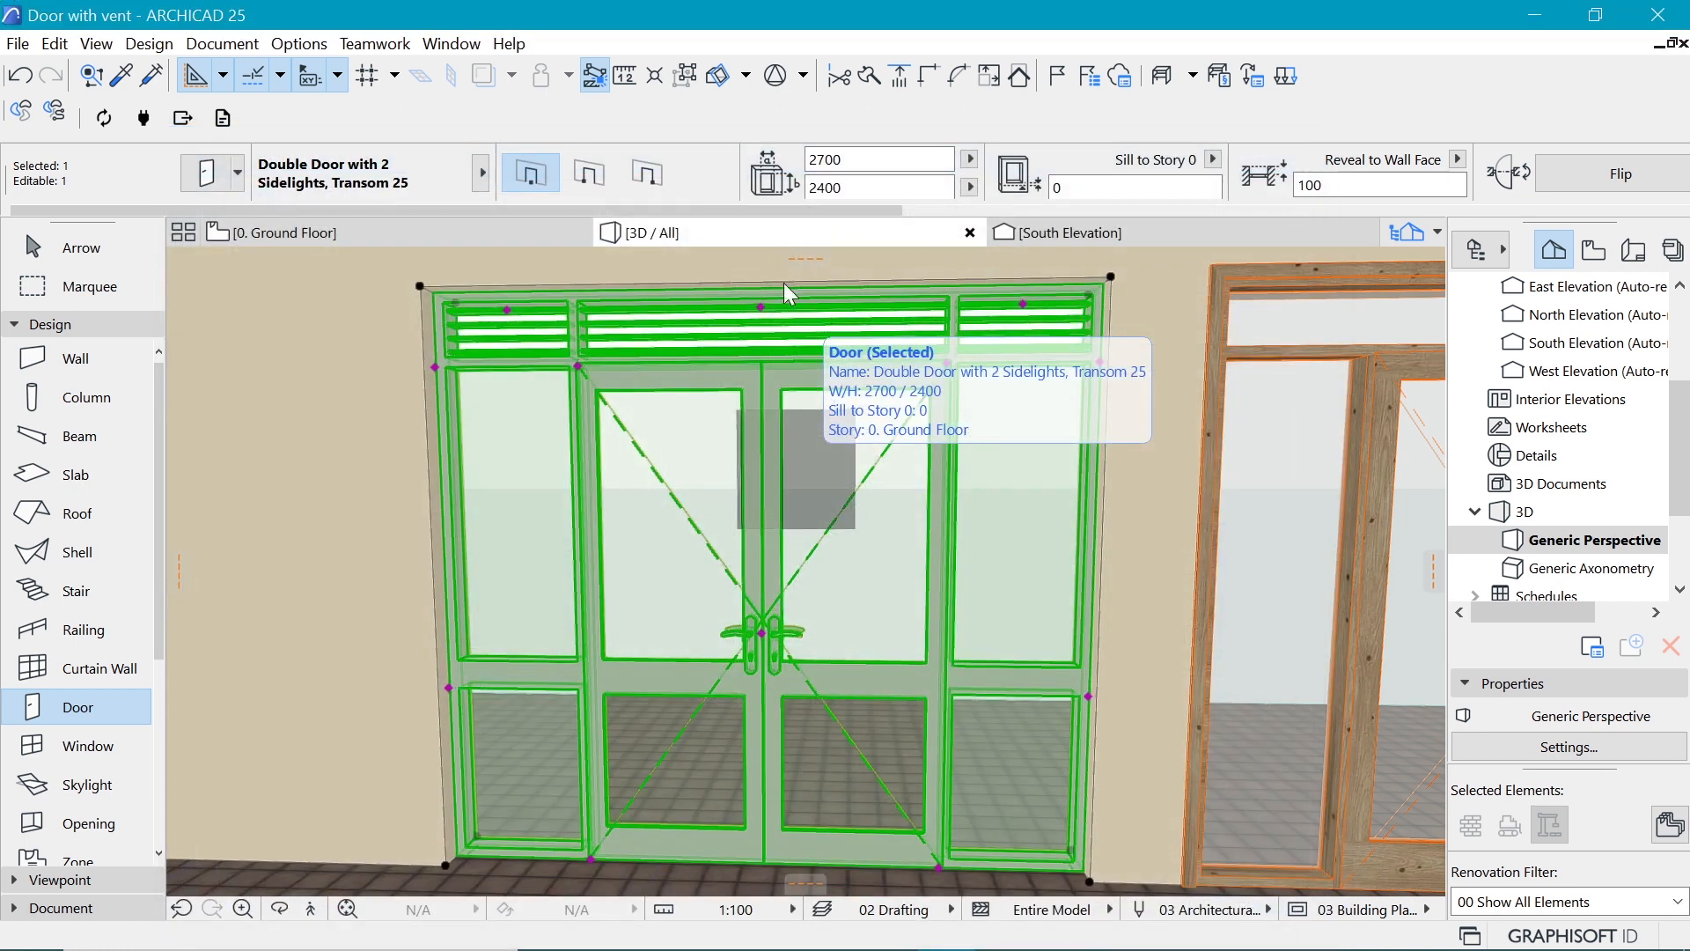
Step: From the Favorites palette, export only the selected favorite to a file named 'Door with vent'
click(450, 43)
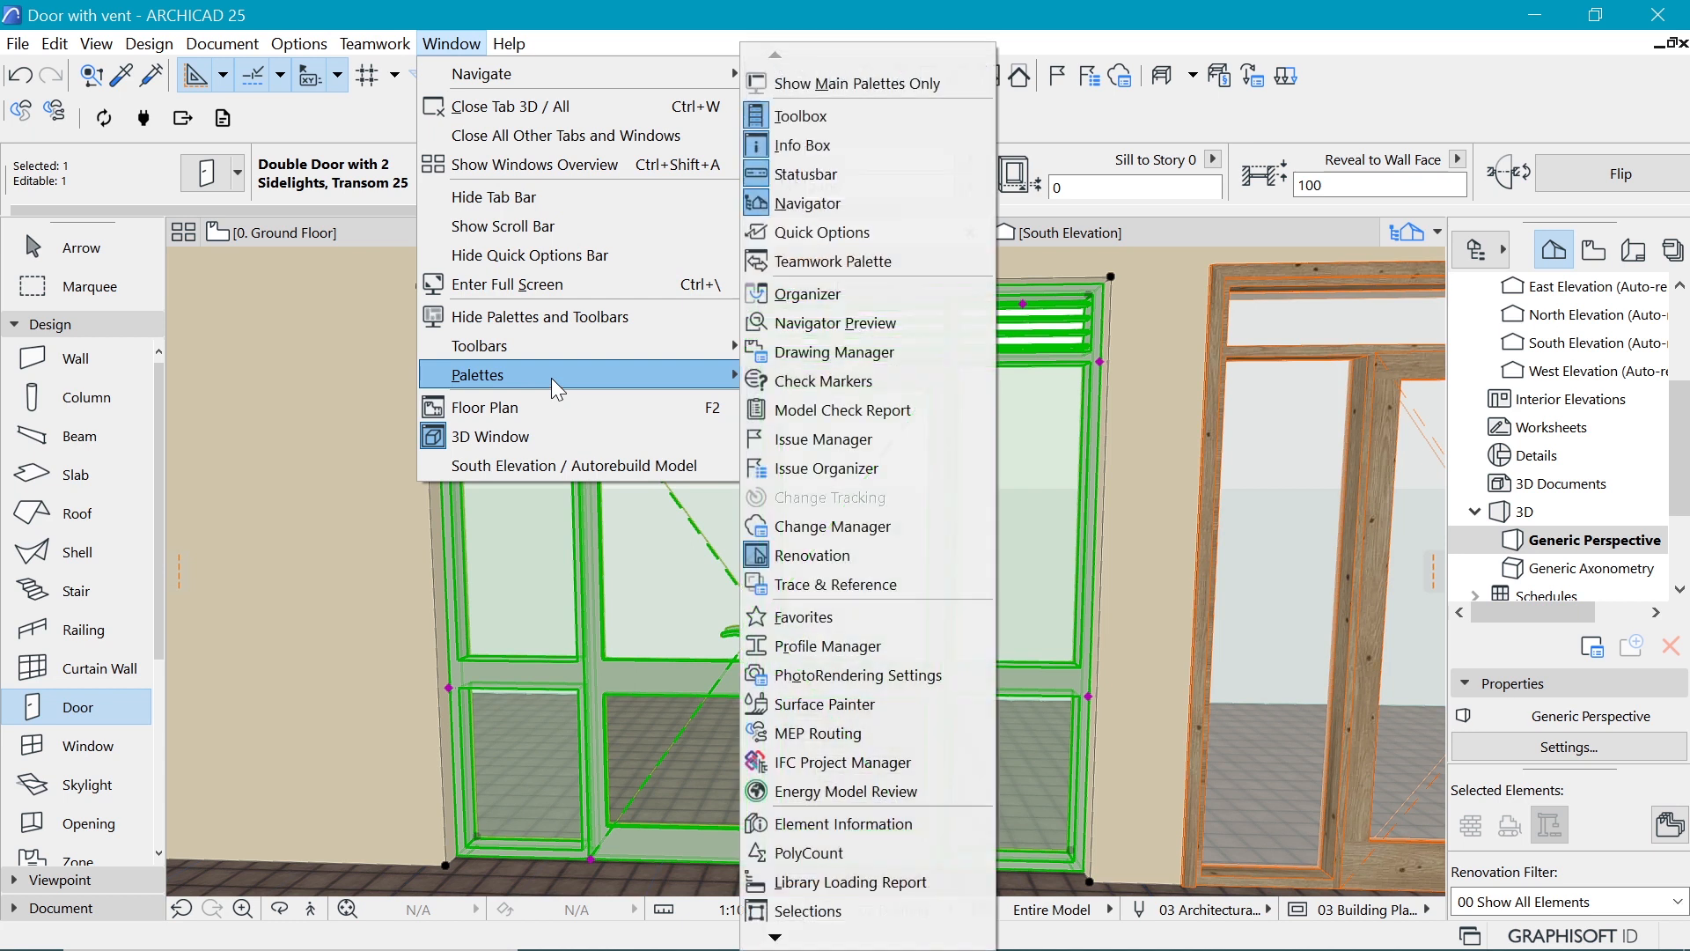
click(801, 616)
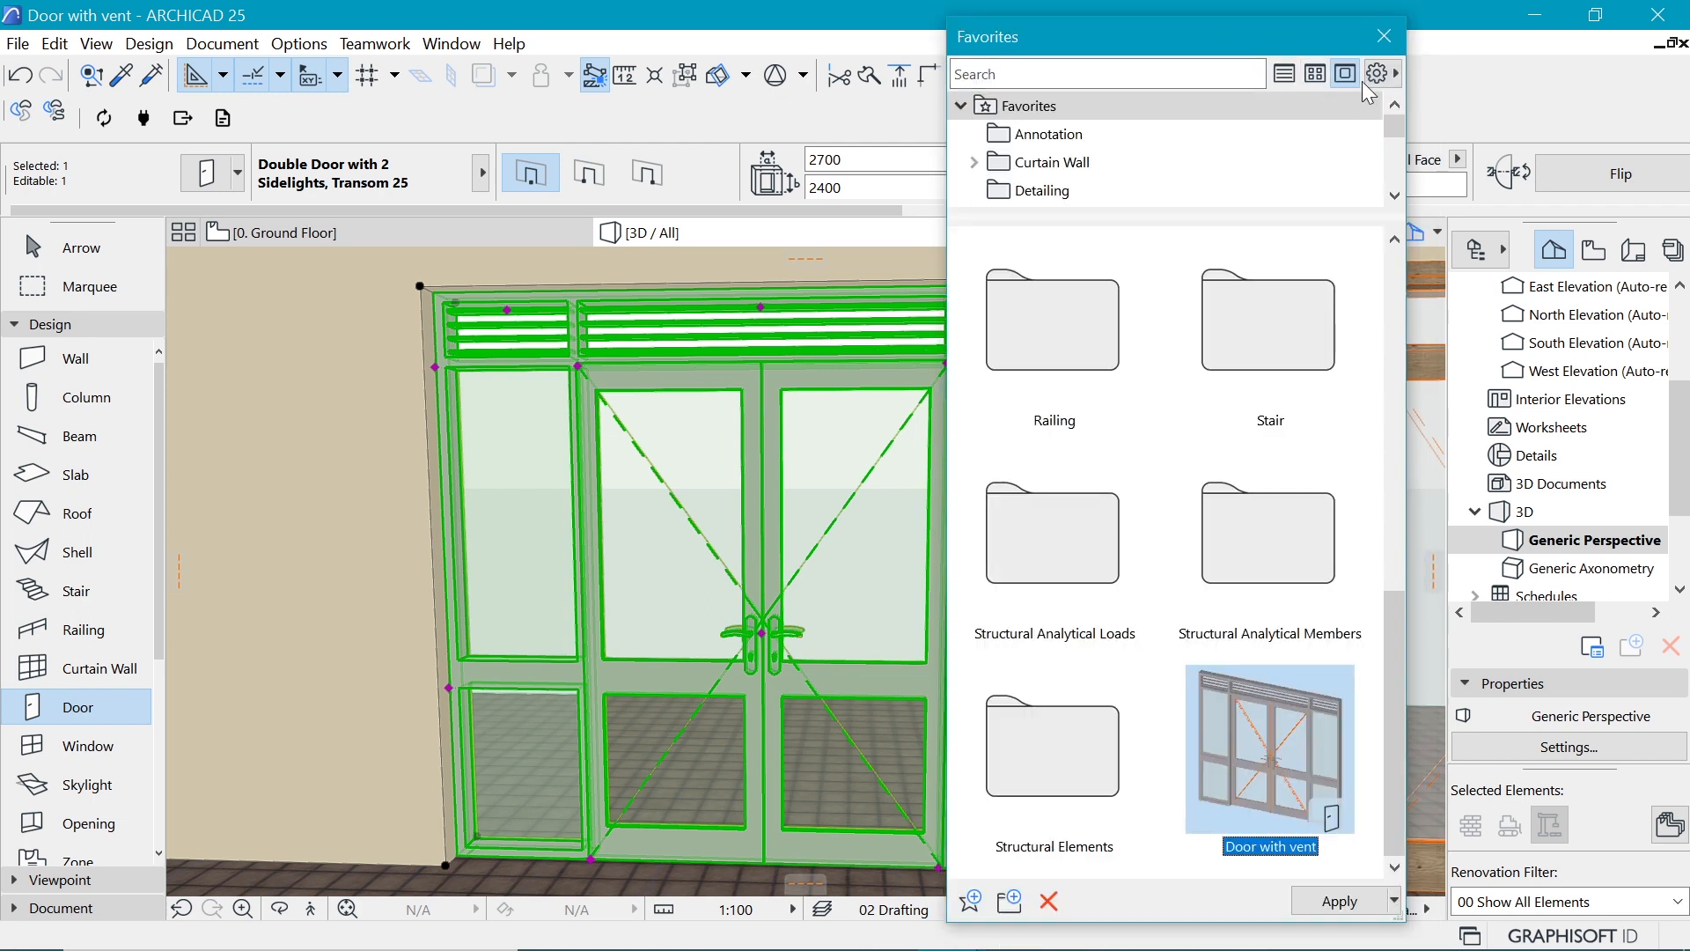
click(1377, 73)
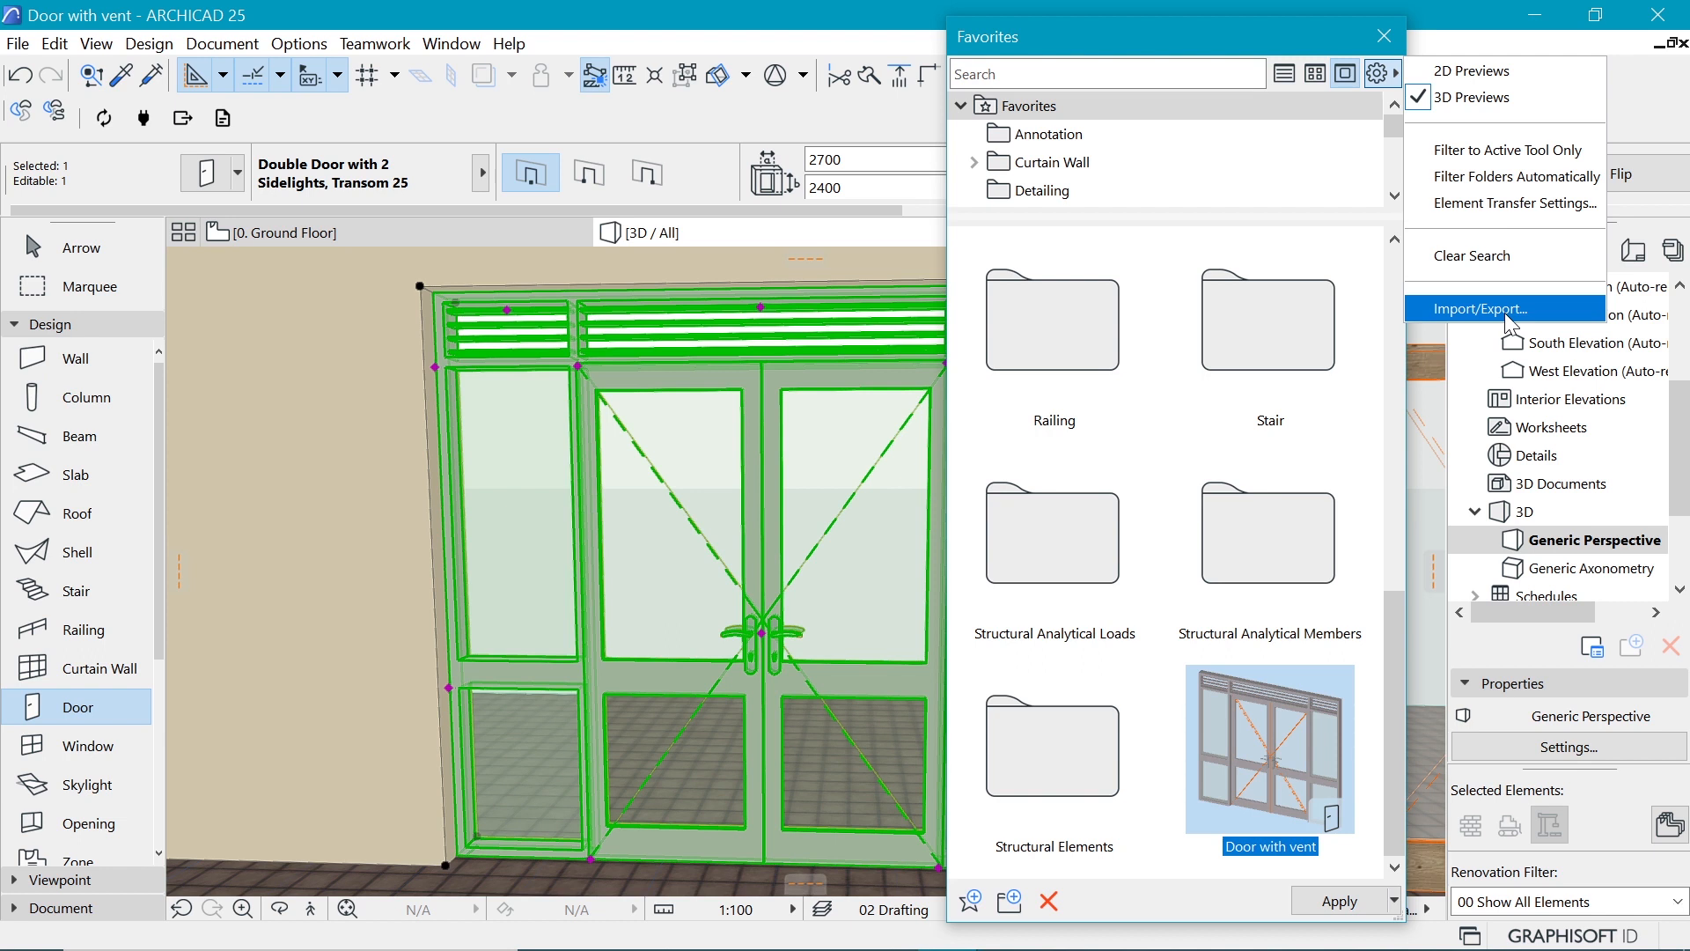
click(1488, 308)
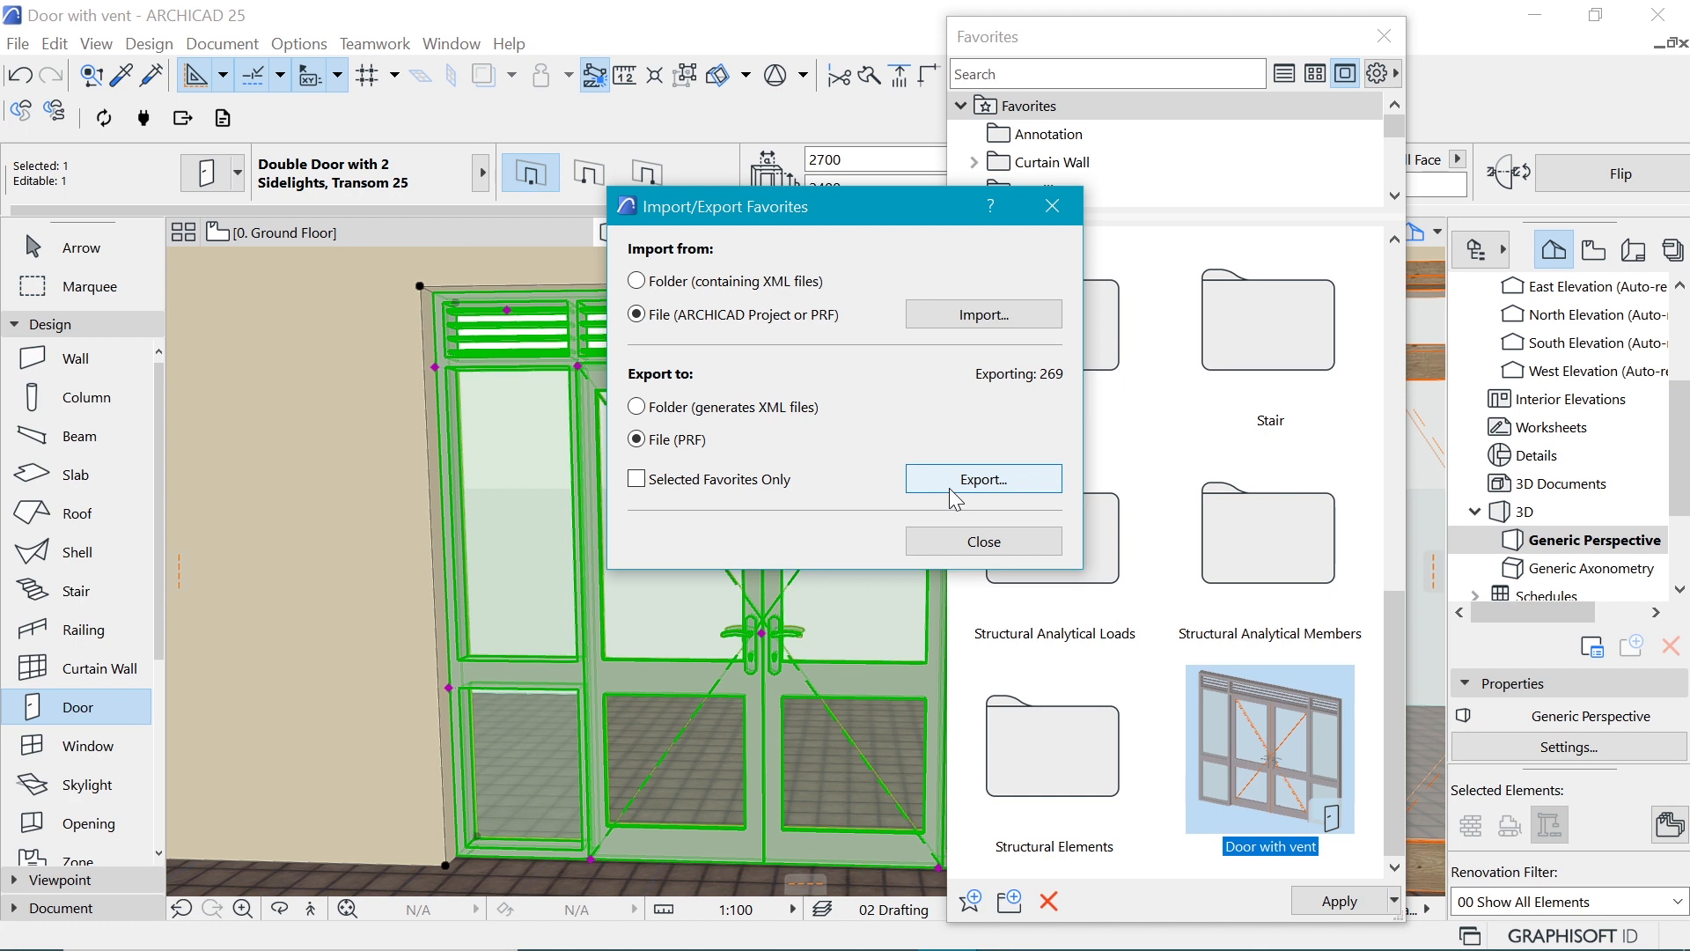
click(638, 479)
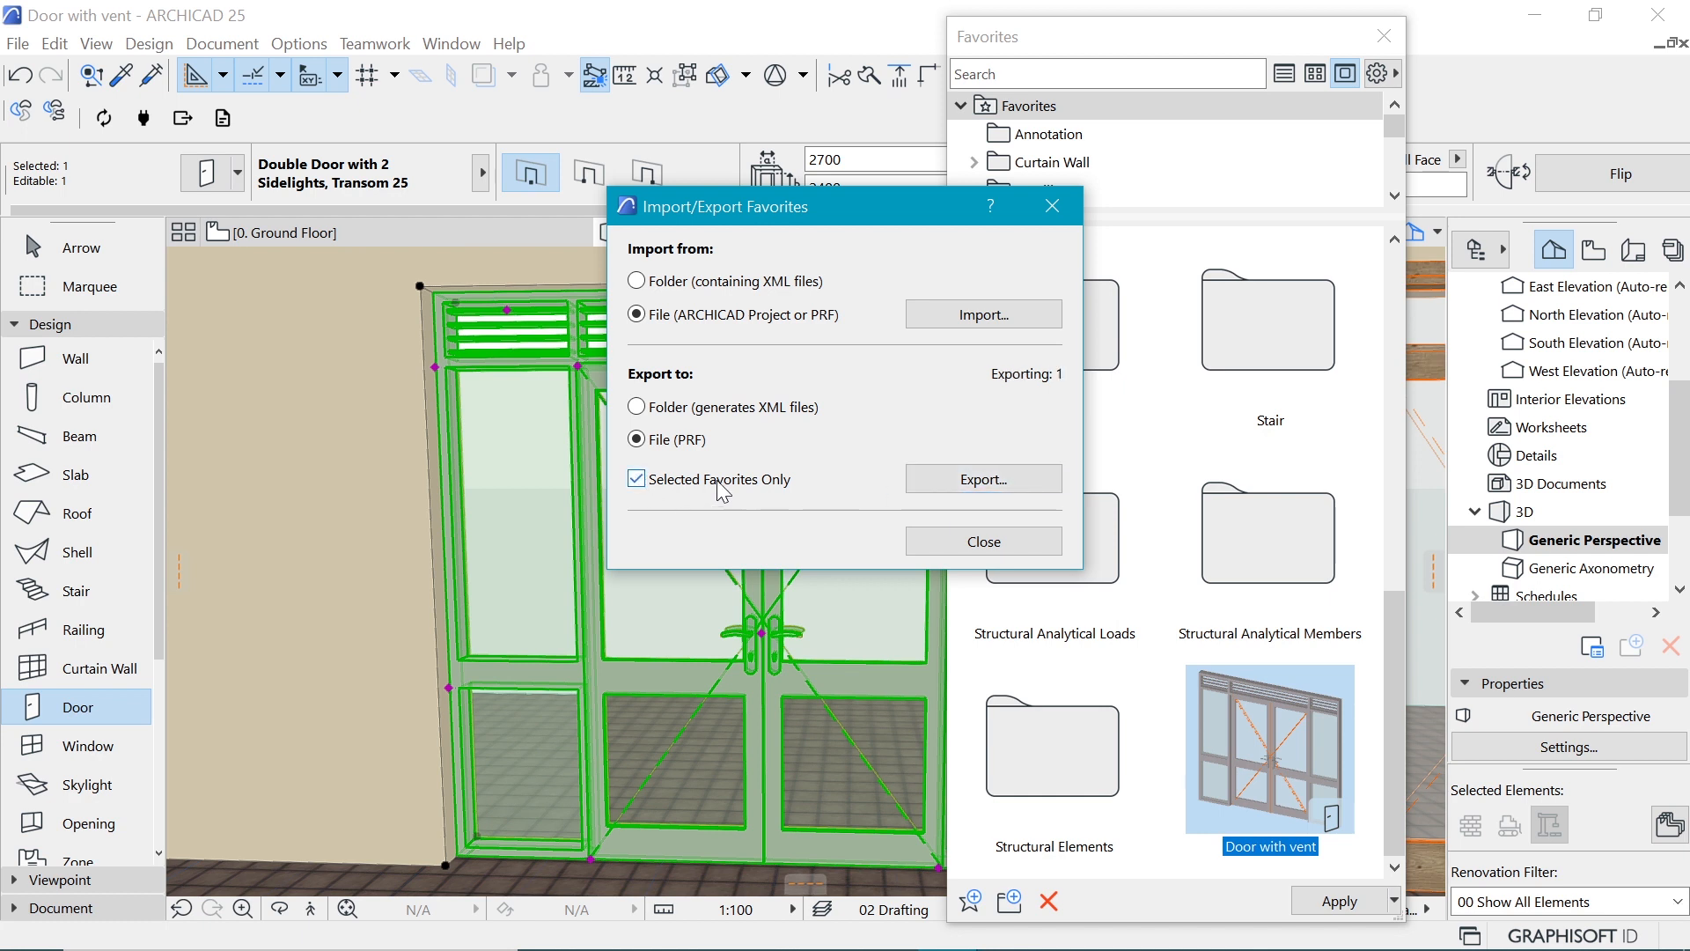
mouse_move(777, 493)
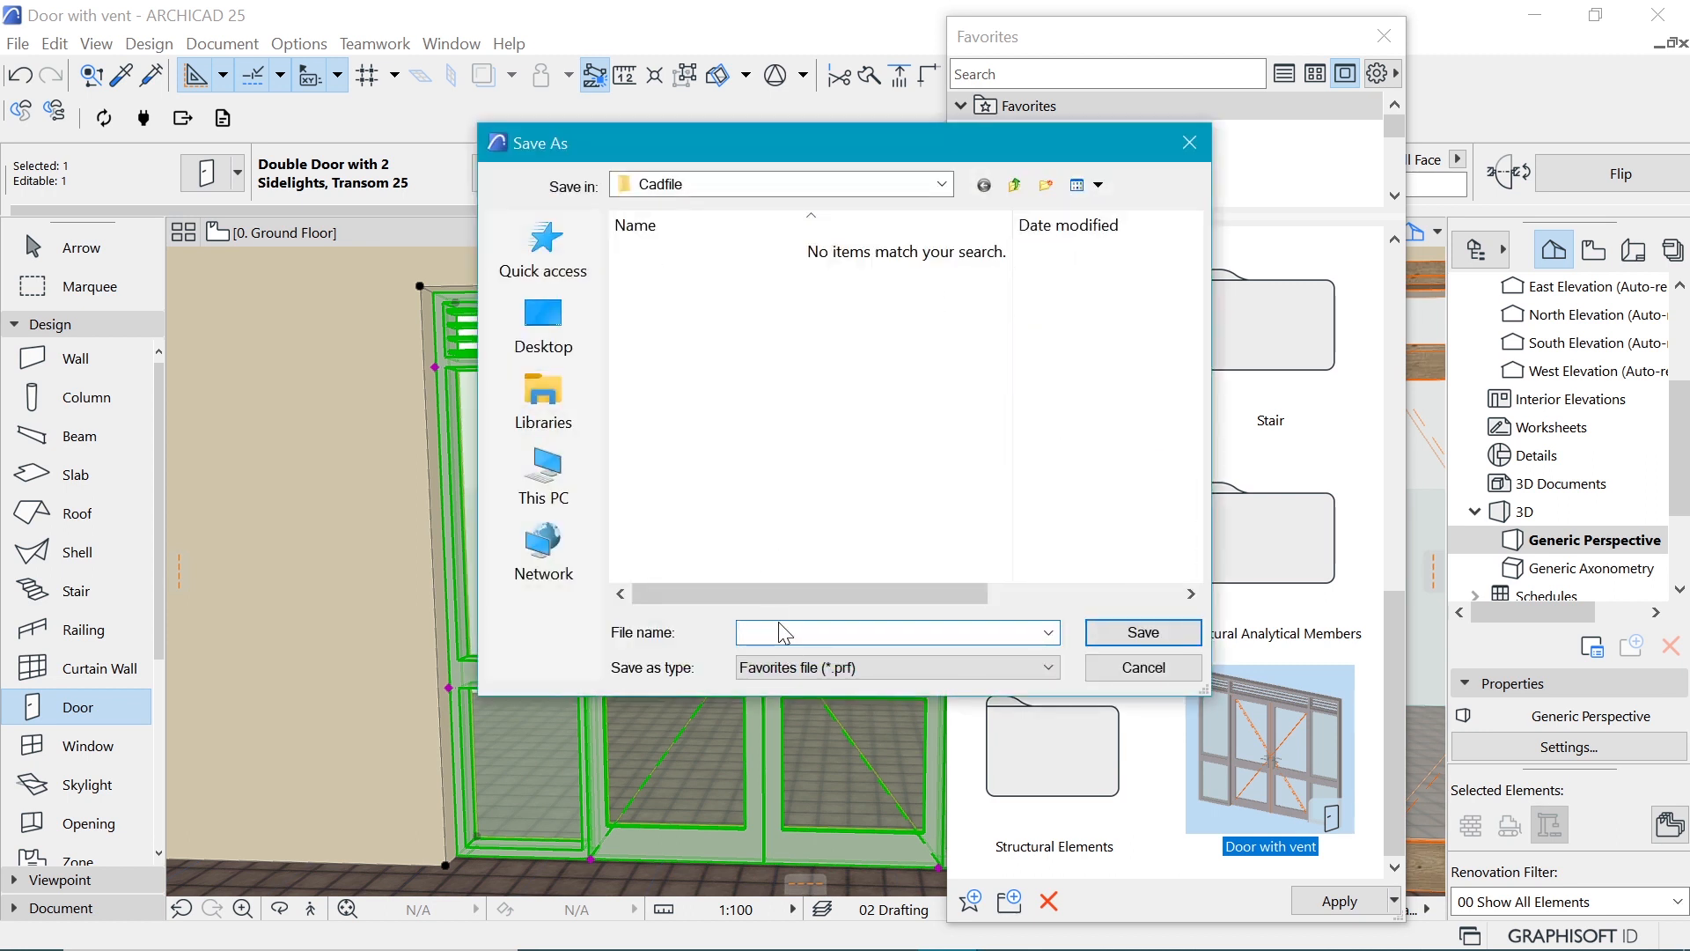
text(D)
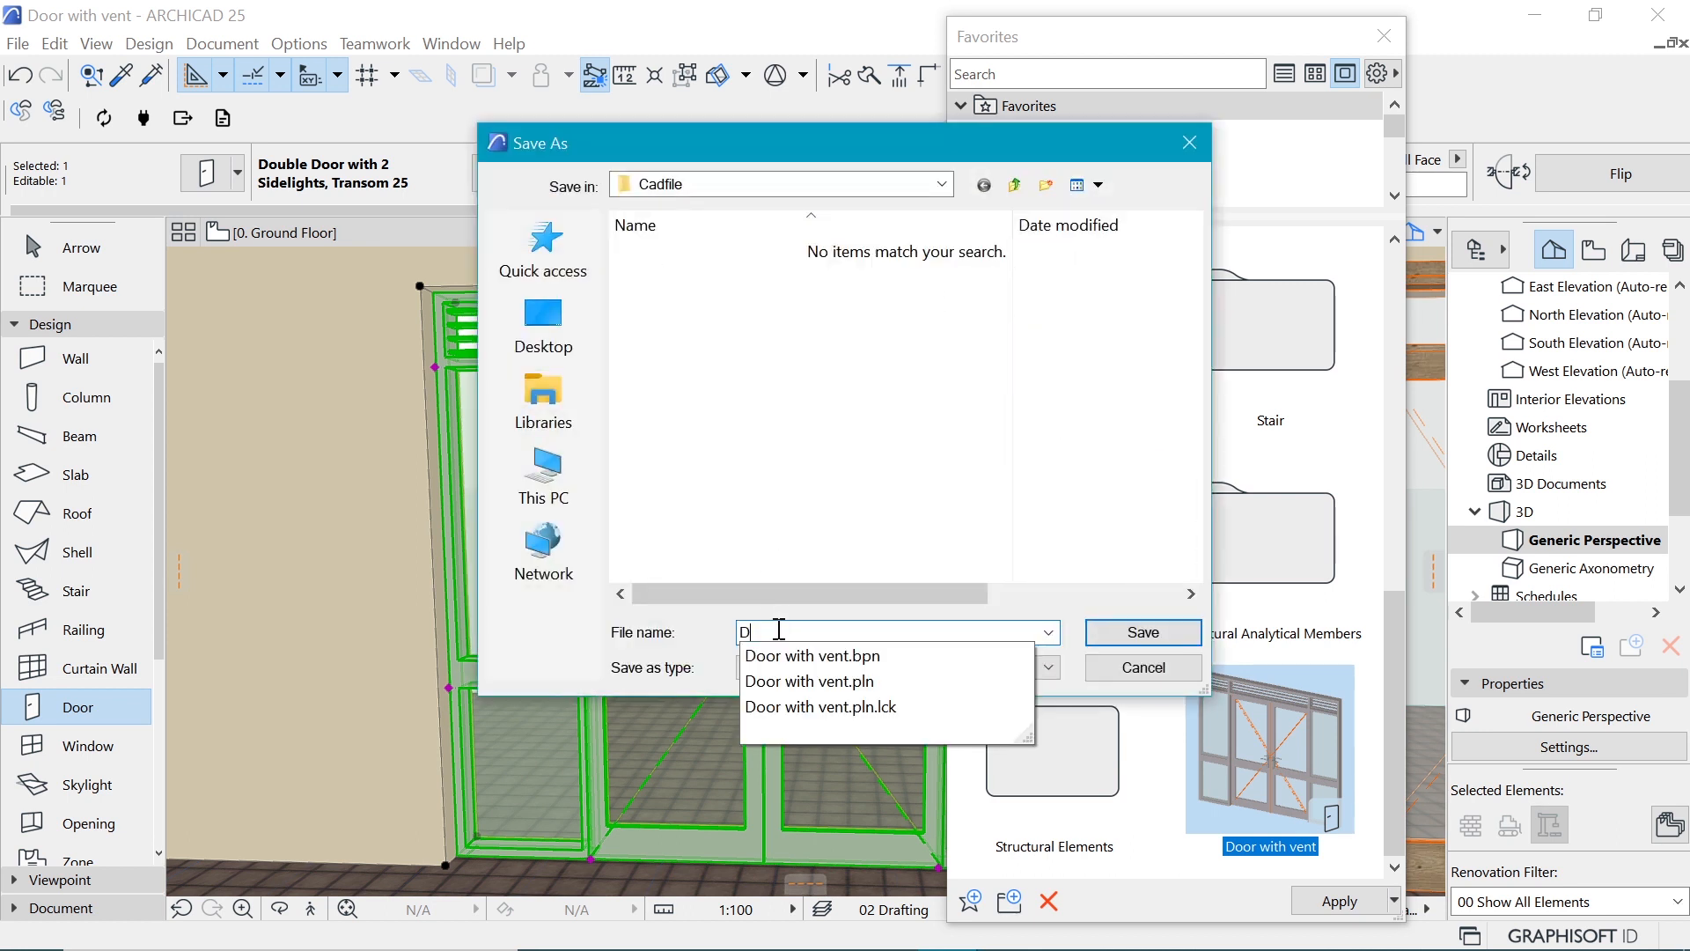
text(oor with vent)
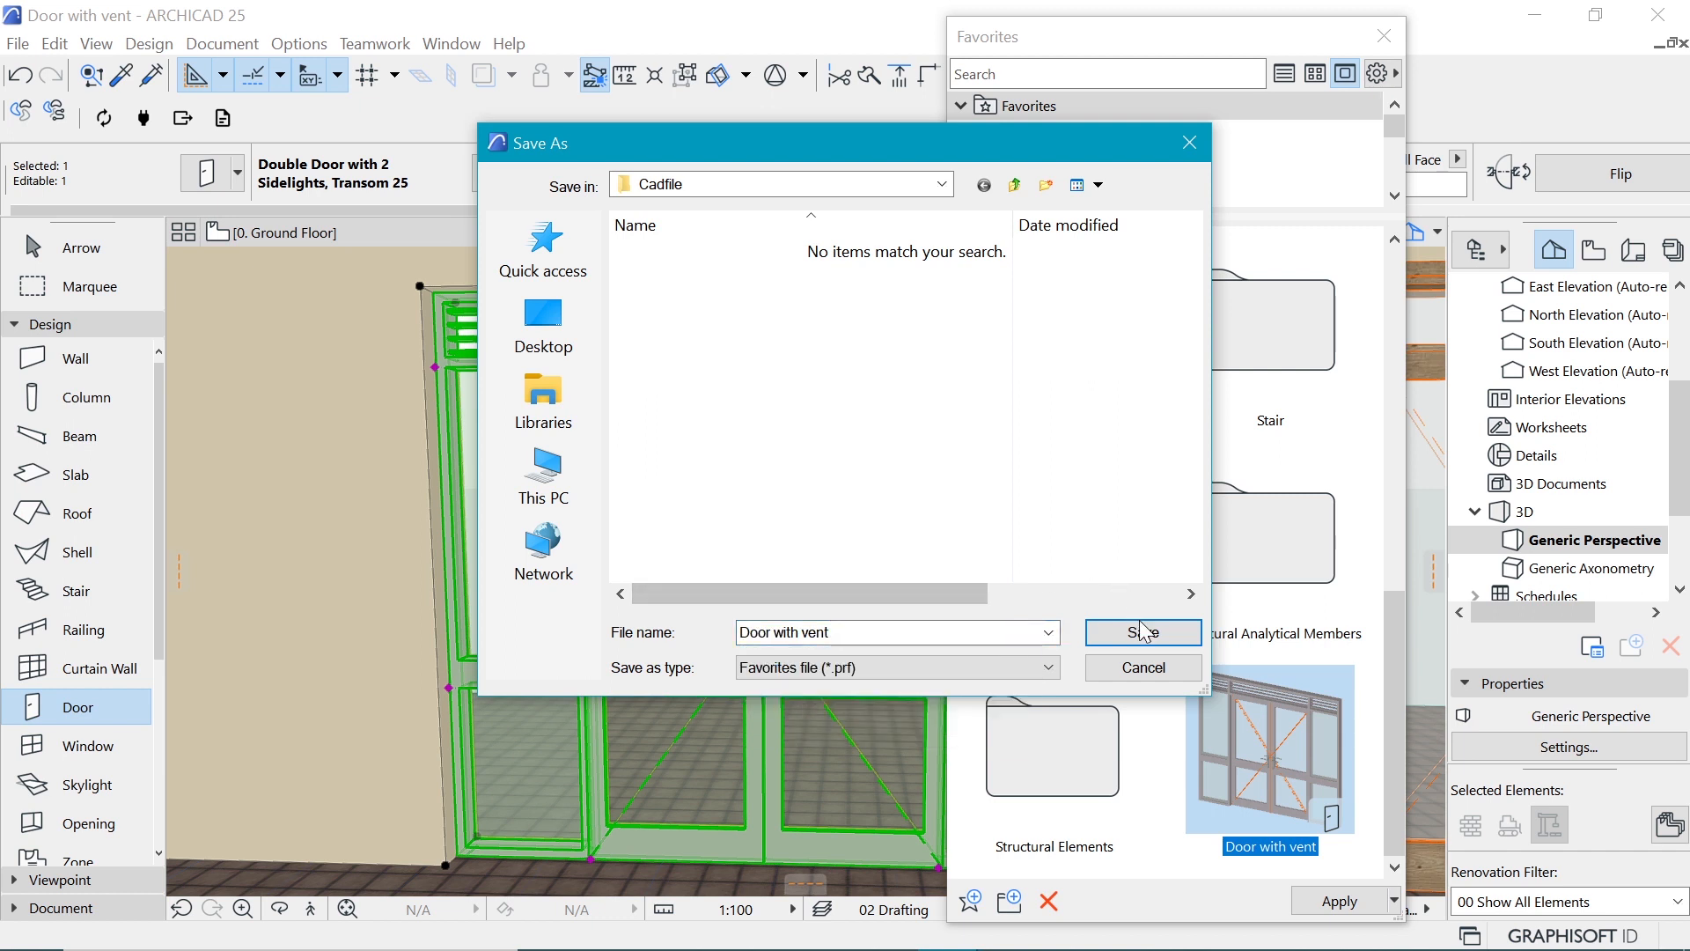
click(1142, 666)
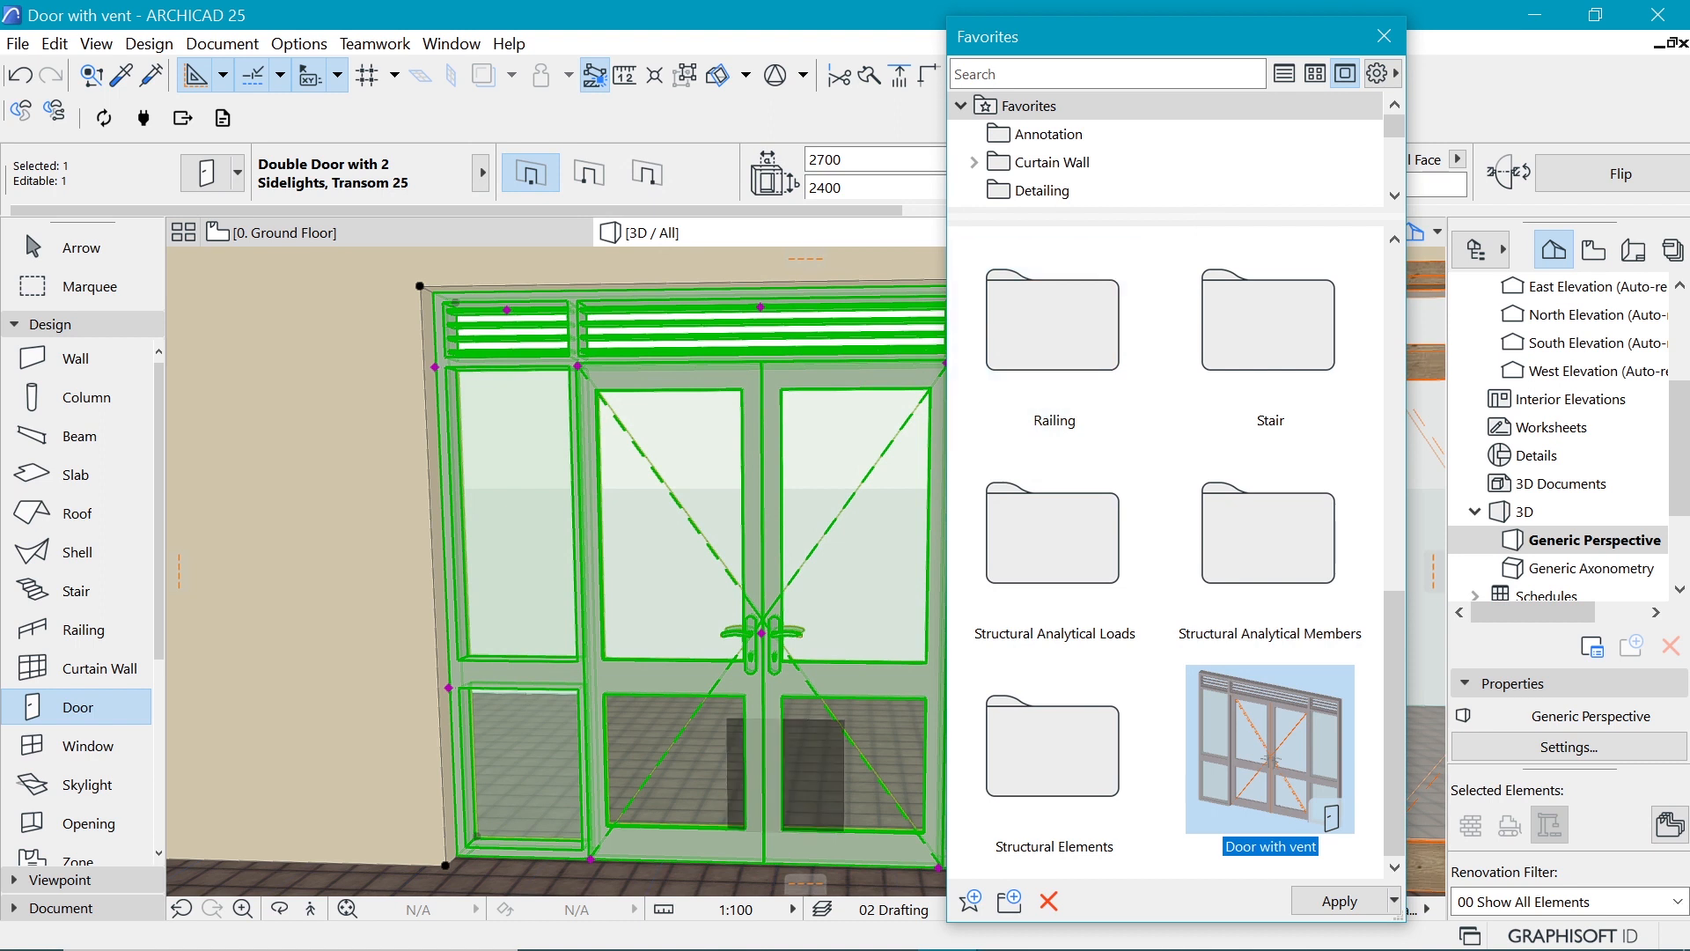
mouse_move(952, 925)
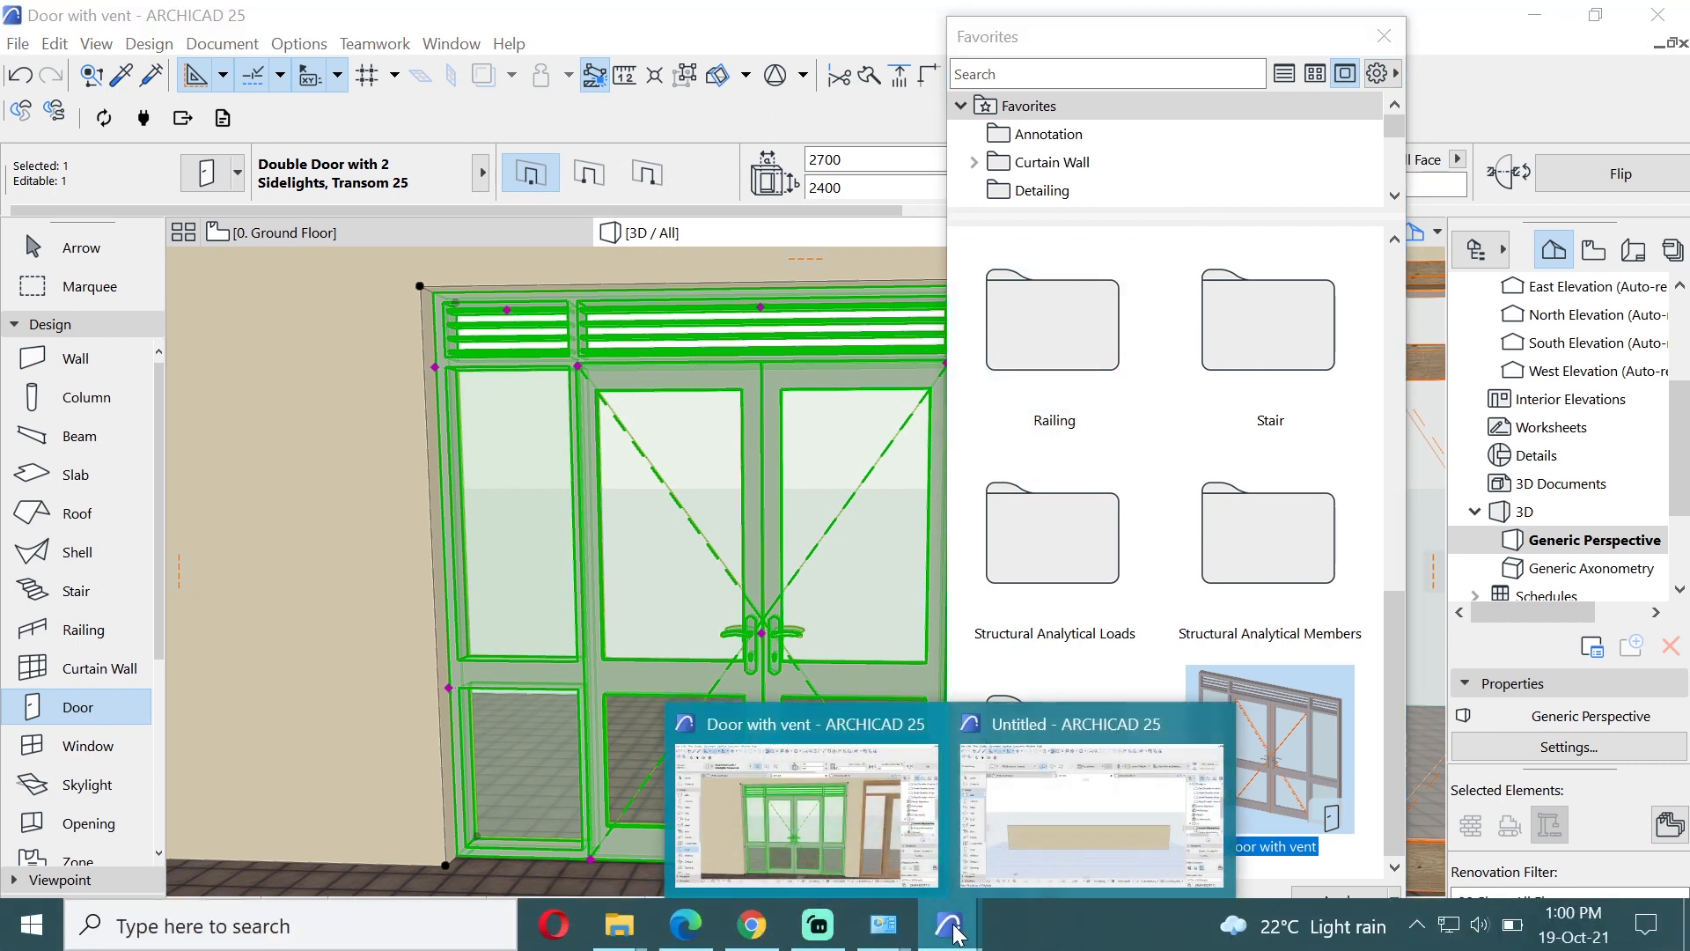
Step: In the Untitled project, show the Favorites palette and choose a favorites file to import
click(1089, 815)
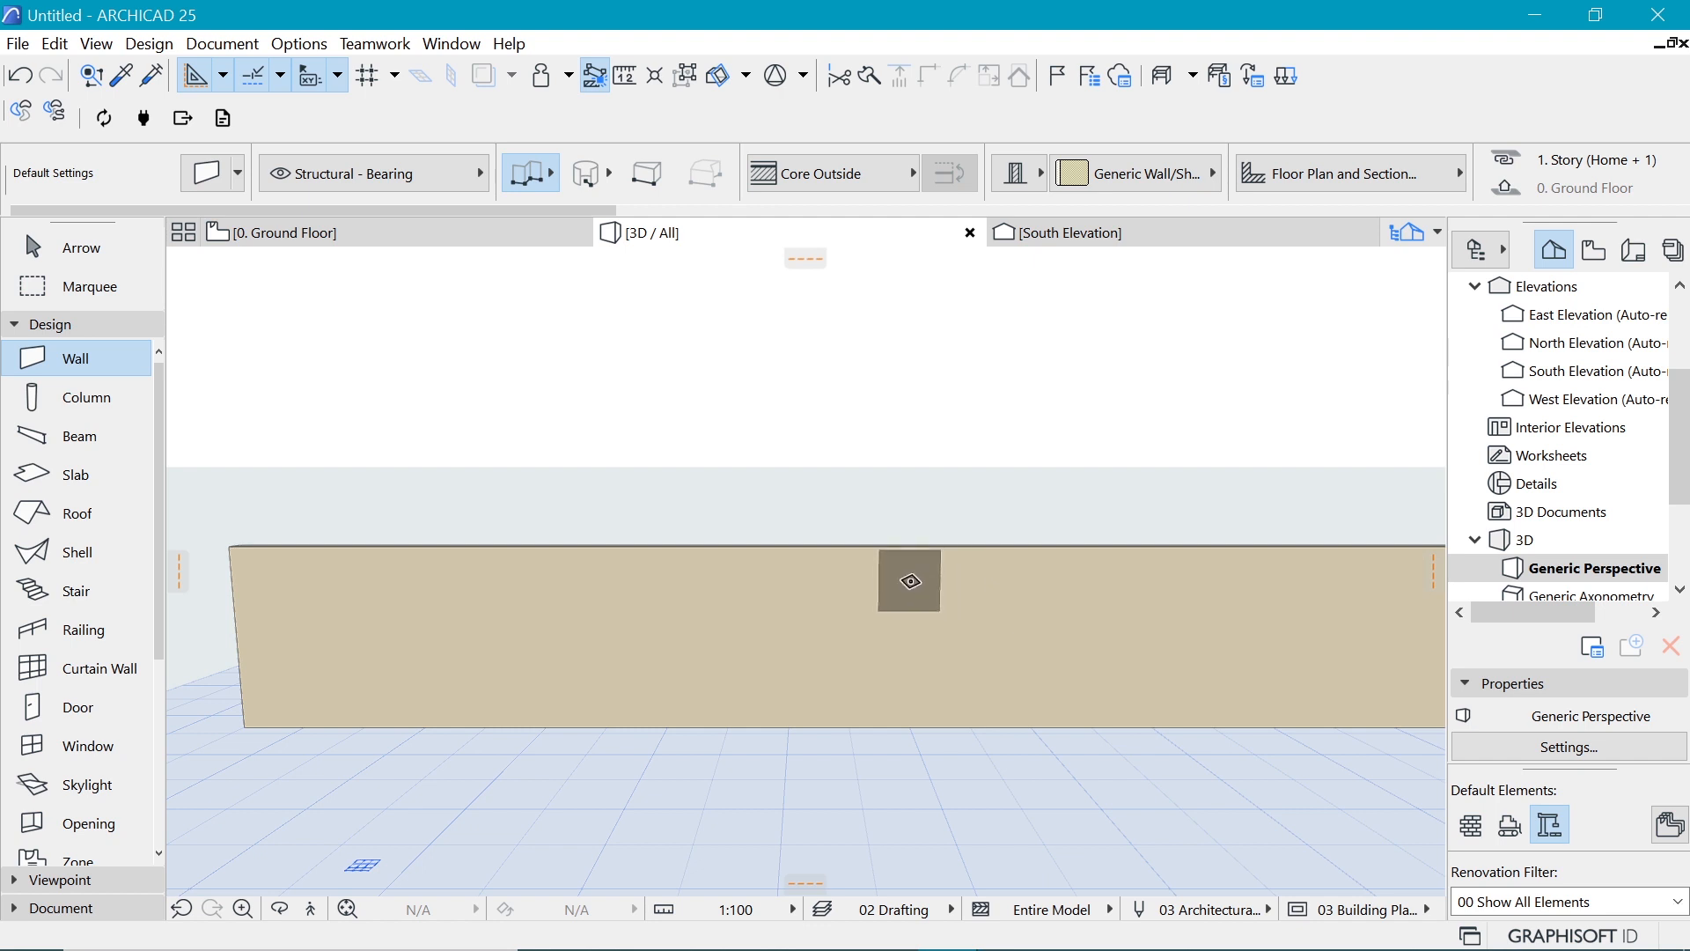
click(450, 43)
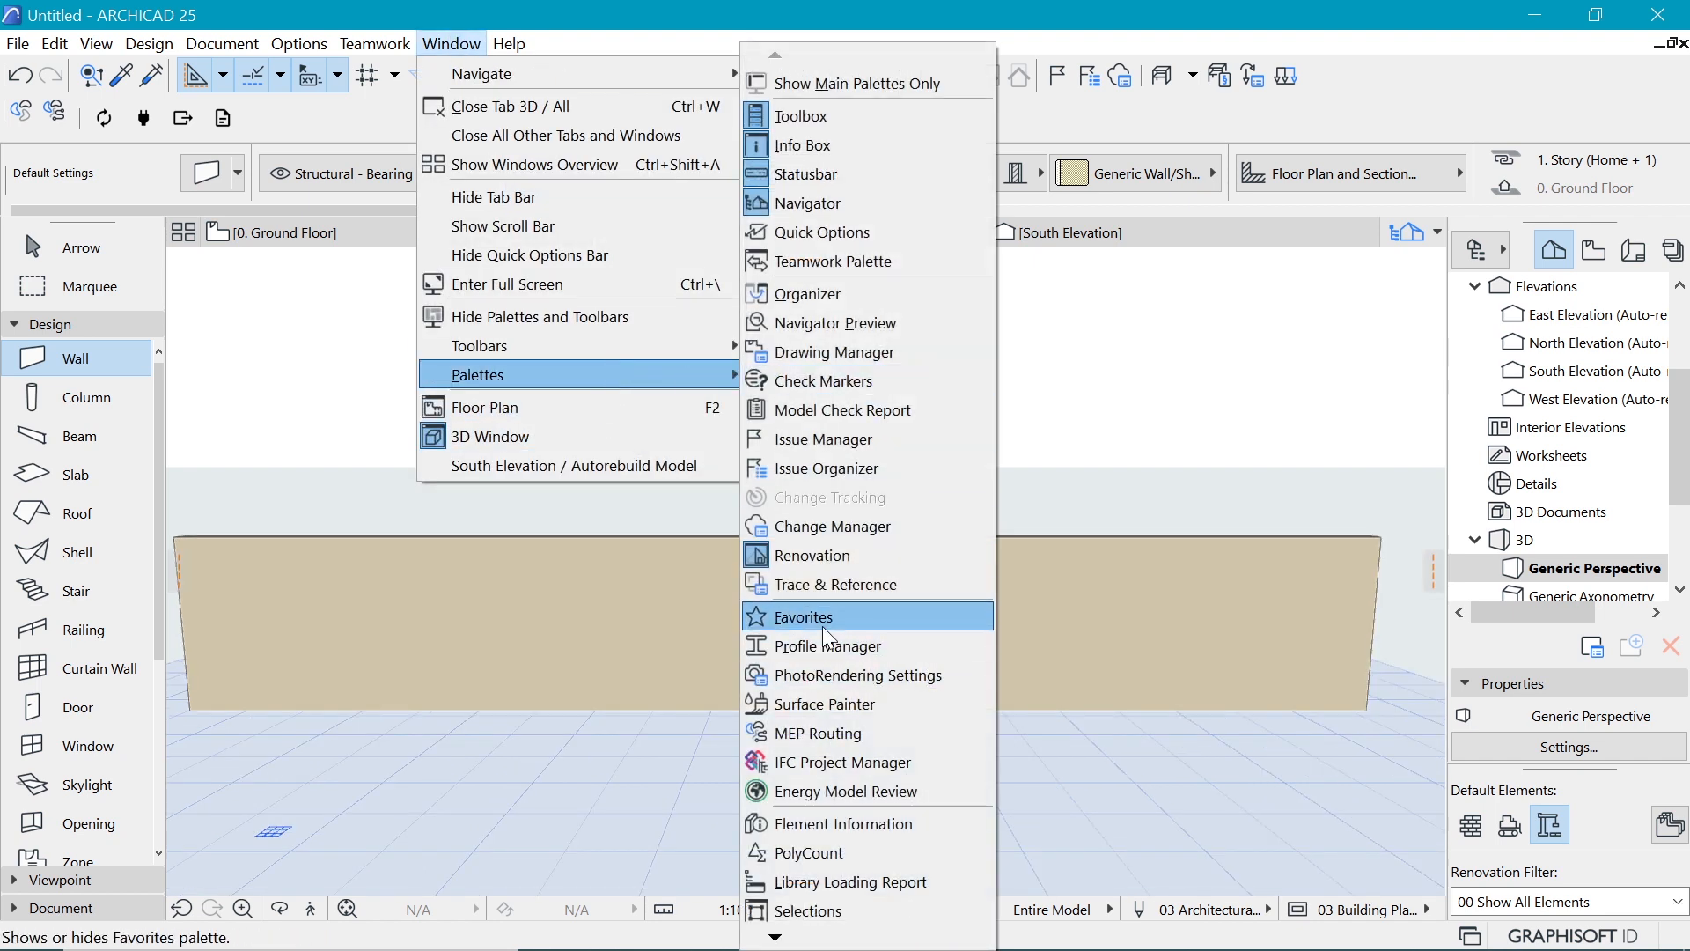
click(800, 615)
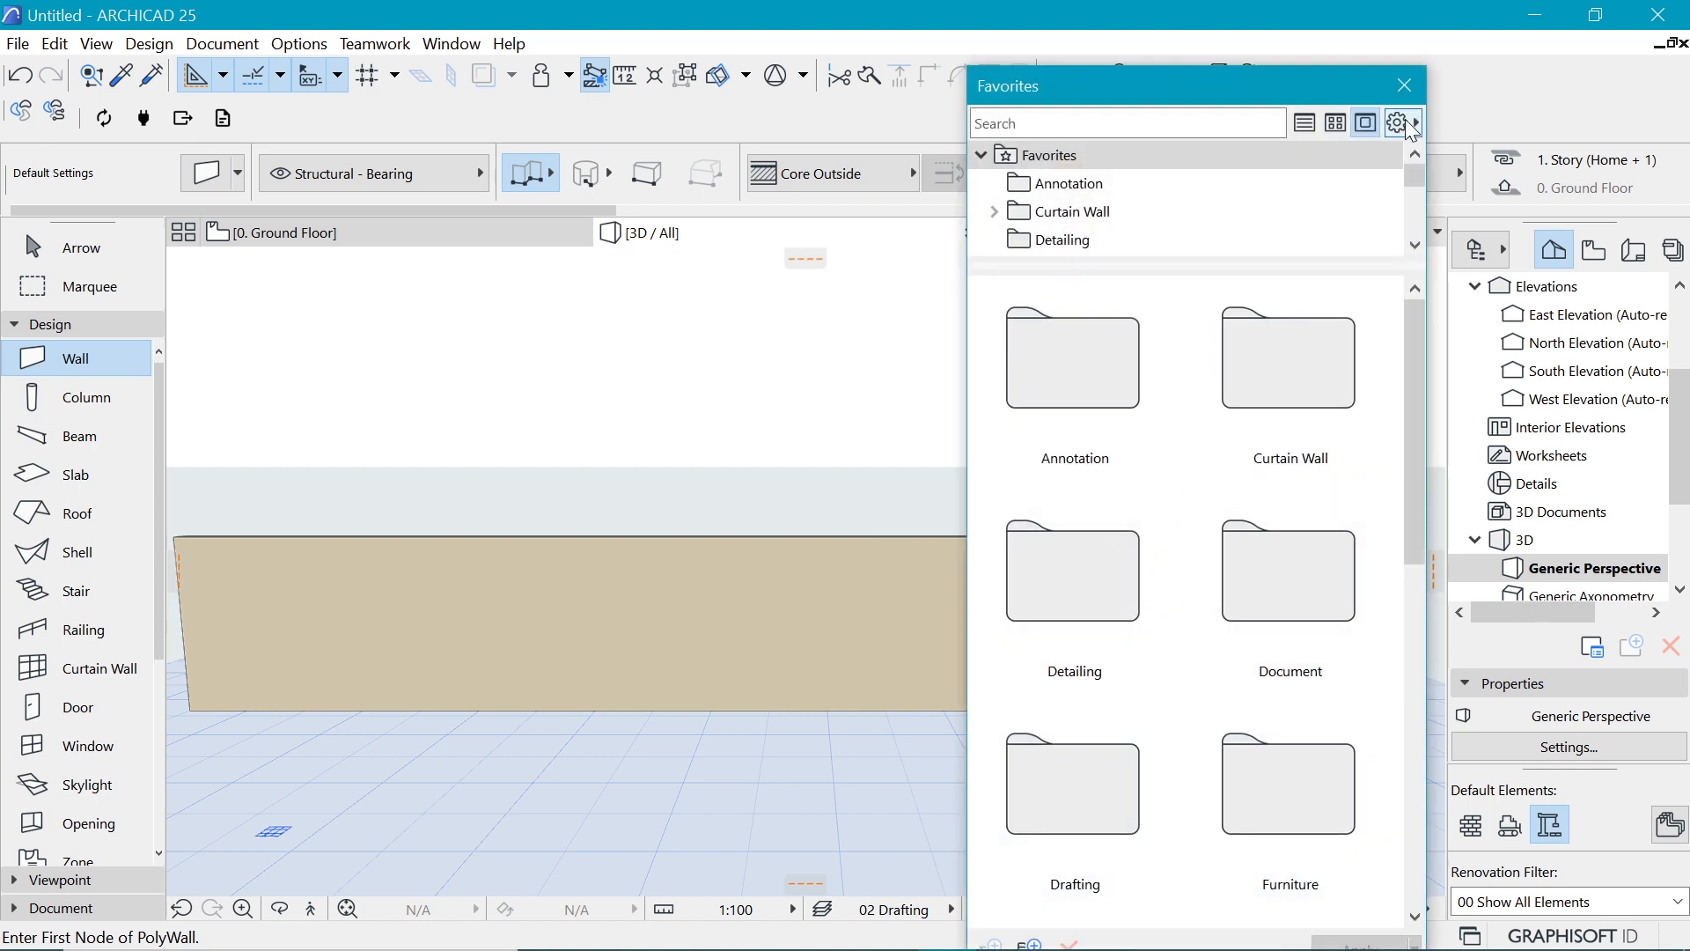
click(1397, 123)
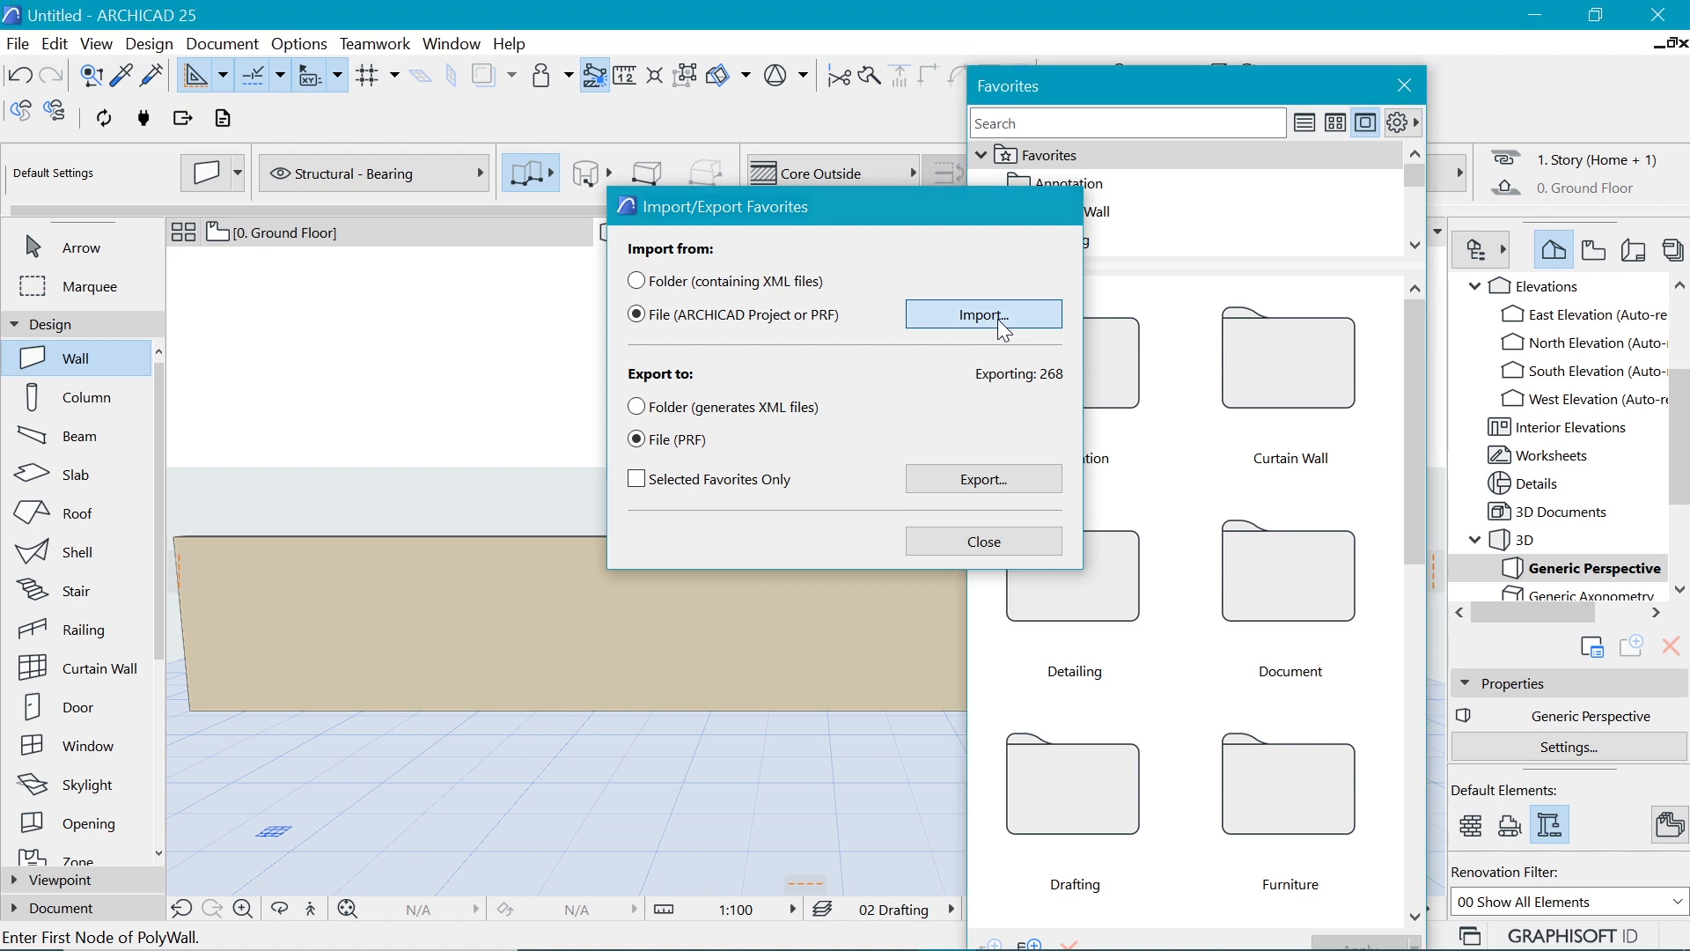
click(983, 313)
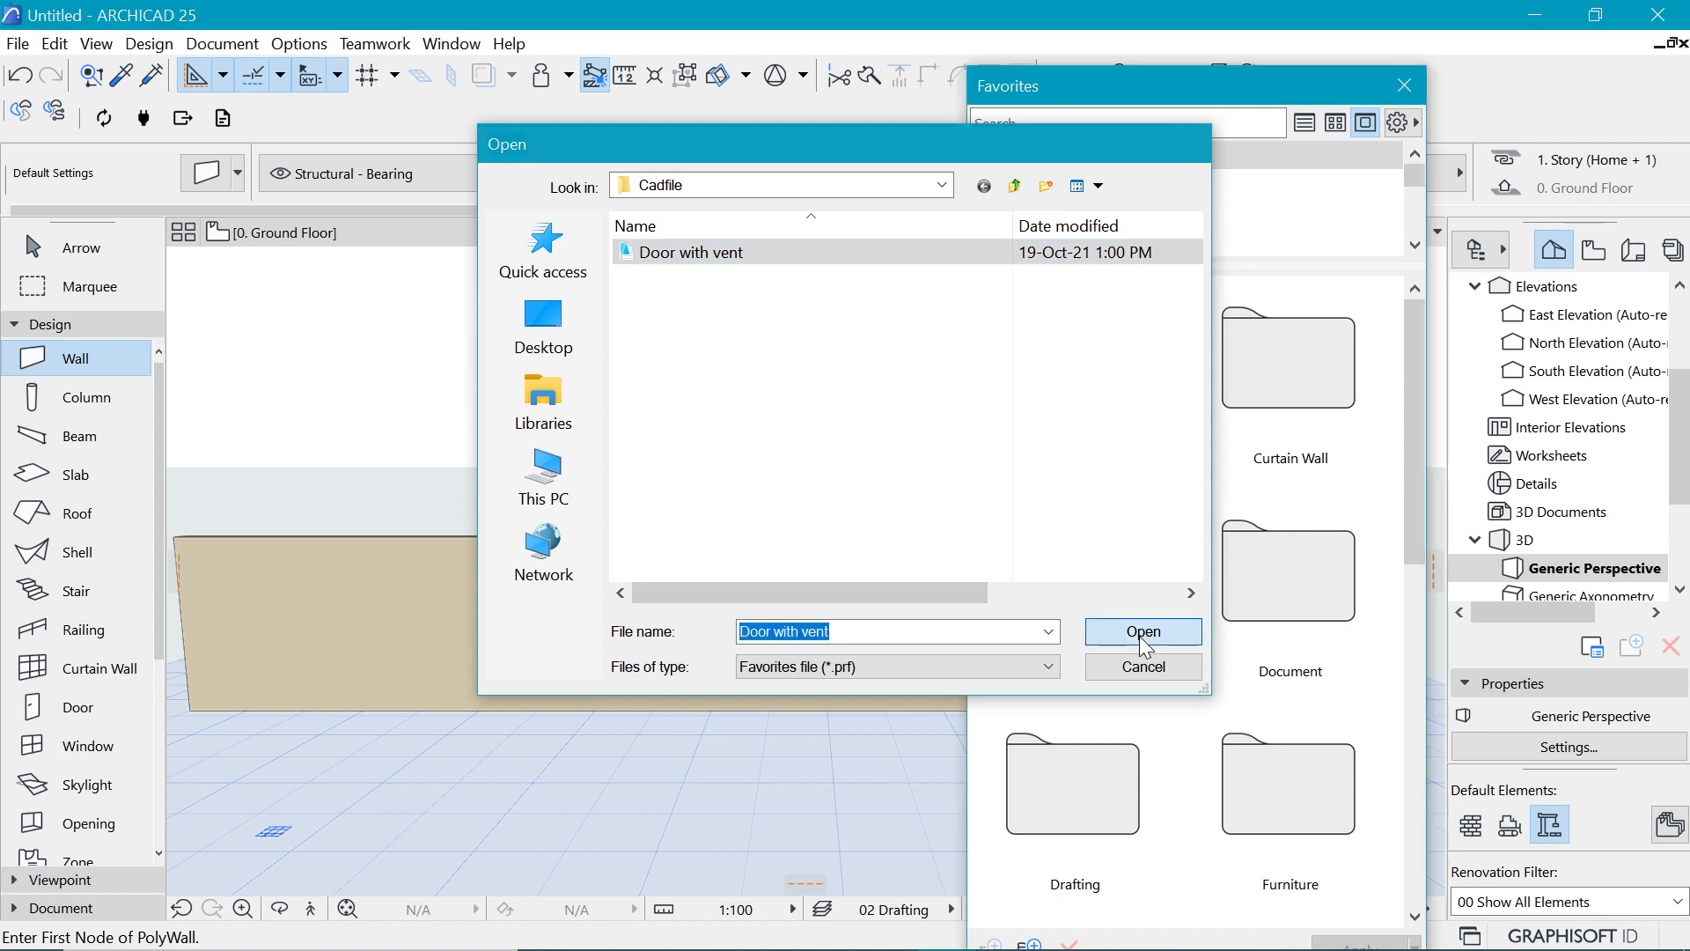
Step: Import the 'Door with vent' favorites file into the Untitled project
click(1142, 630)
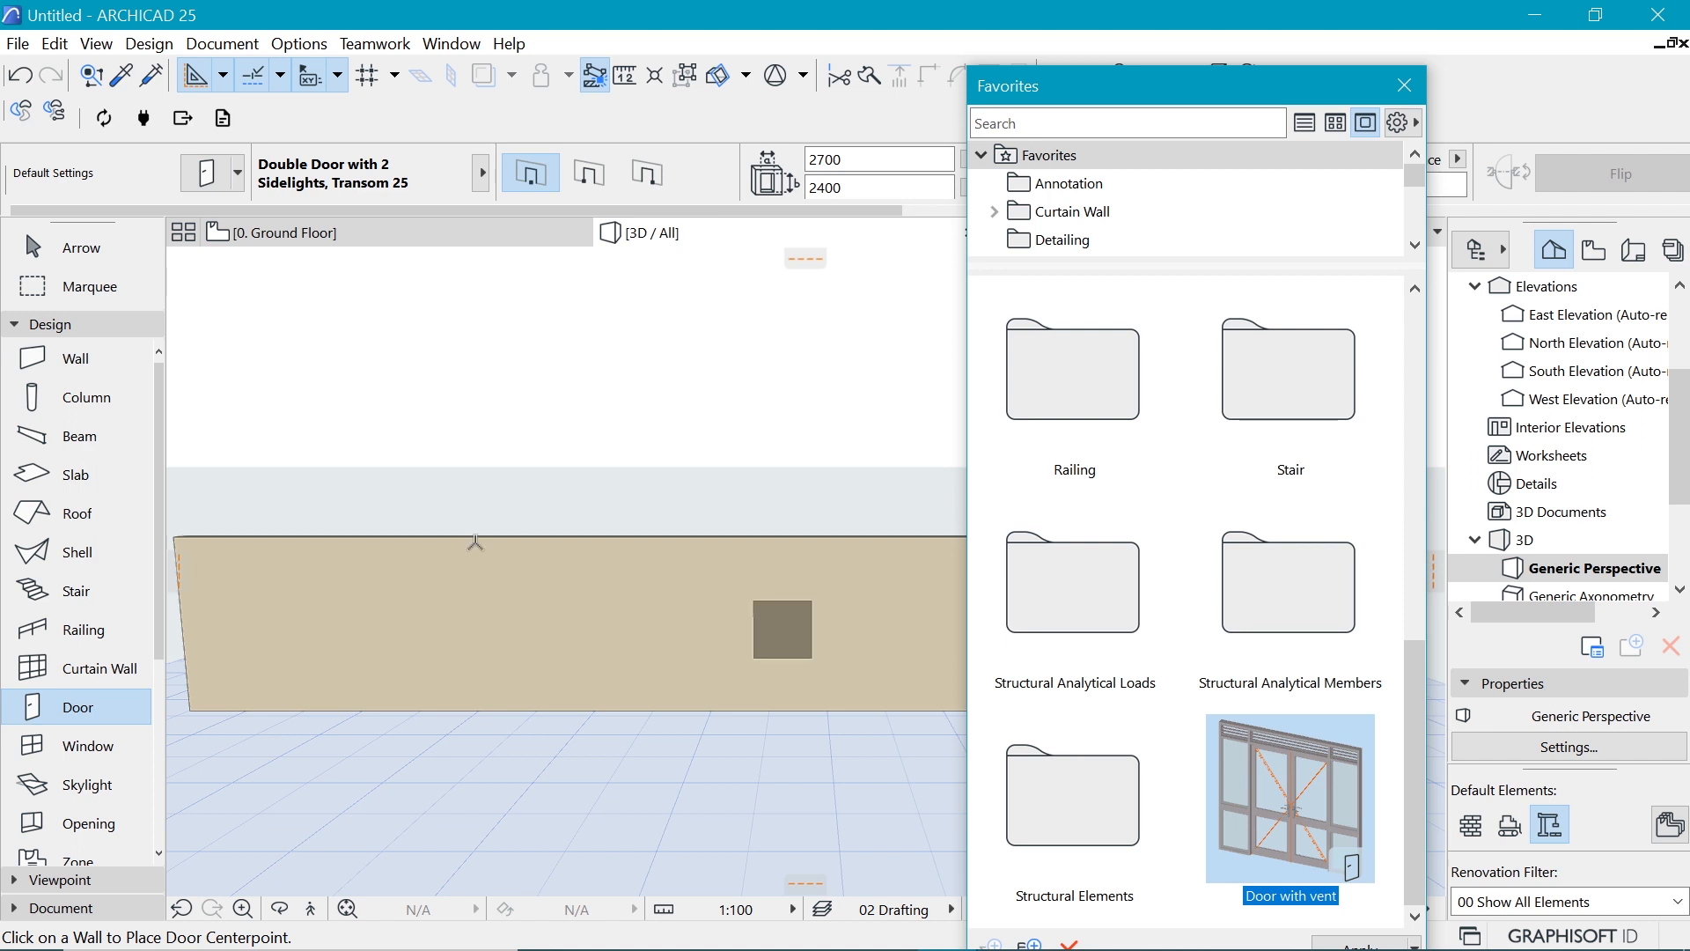
mouse_move(480, 598)
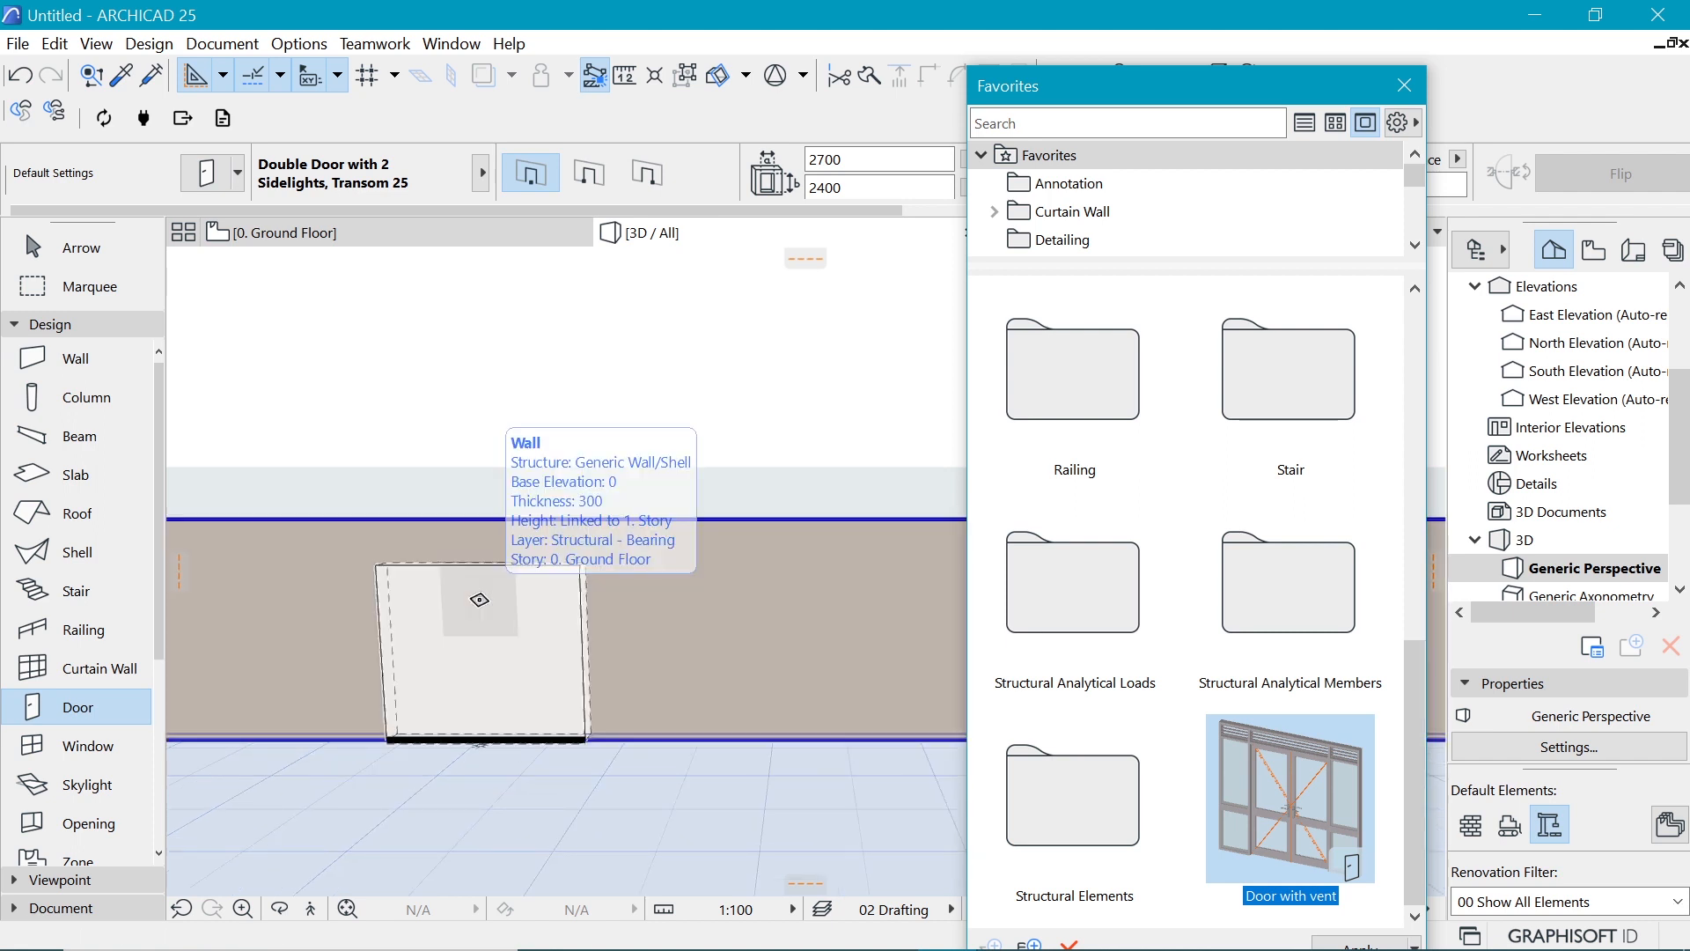